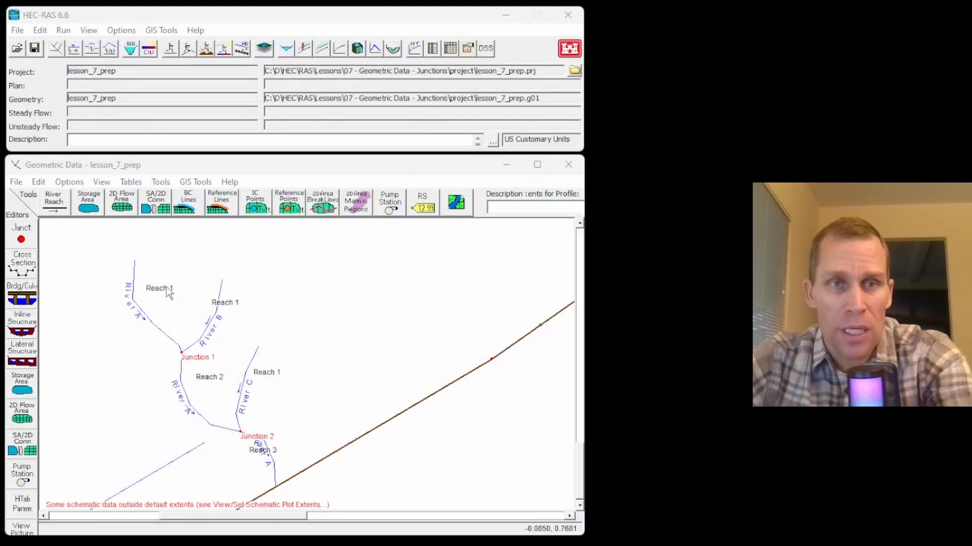
Step: Turn on junction editing mode for the lesson_7_prep geometry with the Junct. button
left_click(537, 164)
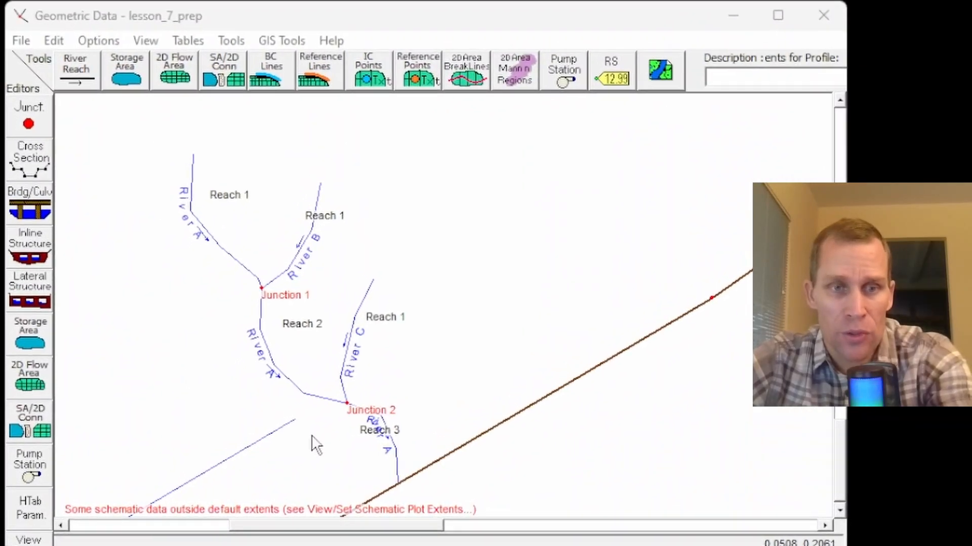
mouse_move(167, 179)
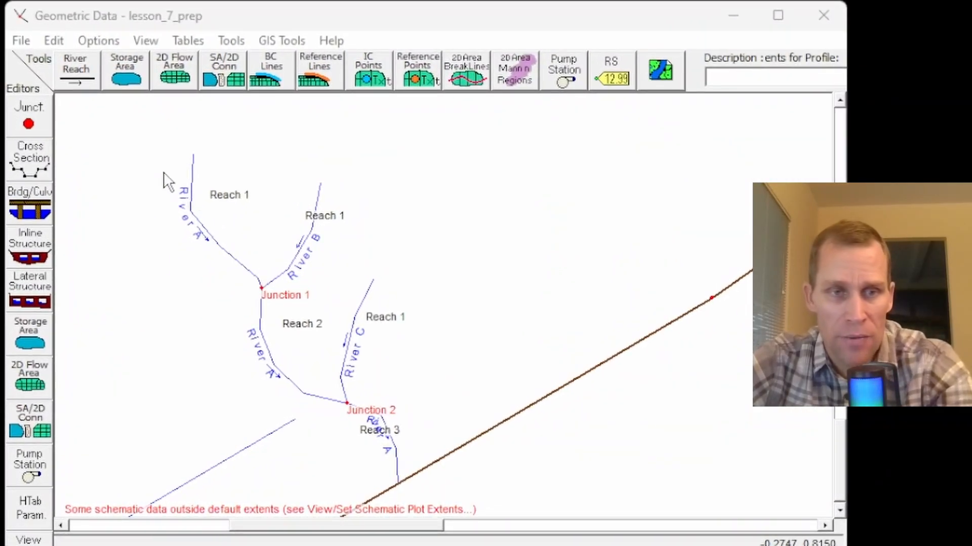
mouse_move(351, 351)
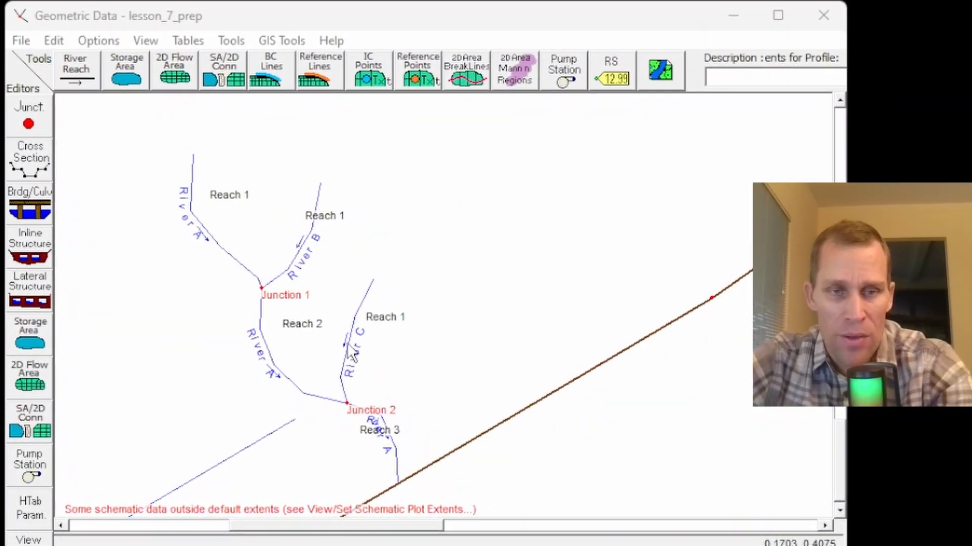
mouse_move(362, 399)
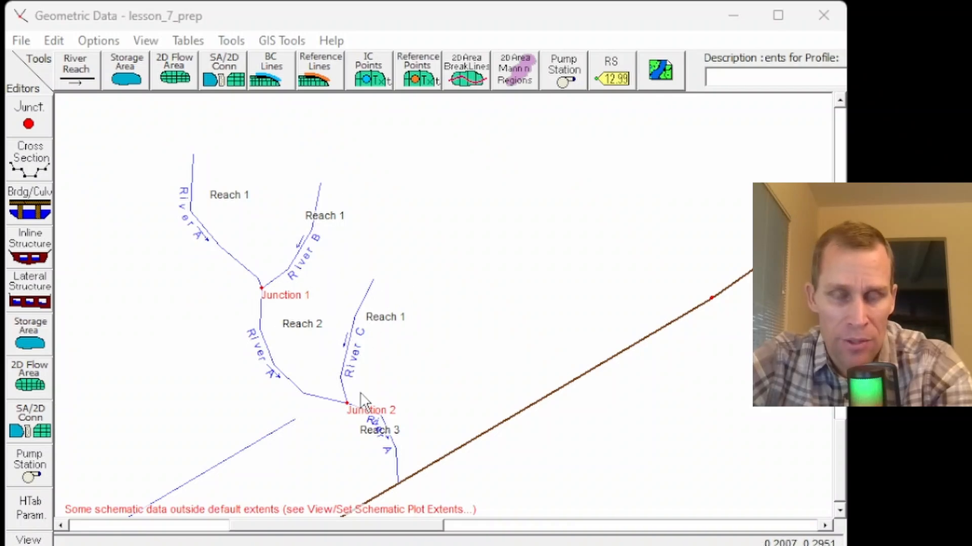
mouse_move(362, 520)
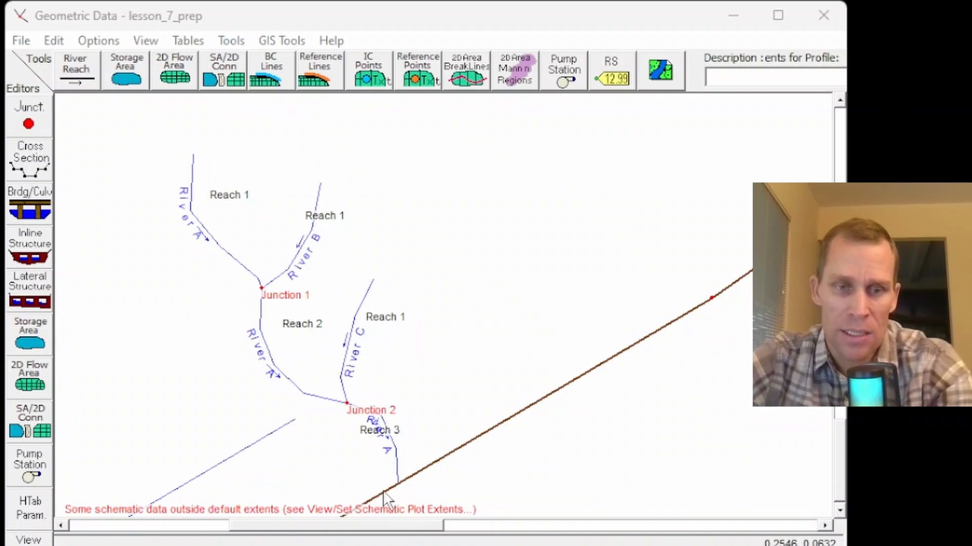
mouse_move(332, 435)
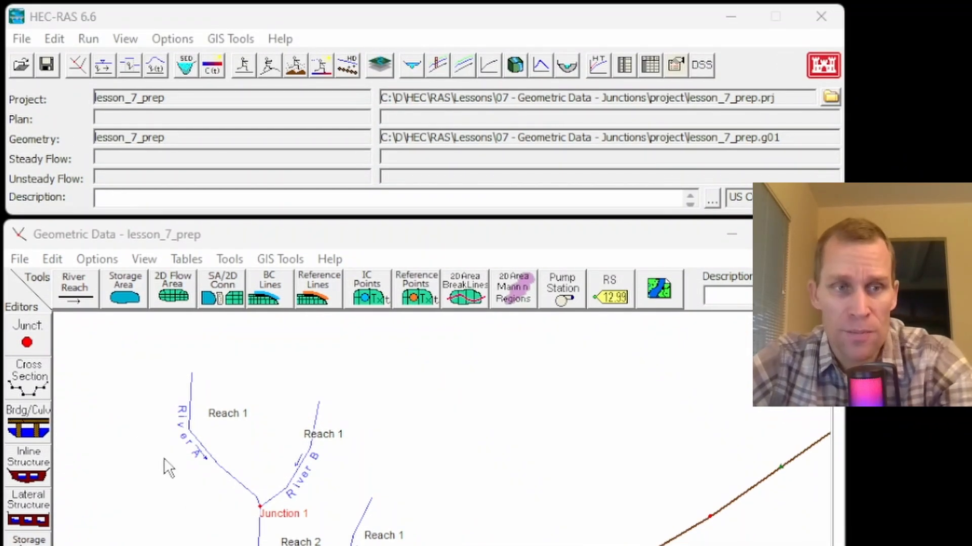
mouse_move(136, 245)
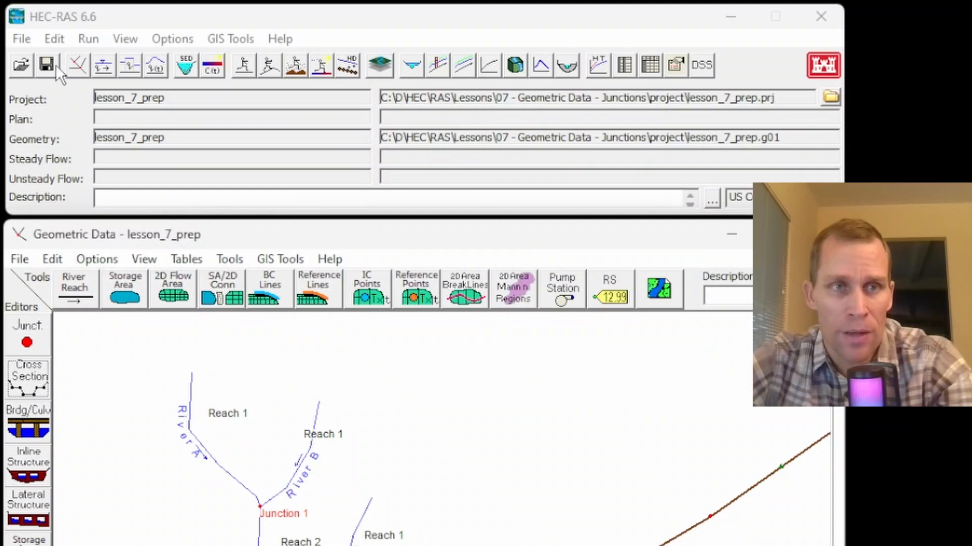
mouse_move(65, 320)
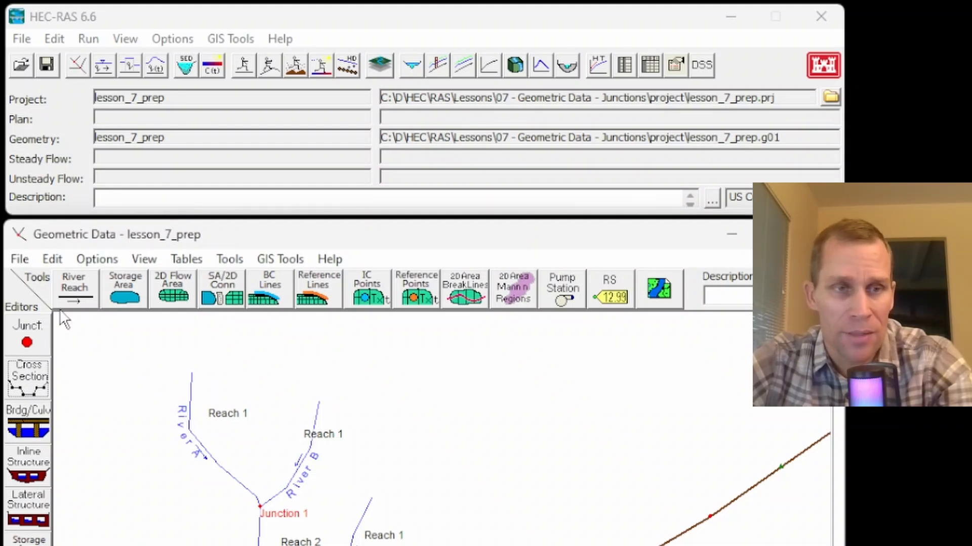
left_click(54, 39)
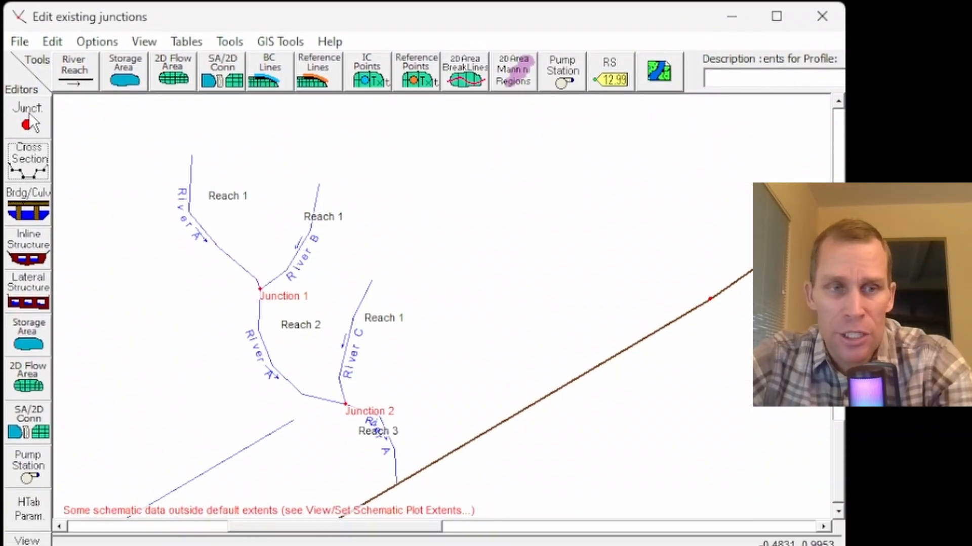
Step: Browse Junctions 1 and 2 in Junction Data, cancel, then reopen Junction 2 for editing
left_click(256, 290)
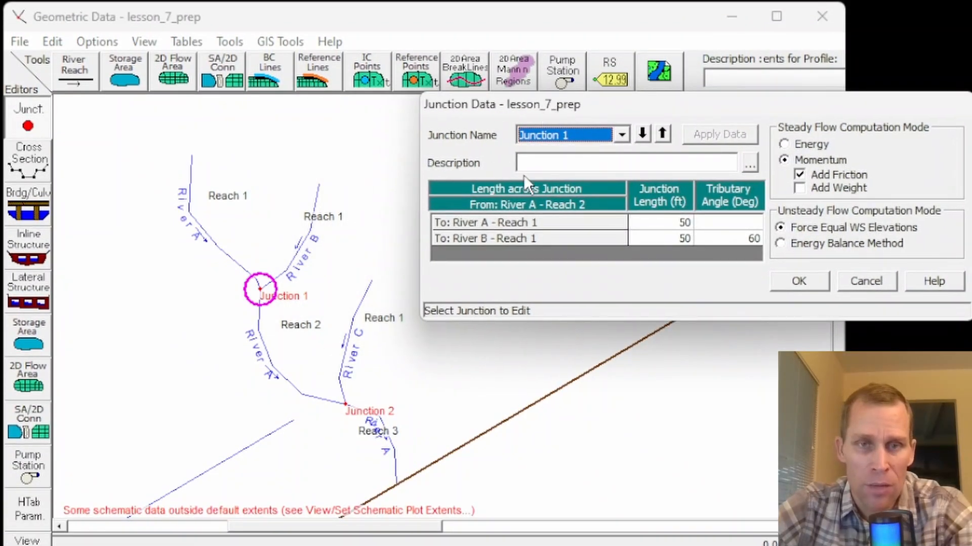
left_click(641, 135)
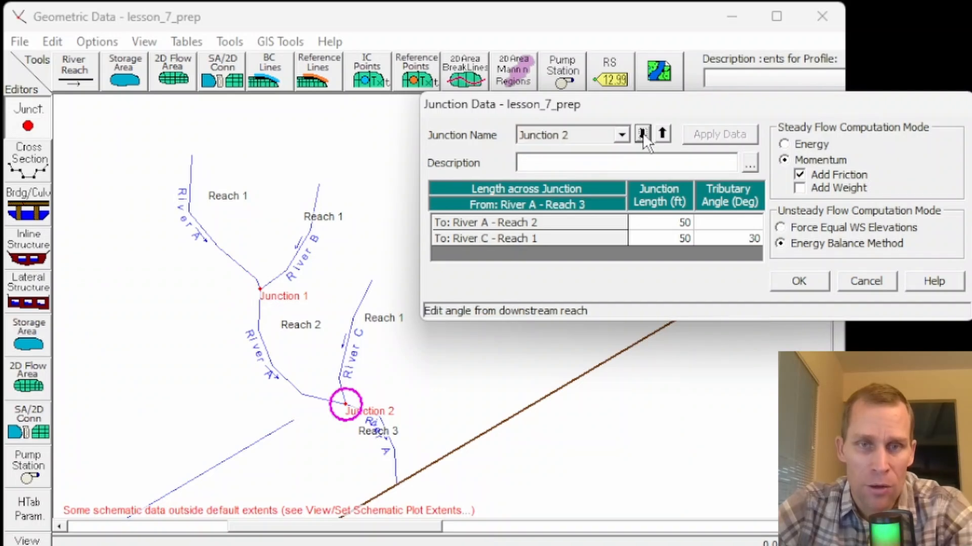
left_click(642, 134)
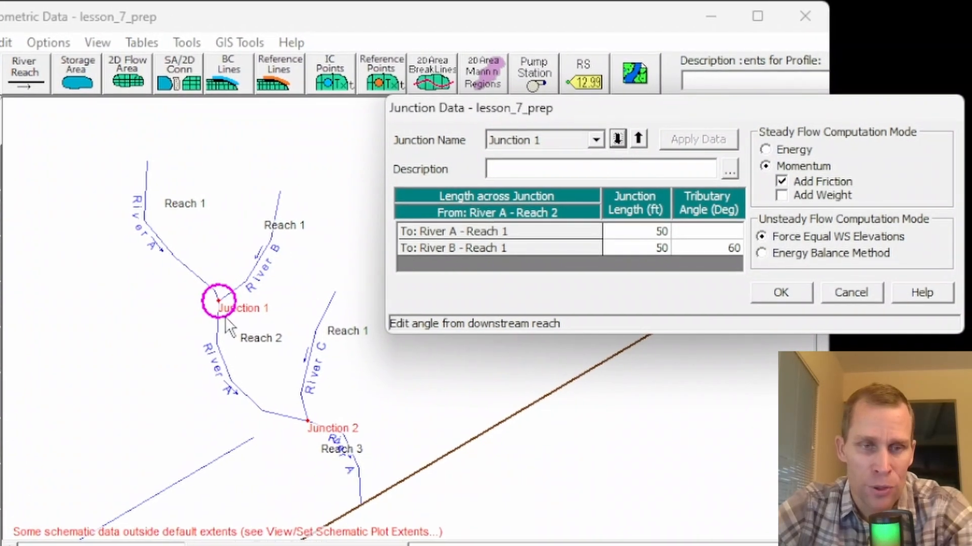
mouse_move(279, 325)
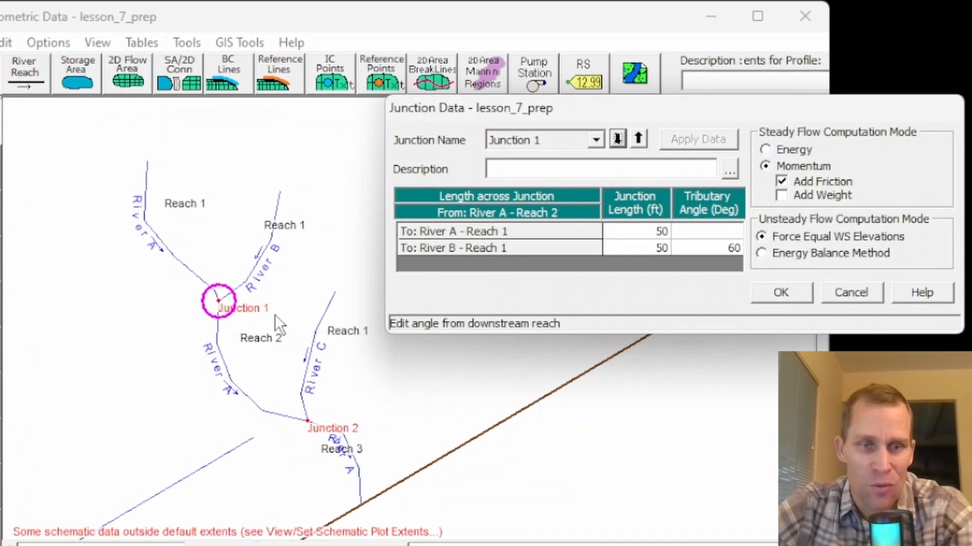
mouse_move(858, 201)
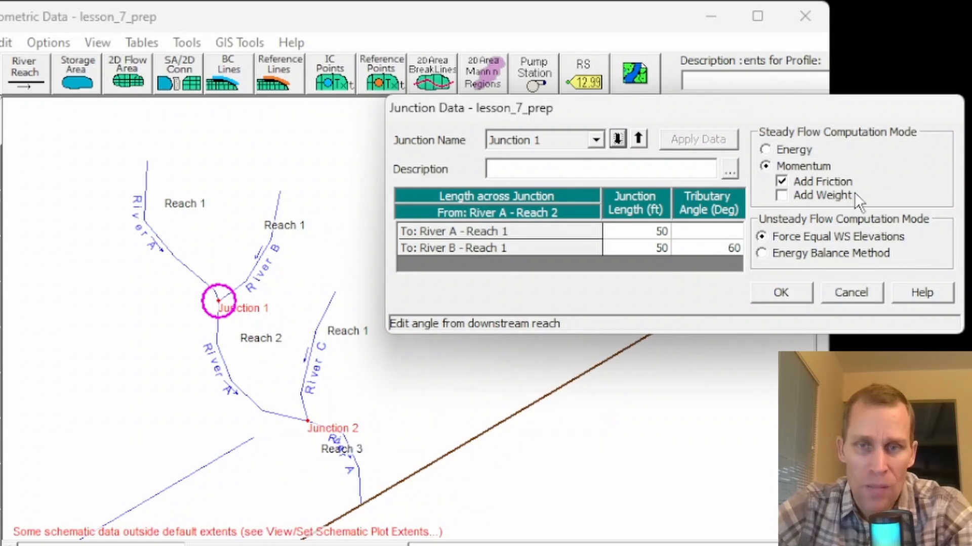
mouse_move(866, 303)
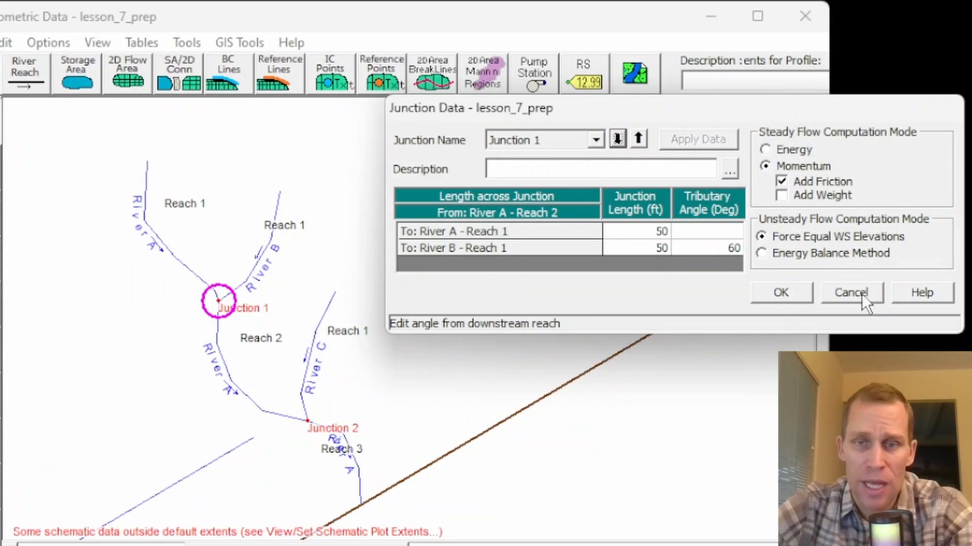
left_click(850, 292)
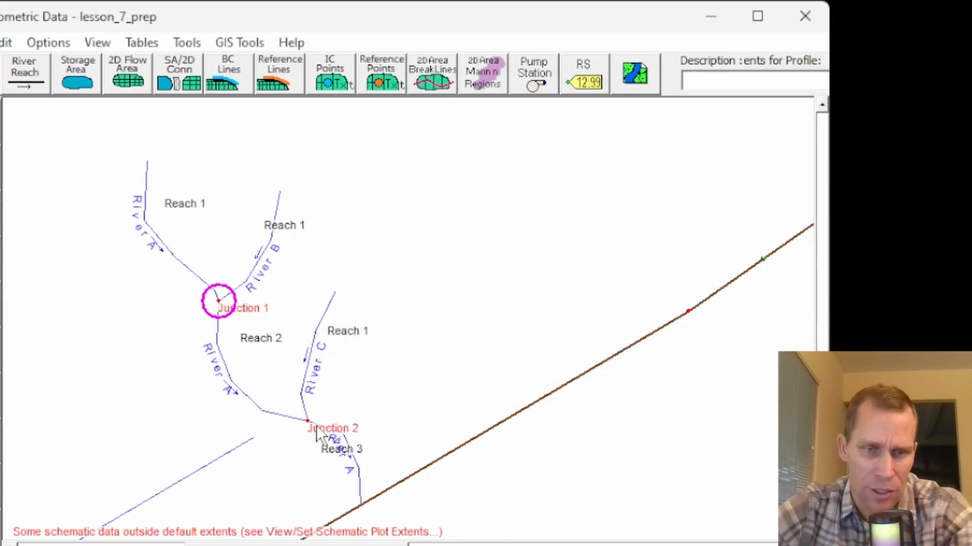
right_click(309, 422)
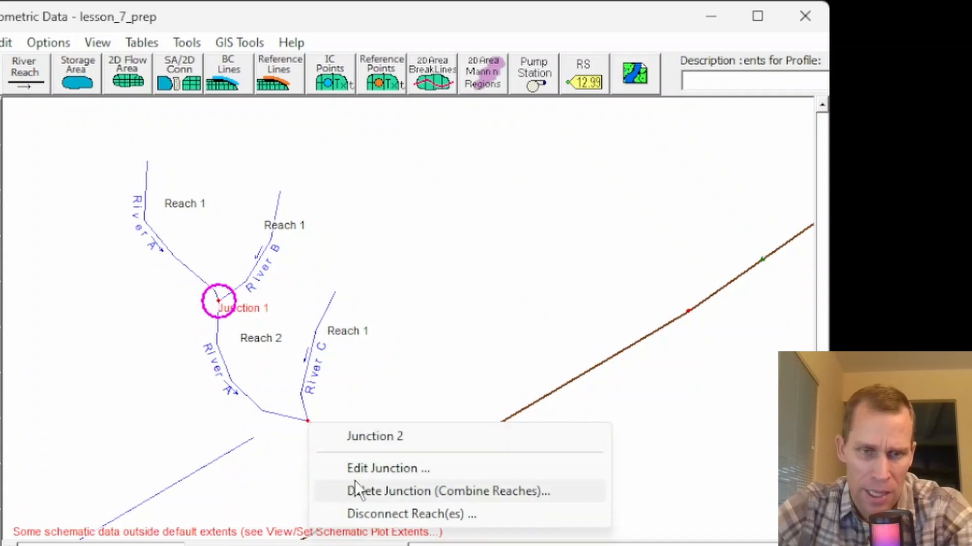
left_click(387, 469)
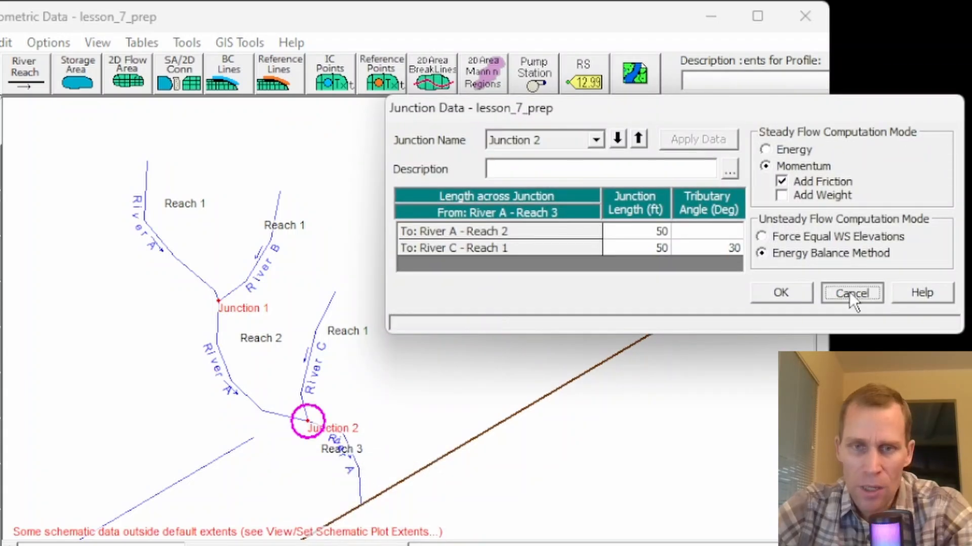
left_click(851, 292)
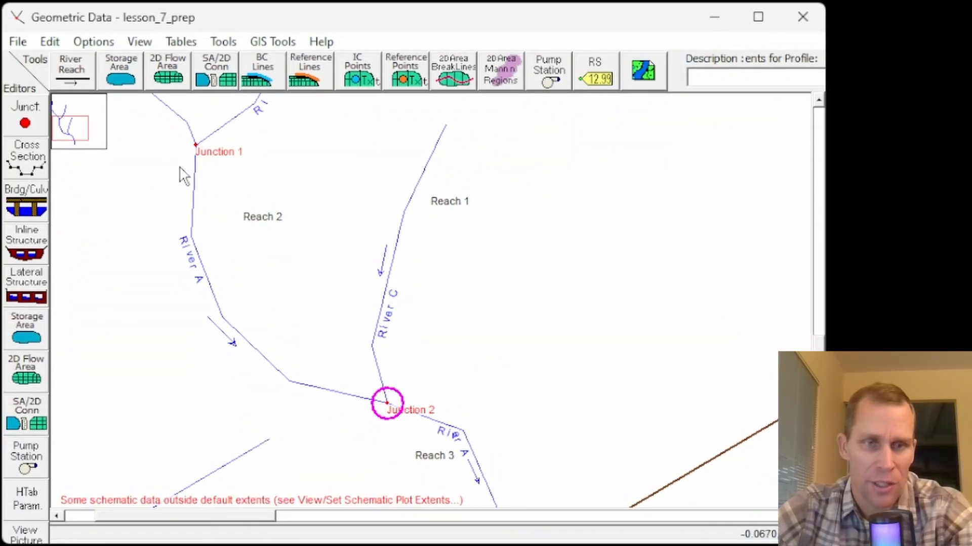
right_click(388, 403)
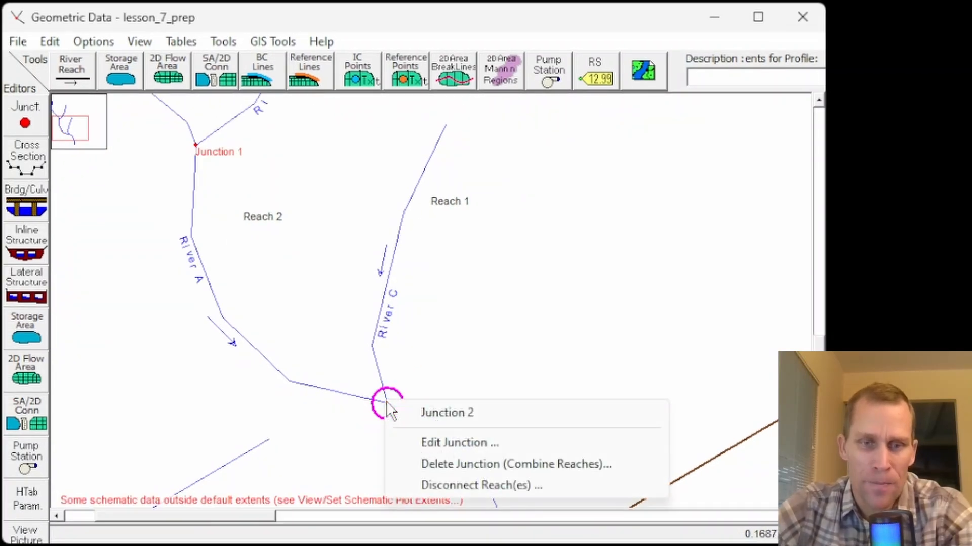
left_click(458, 442)
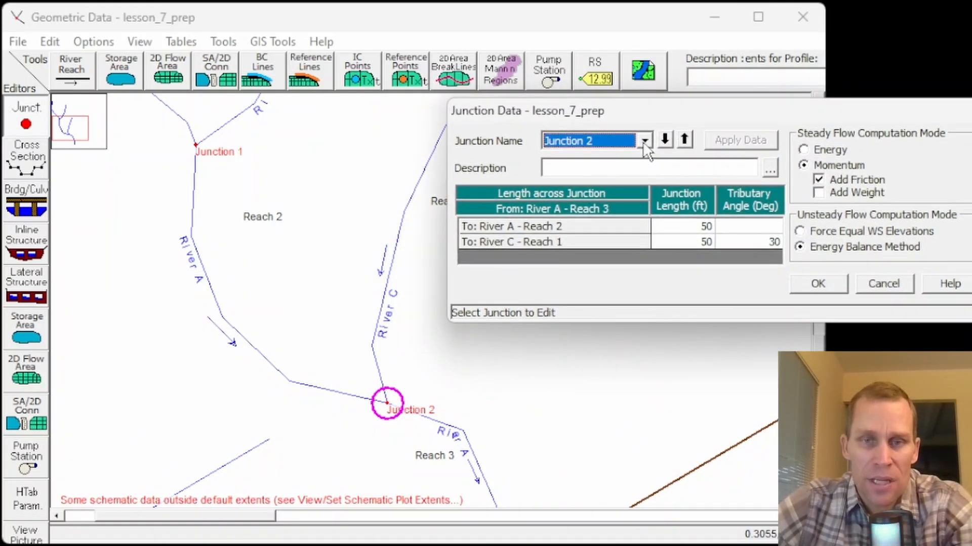
Step: Switch the junction editor to Junction 1, showing 50 ft lengths and a 60° River B angle
left_click(663, 139)
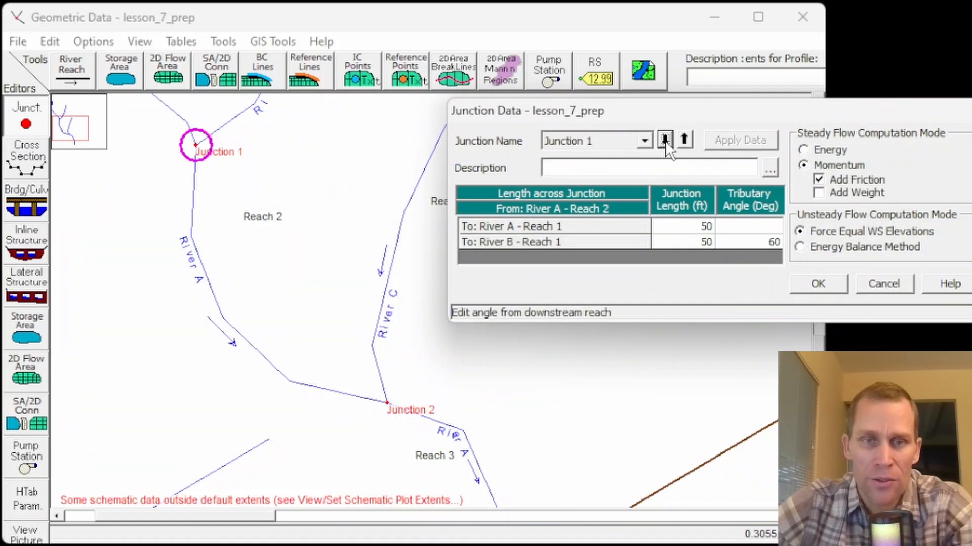
mouse_move(545, 172)
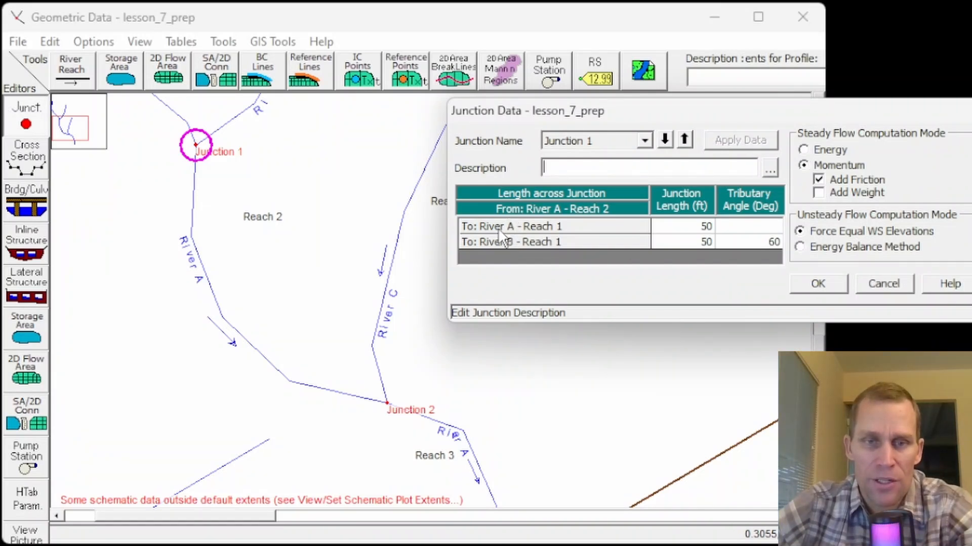
mouse_move(506, 259)
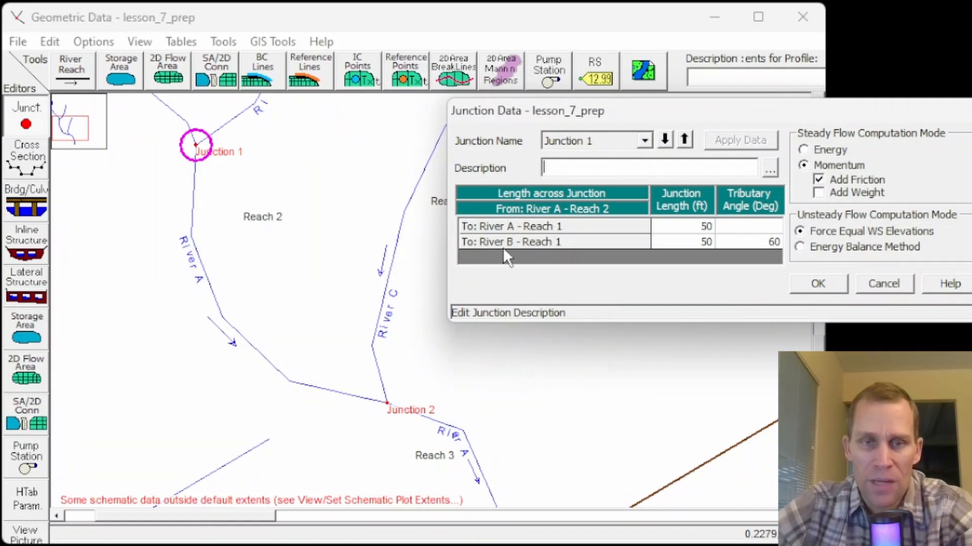
mouse_move(560, 251)
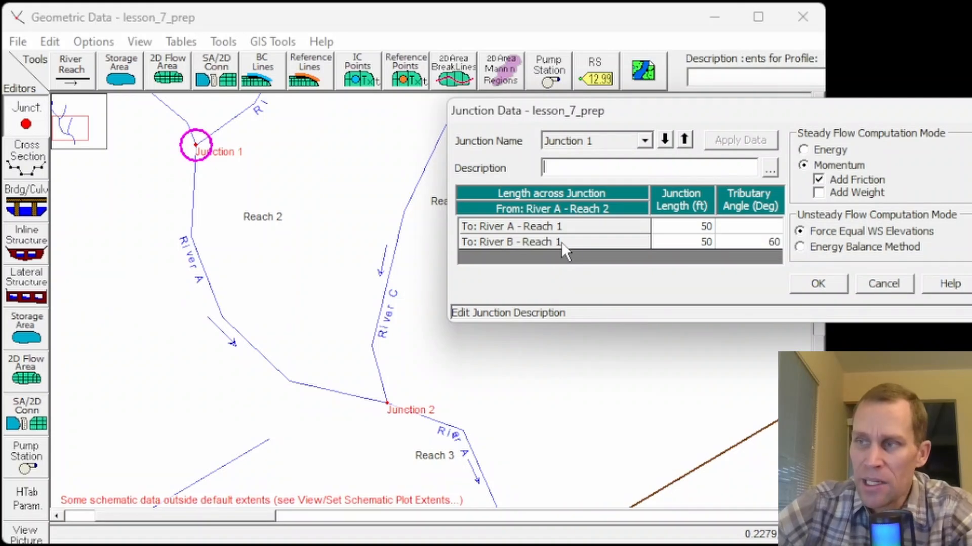
mouse_move(612, 198)
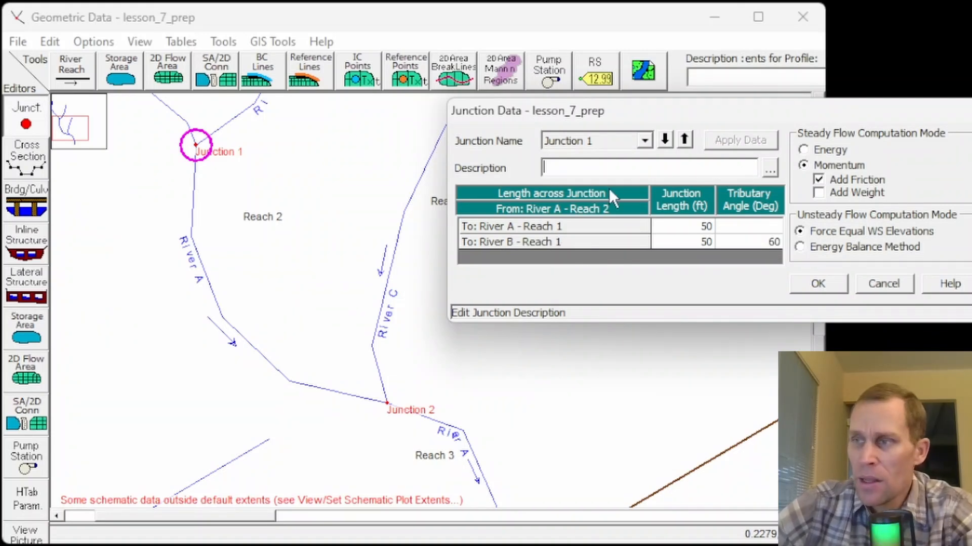
mouse_move(517, 260)
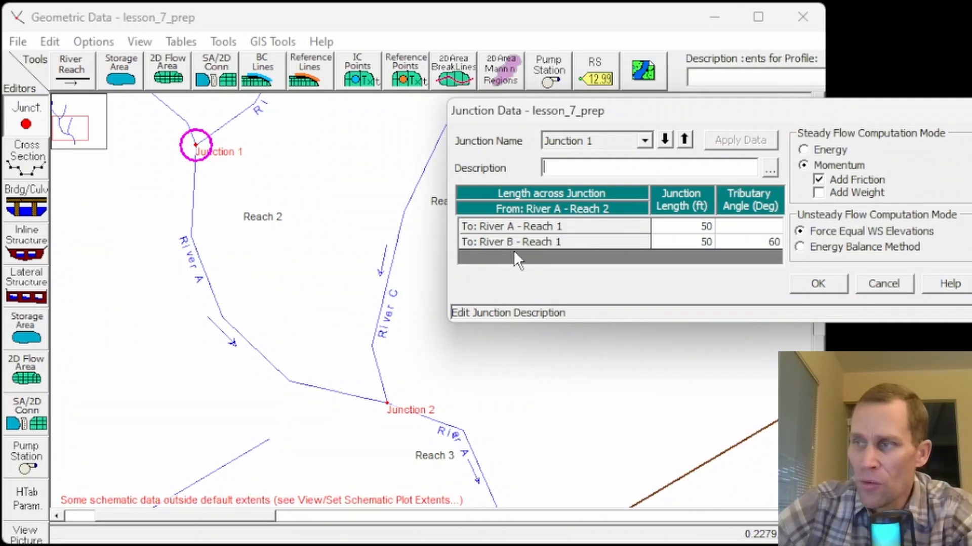
mouse_move(676, 232)
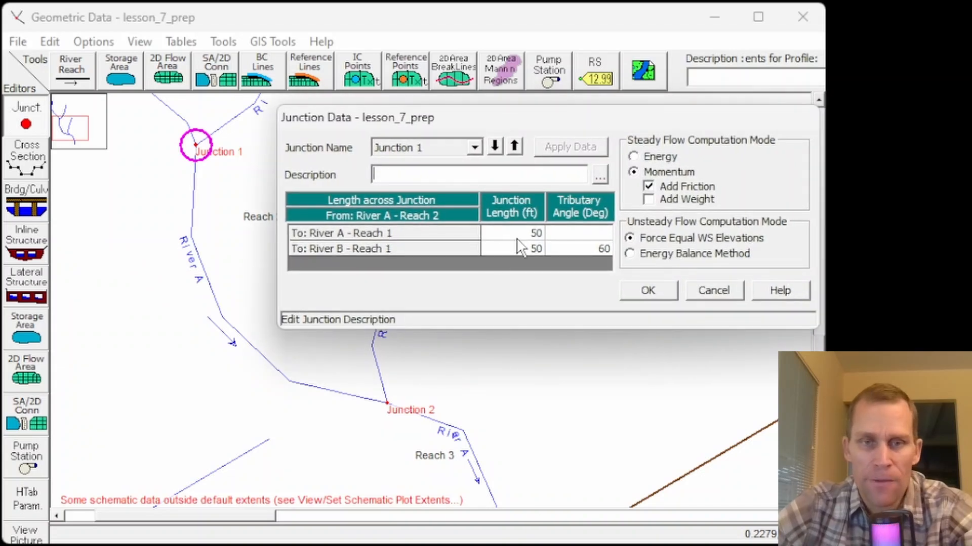
mouse_move(489, 233)
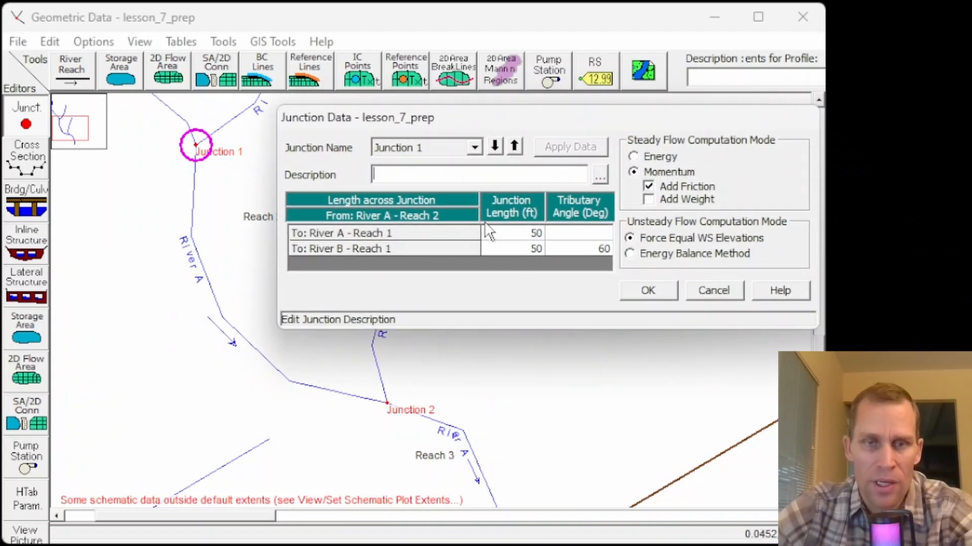
mouse_move(499, 257)
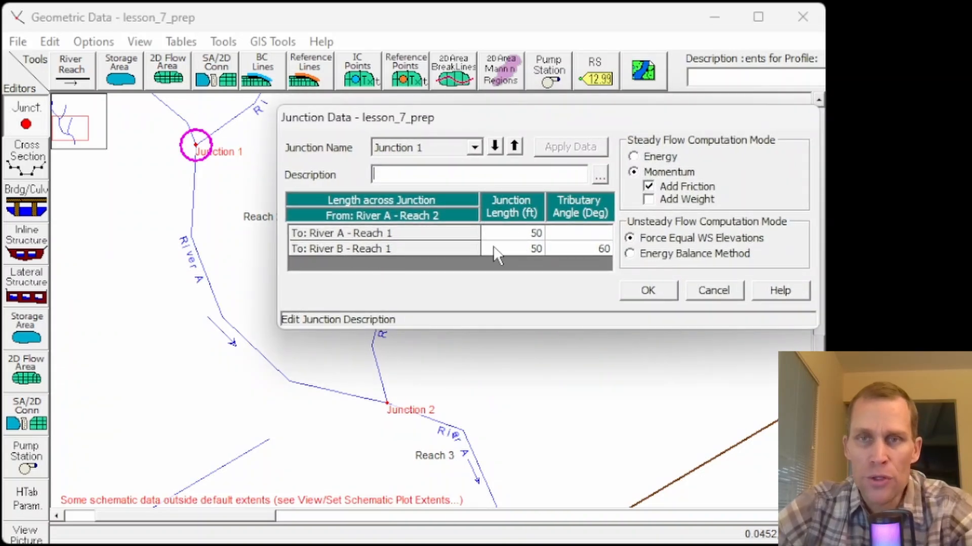
mouse_move(121, 140)
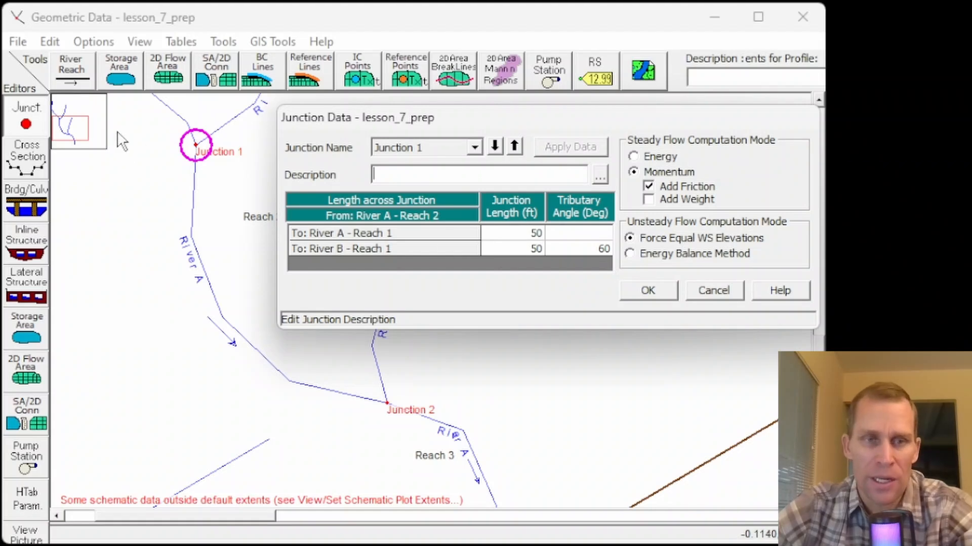
mouse_move(282, 130)
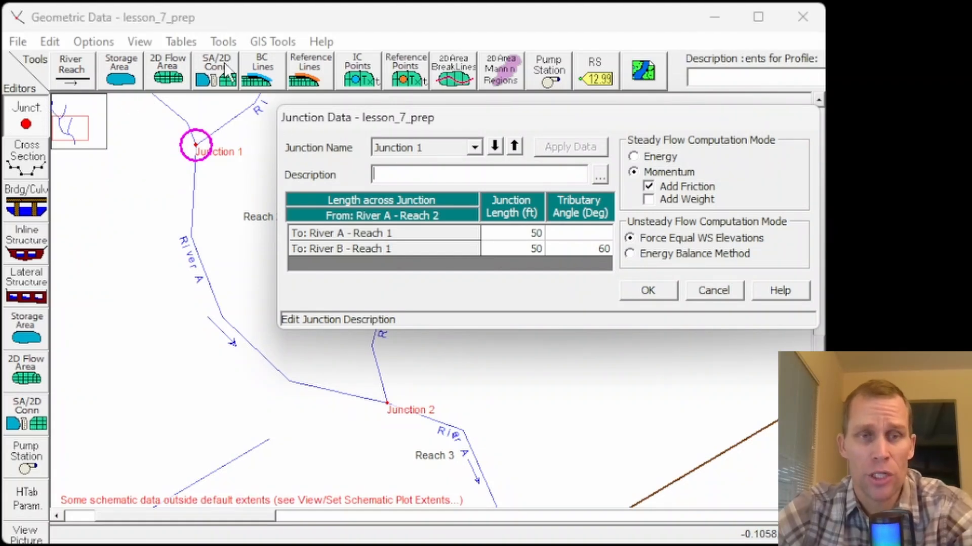
mouse_move(249, 104)
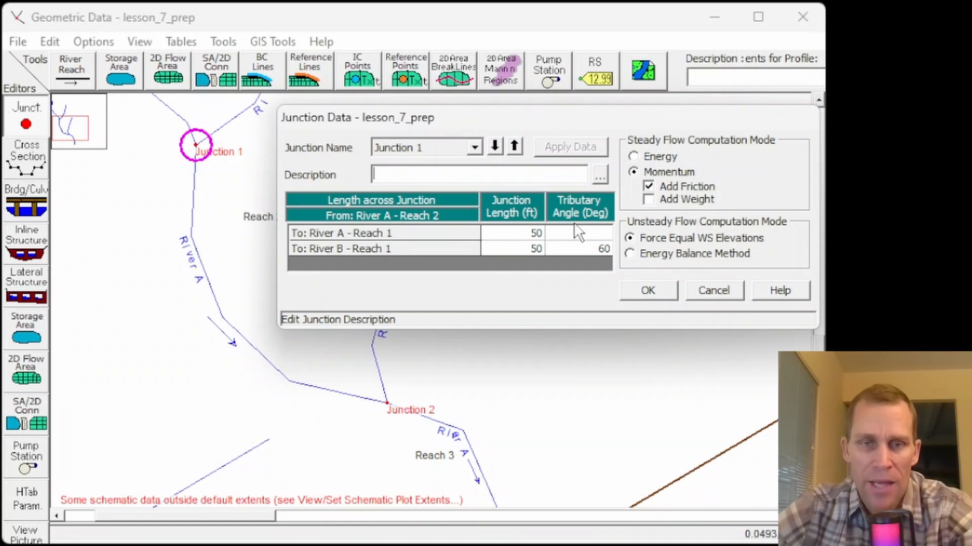
mouse_move(586, 257)
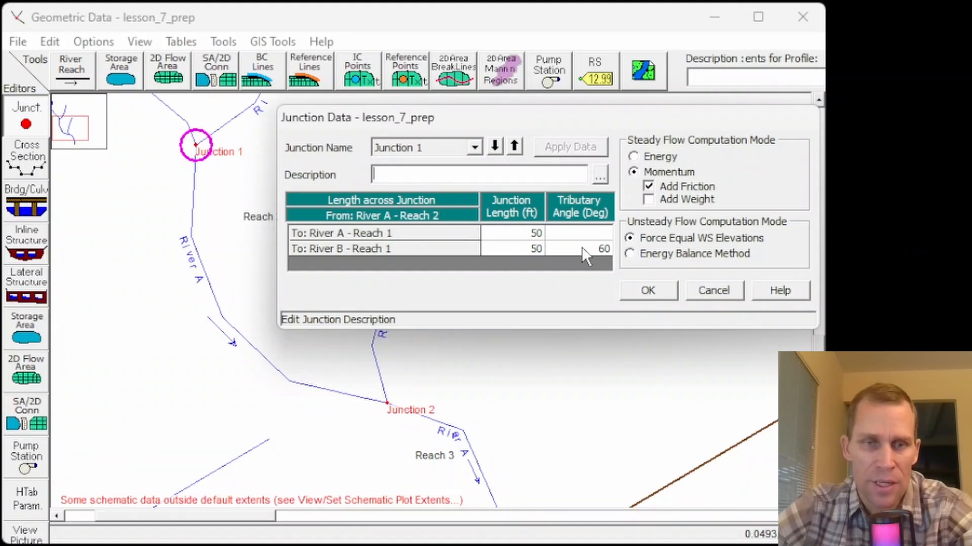
mouse_move(256, 116)
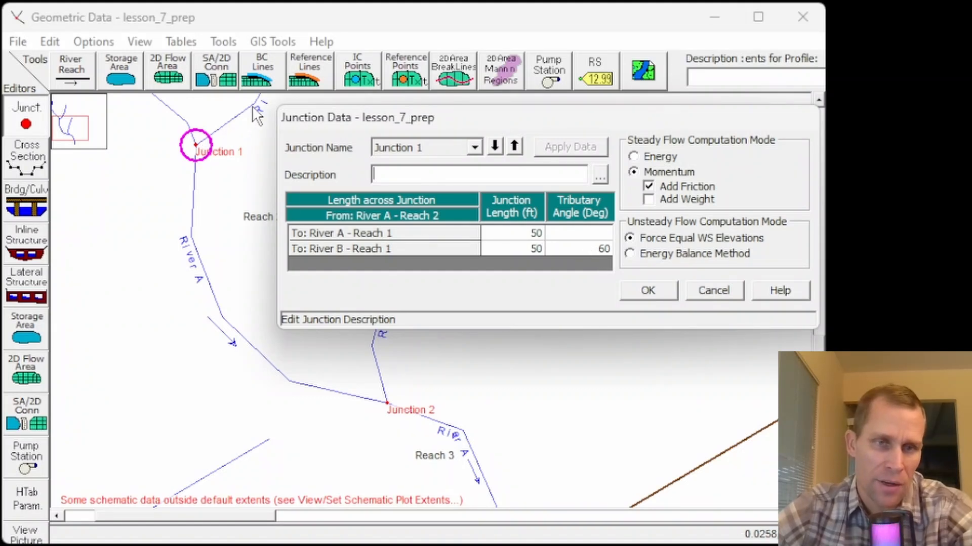
mouse_move(198, 158)
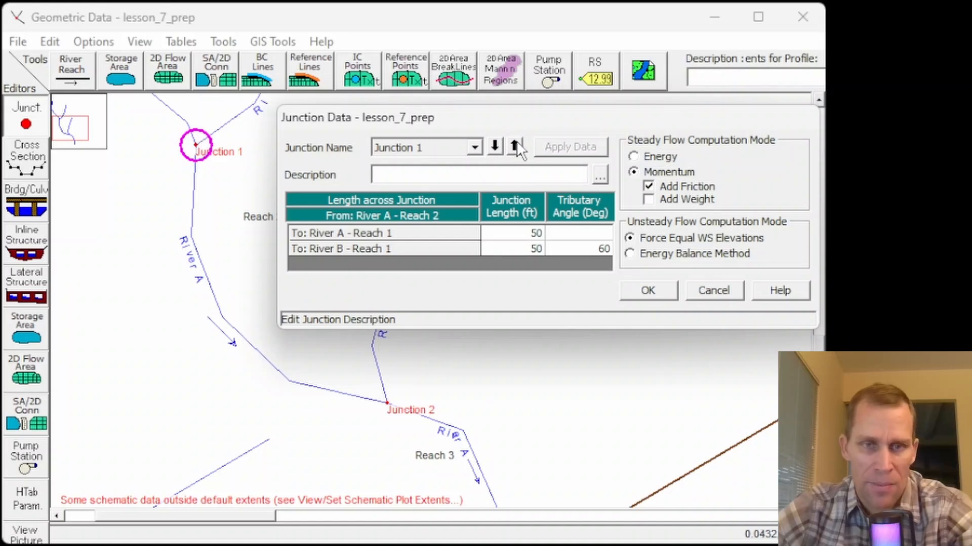
Step: Move to Junction 2 and settle on momentum for steady flow and energy balance for unsteady
left_click(494, 147)
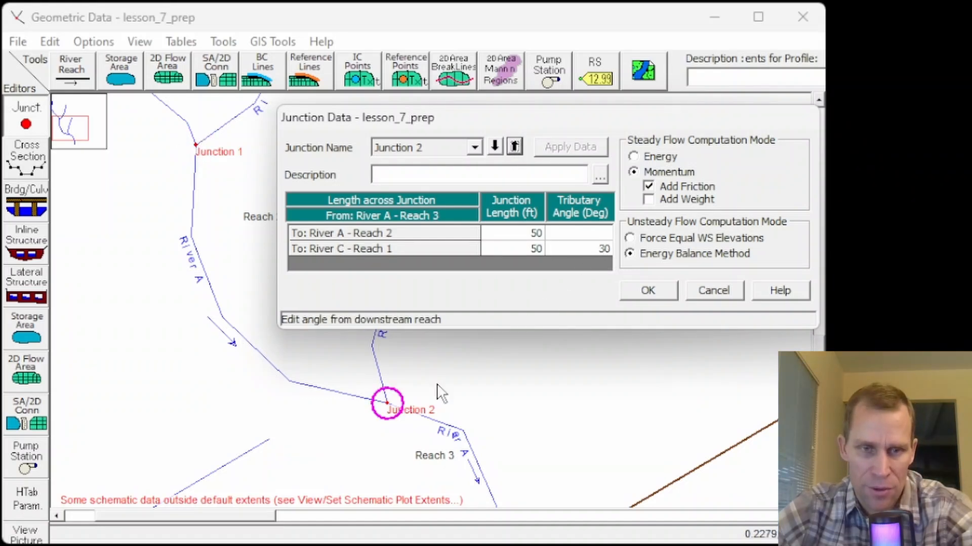
mouse_move(404, 420)
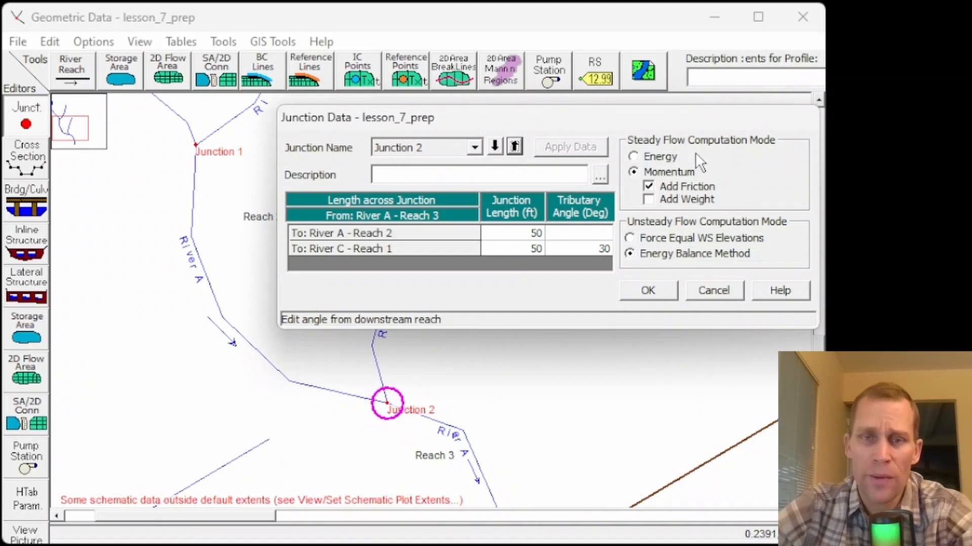
mouse_move(655, 265)
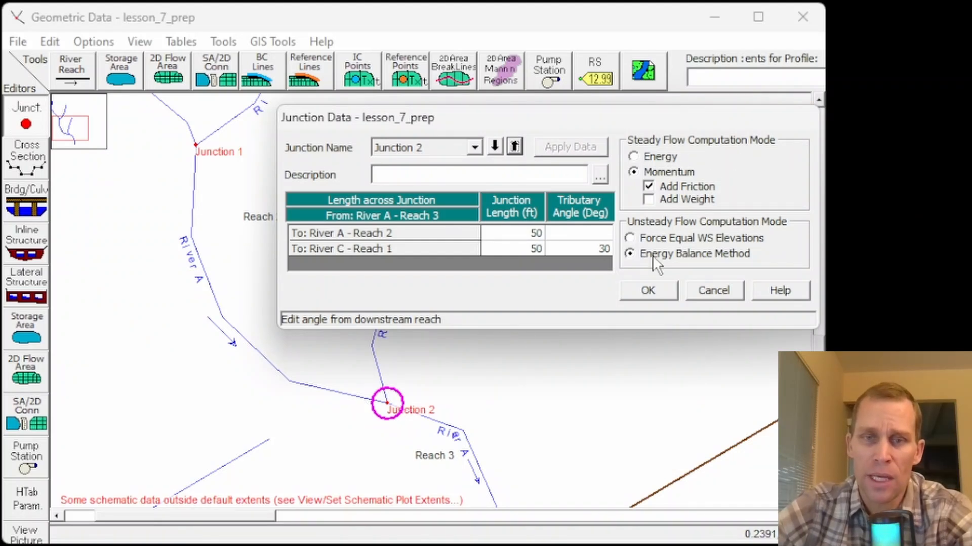
mouse_move(613, 163)
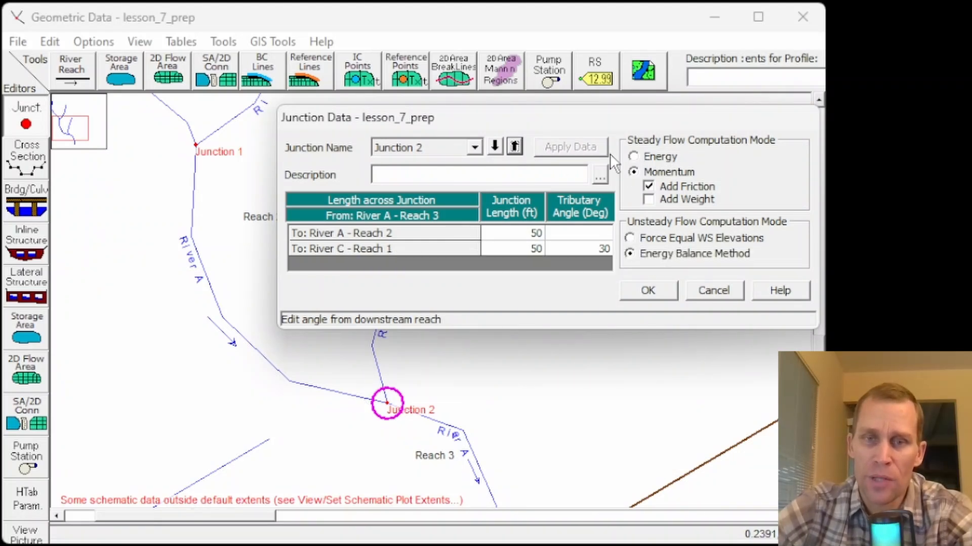
left_click(633, 156)
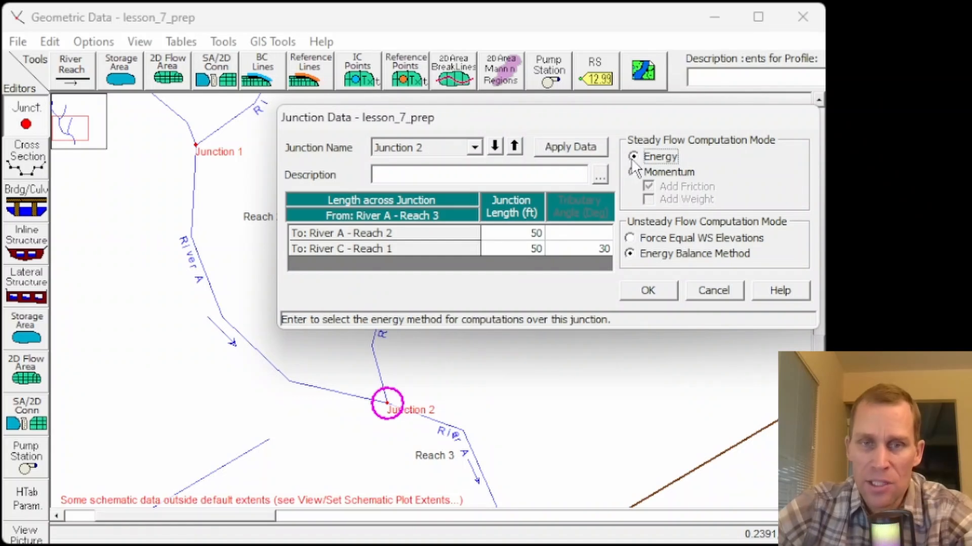
left_click(632, 171)
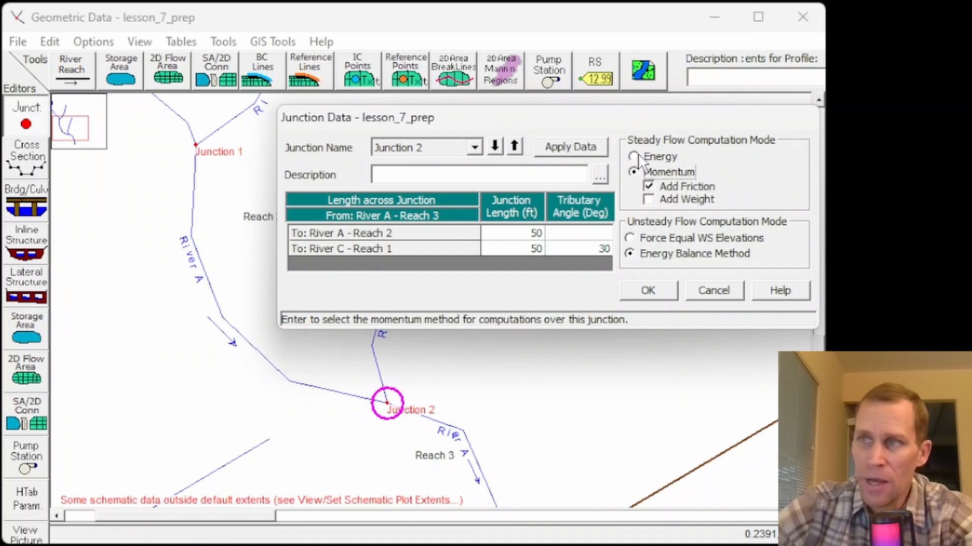
left_click(633, 156)
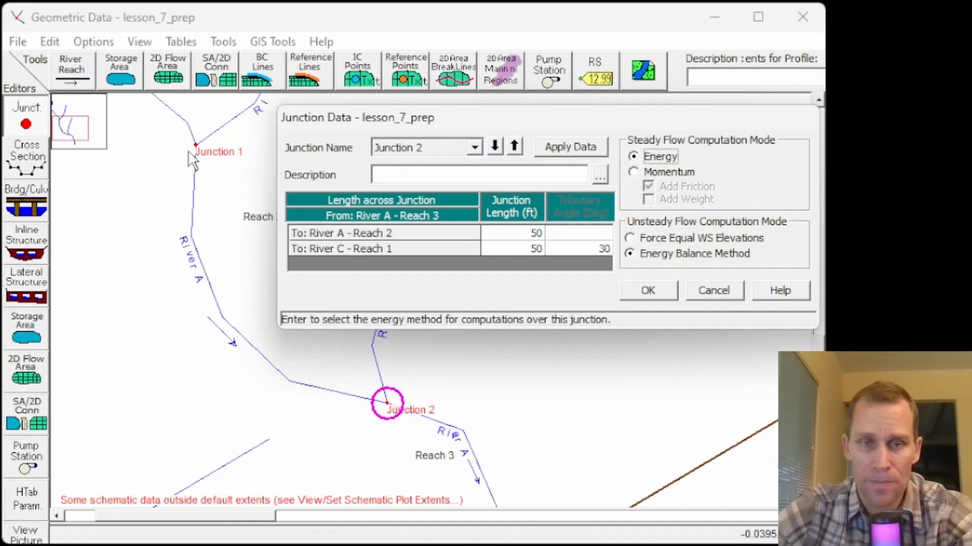
left_click(633, 171)
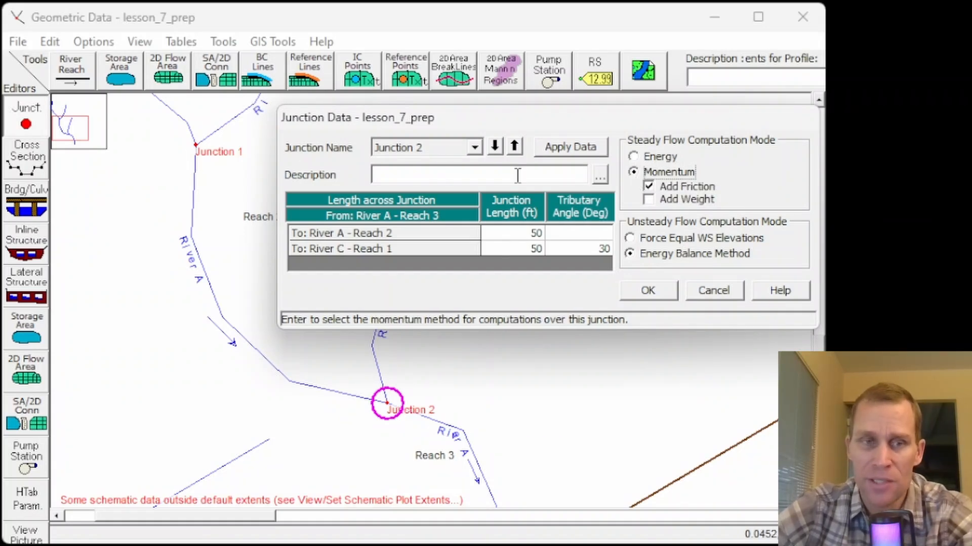
mouse_move(595, 260)
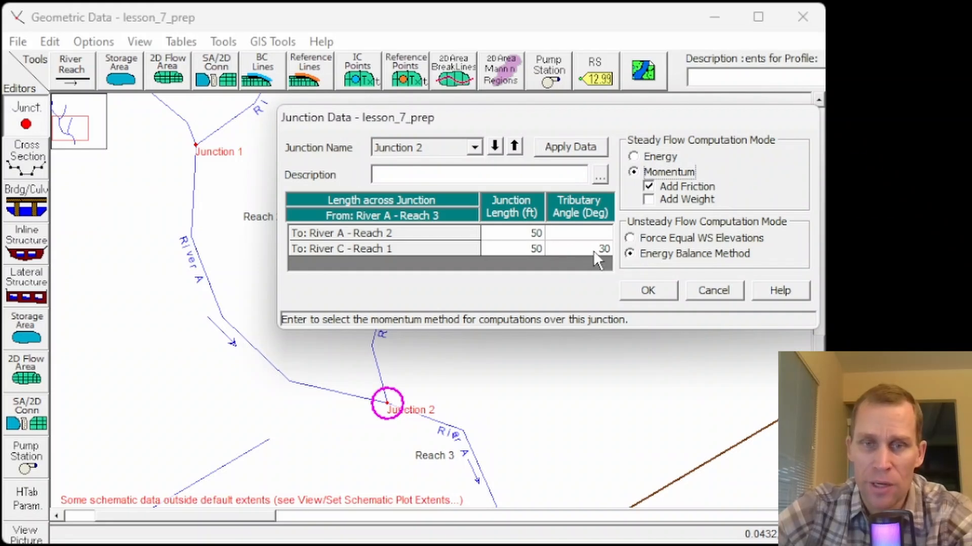
mouse_move(623, 255)
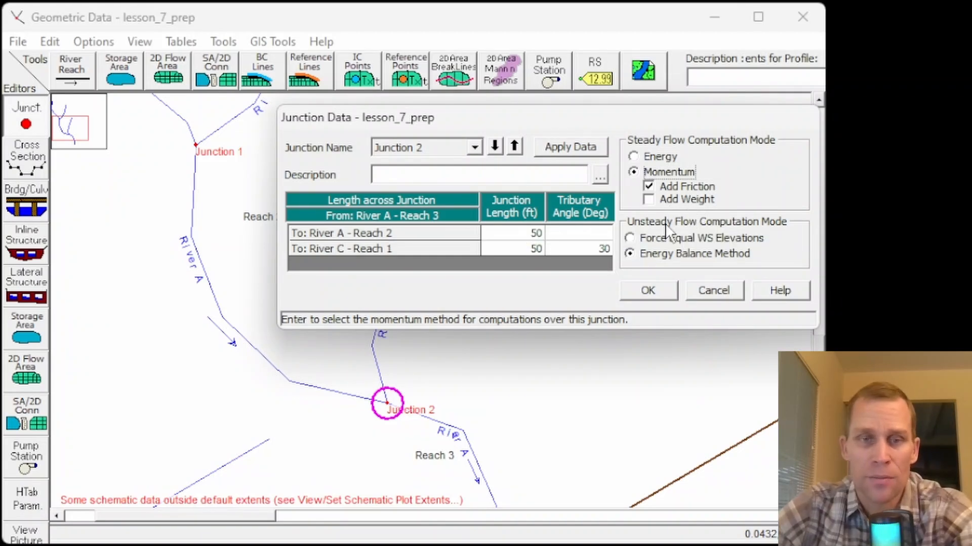
mouse_move(682, 234)
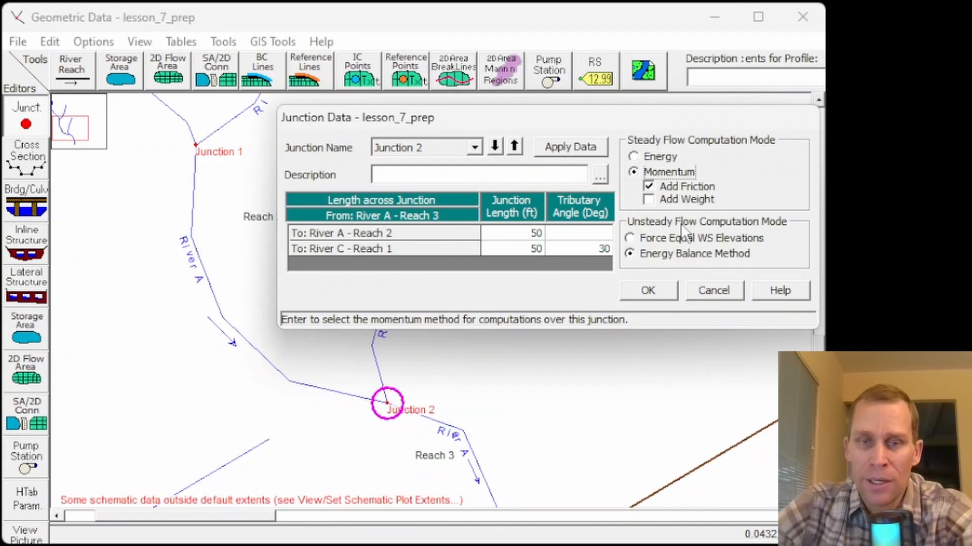
left_click(629, 237)
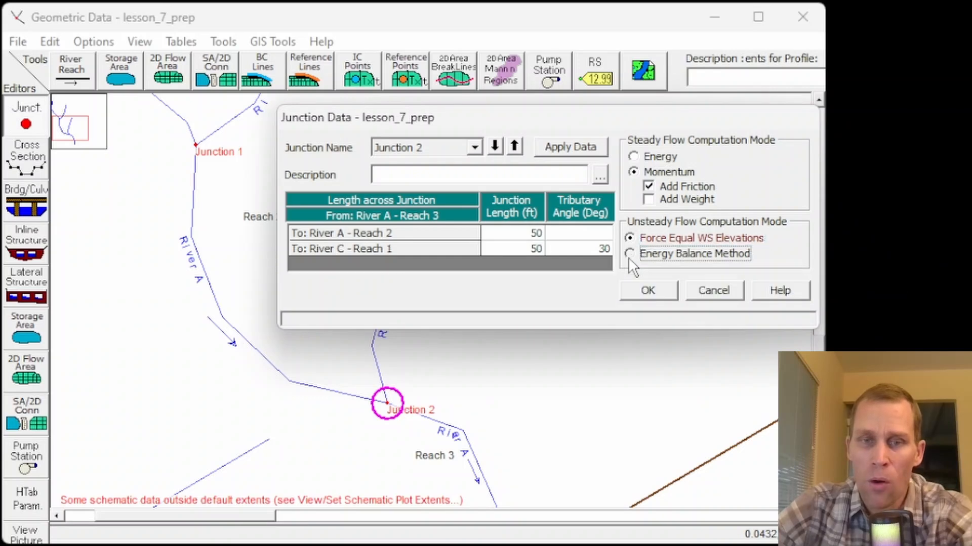
mouse_move(675, 260)
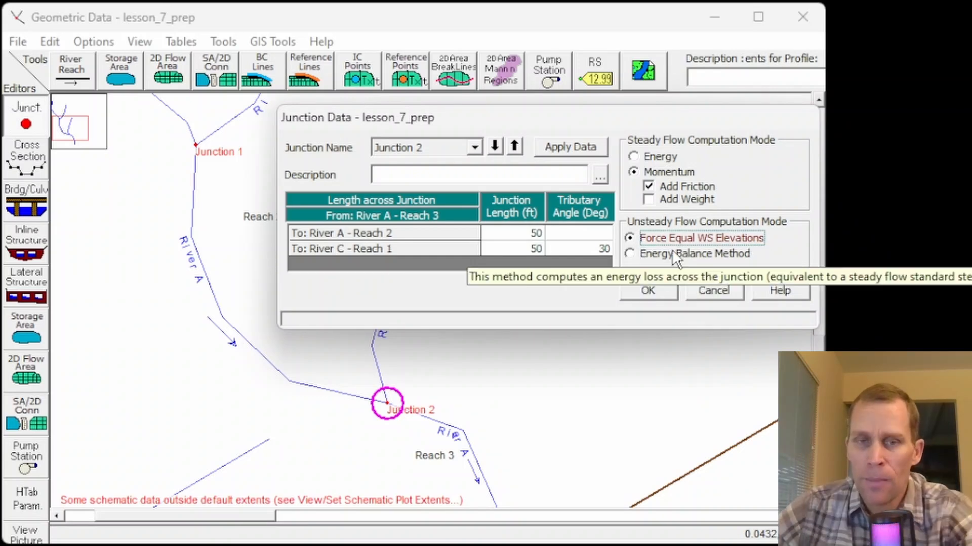
mouse_move(700, 239)
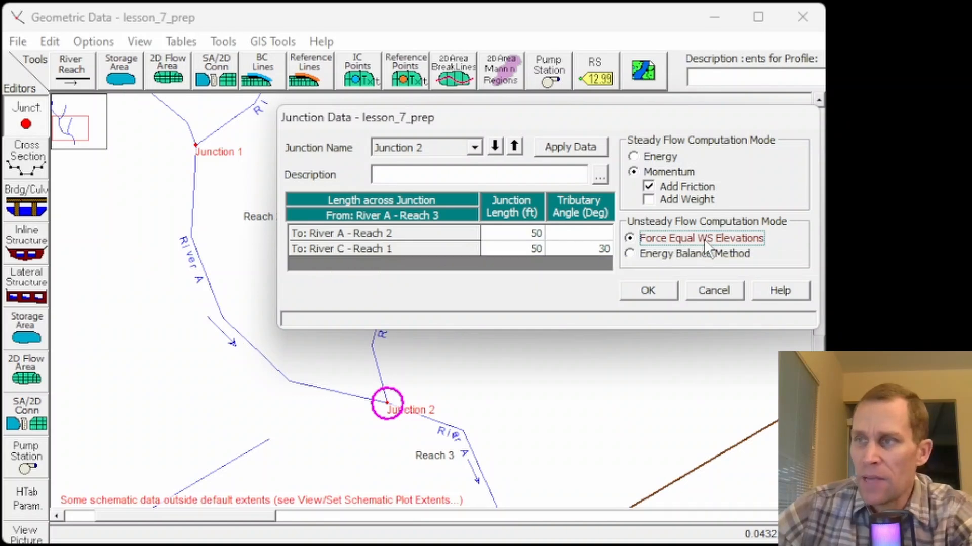
mouse_move(701, 237)
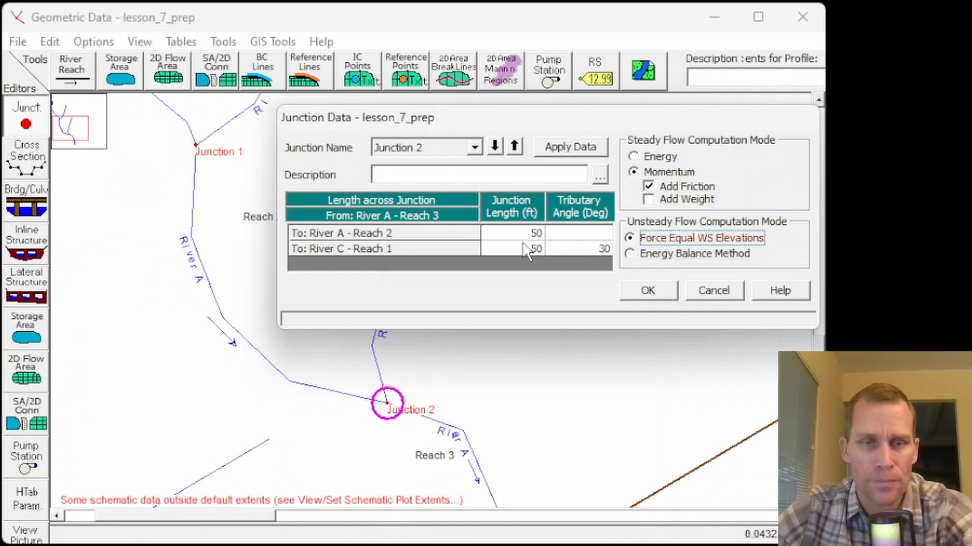
left_click(630, 254)
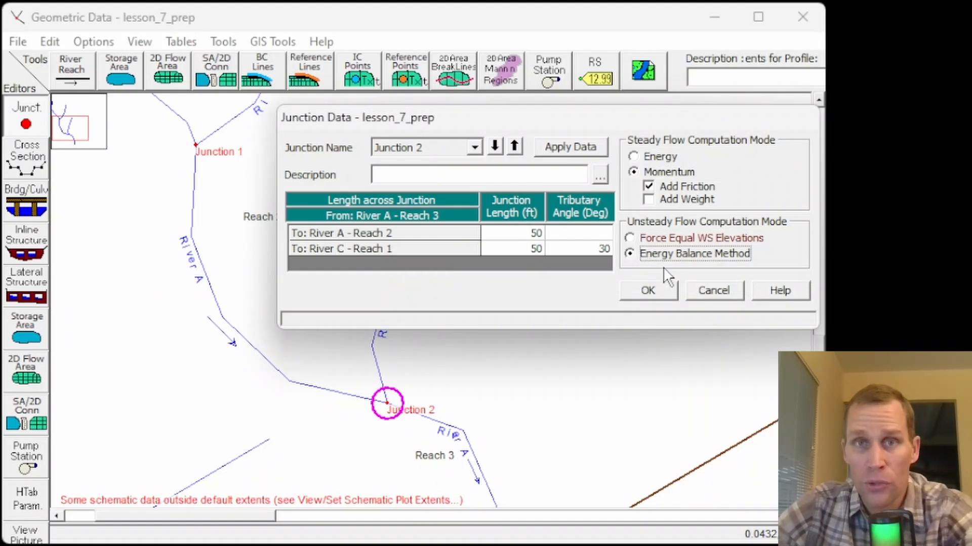
mouse_move(663, 263)
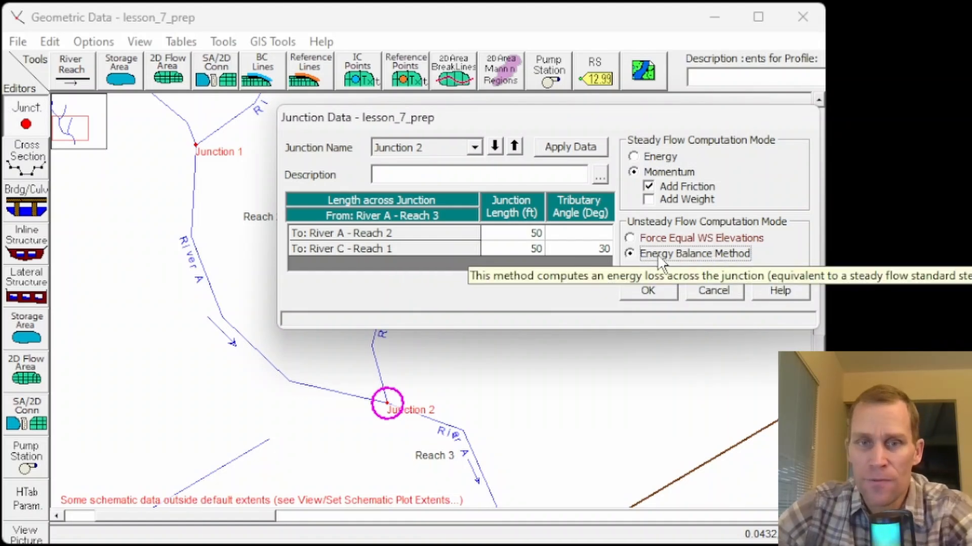
mouse_move(756, 272)
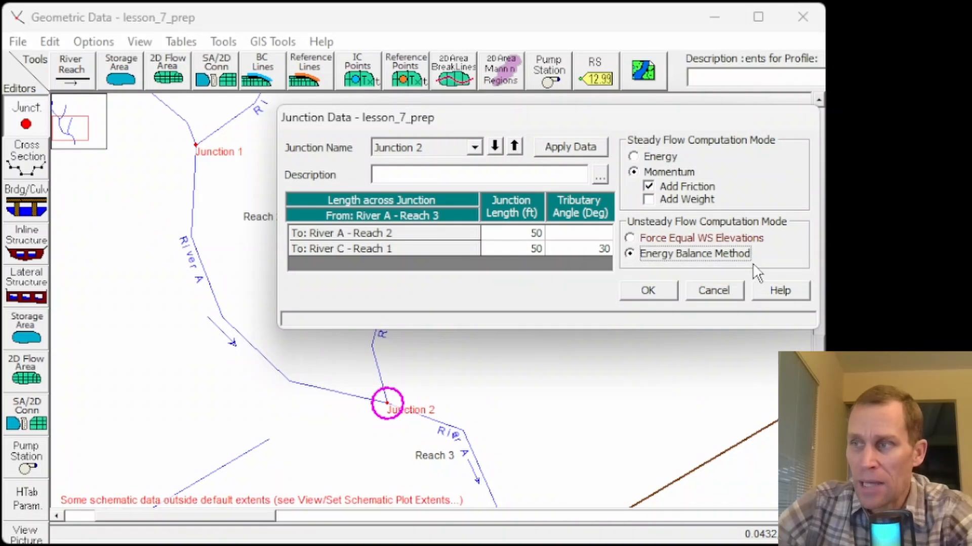
mouse_move(660, 264)
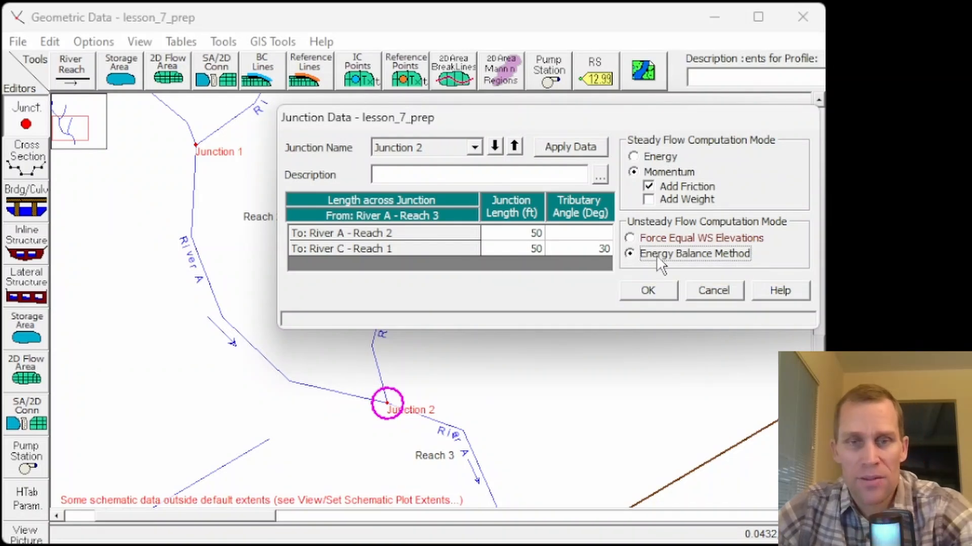
mouse_move(663, 296)
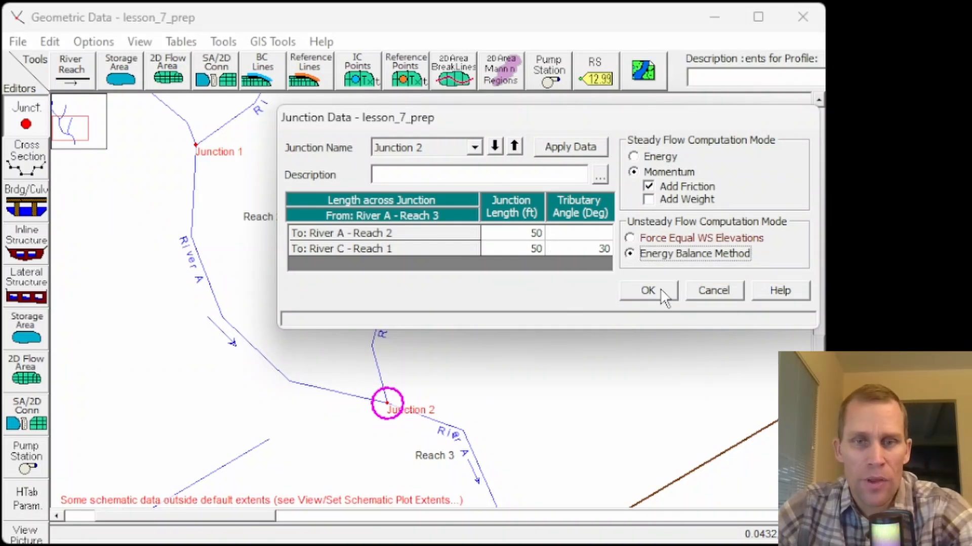
Step: Accept Junction 2, then add a River C reach joined at a new Junction 3
left_click(648, 291)
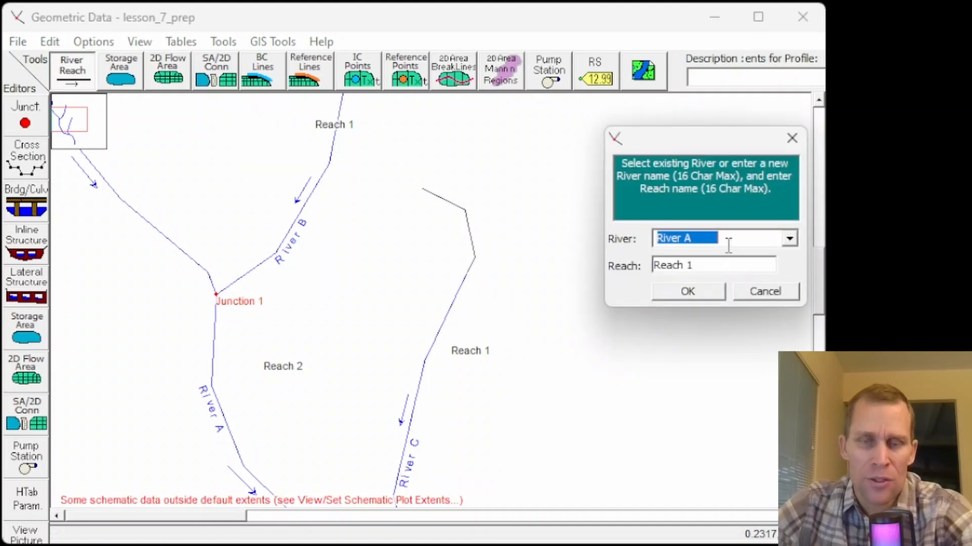
type("River C")
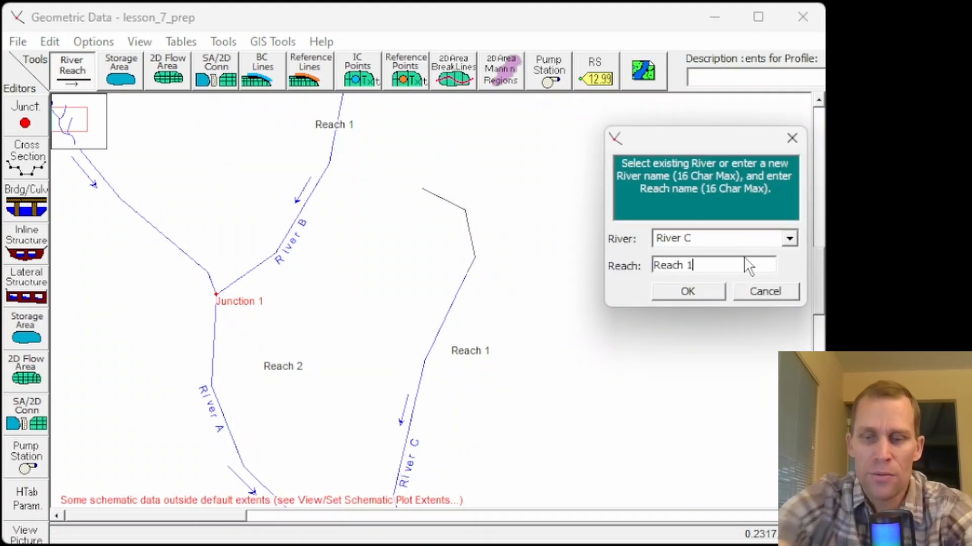
left_click(687, 292)
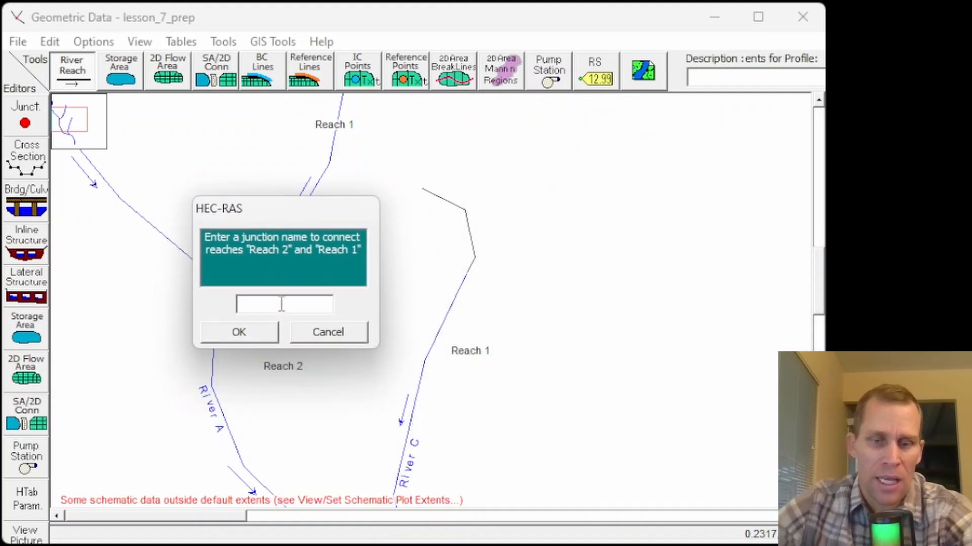
type("Junction 3")
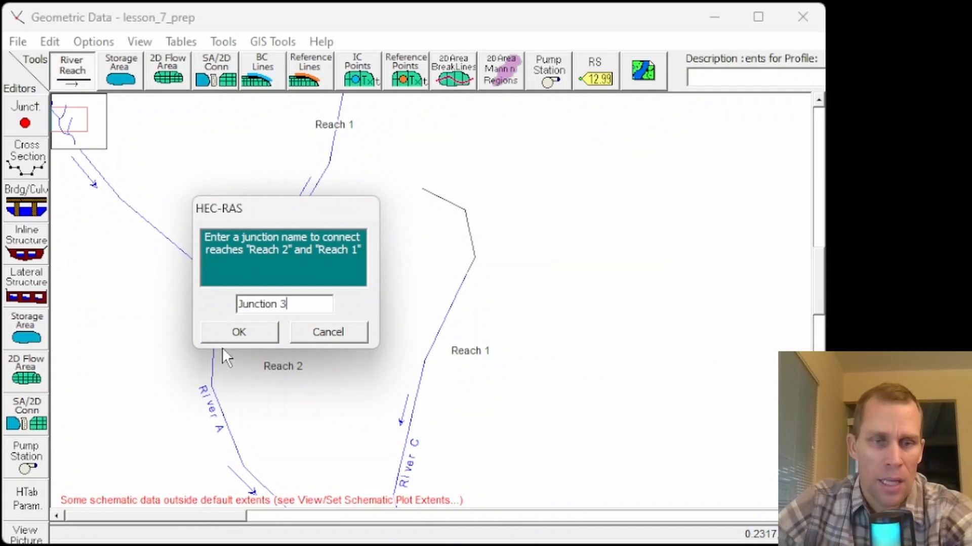
left_click(237, 332)
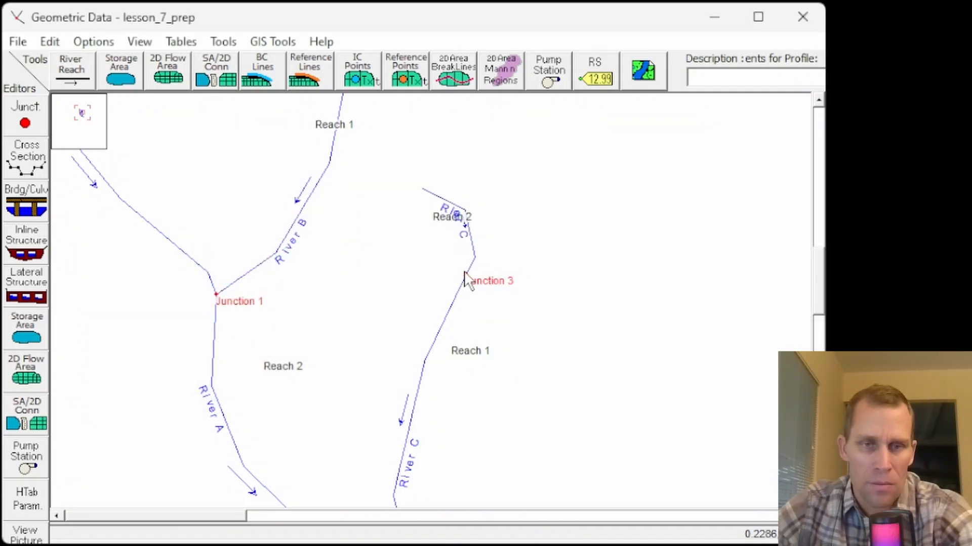
Step: Delete Junction 3 with Combine Reaches, confirm, and start drawing a new River C reach
right_click(469, 280)
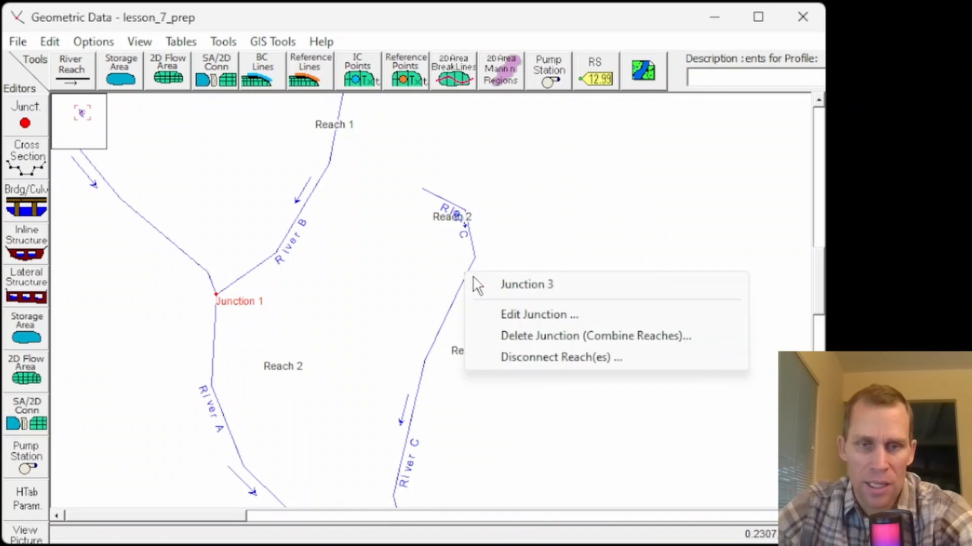
left_click(593, 336)
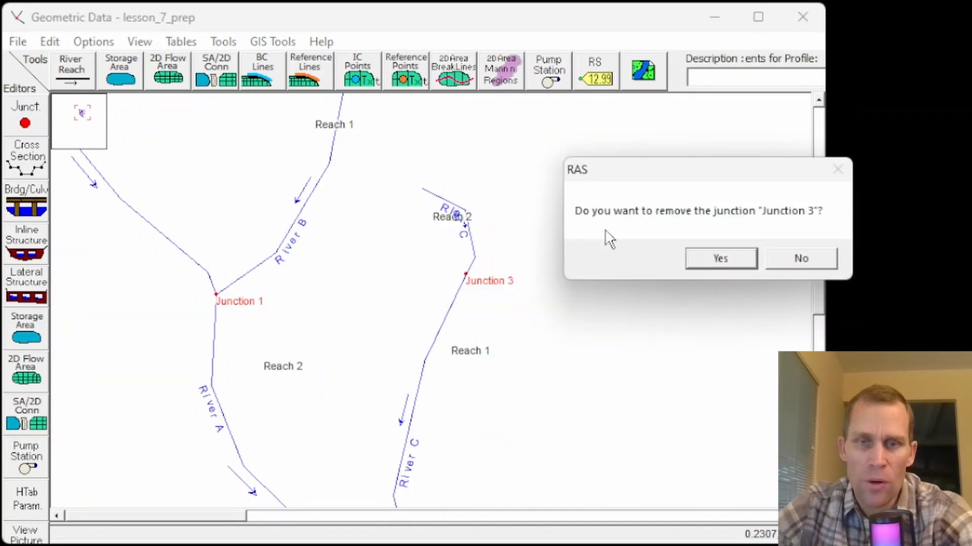
left_click(719, 258)
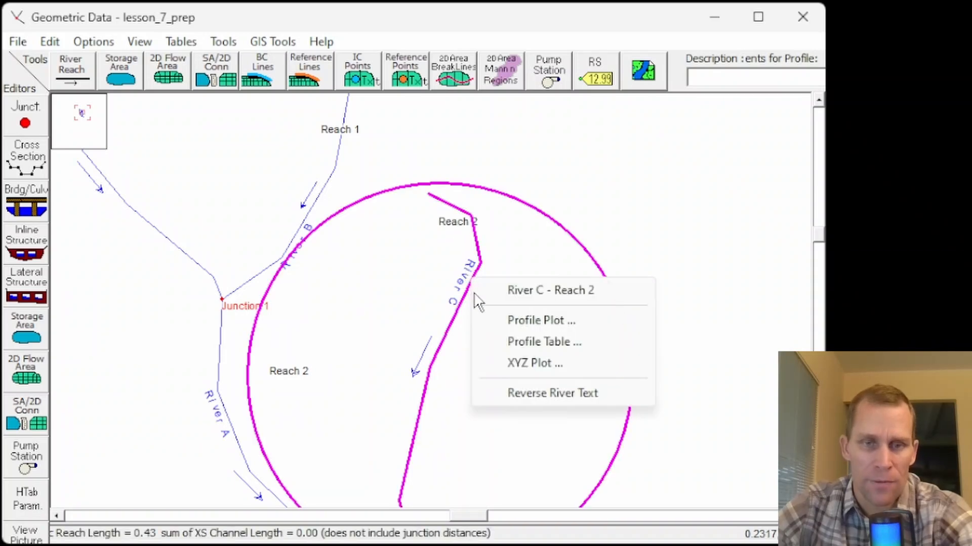
left_click(551, 393)
type("Reach 1")
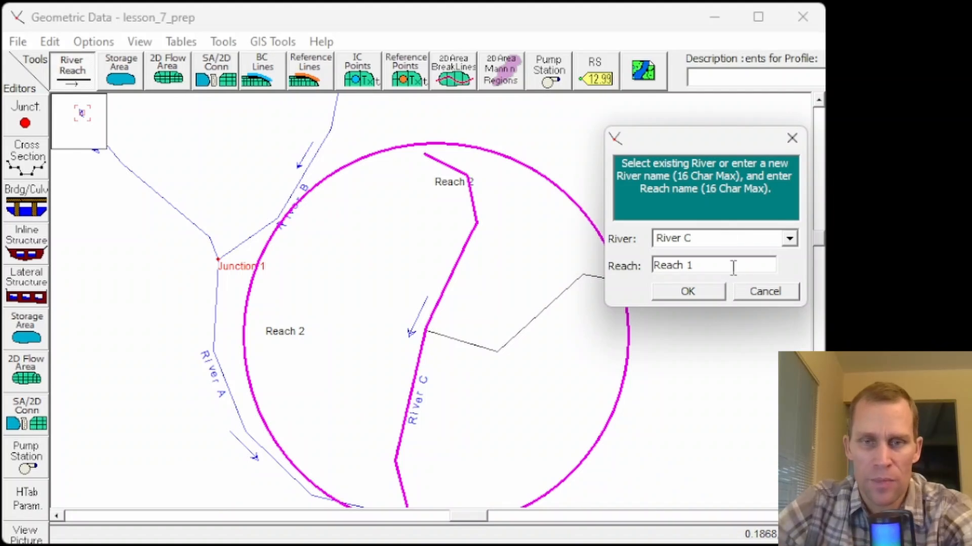
Step: Add River C Reach 1, splitting Reach 2 with lower part Reach 3 at Junction 3
left_click(686, 292)
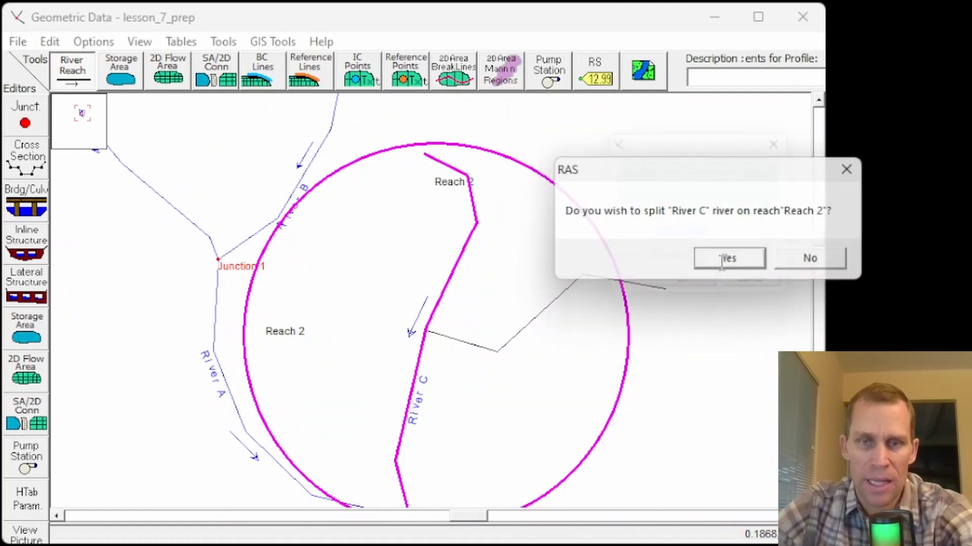
left_click(728, 257)
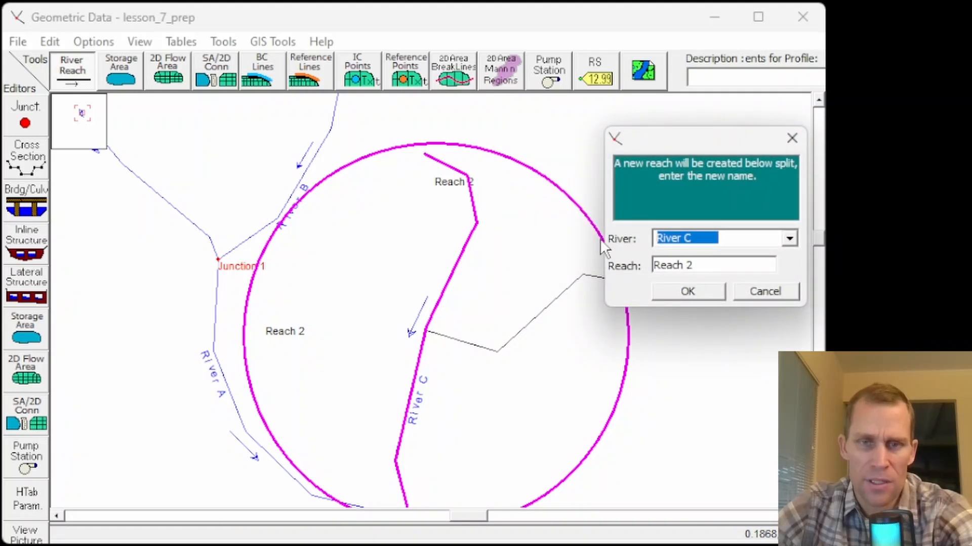
left_click(713, 265)
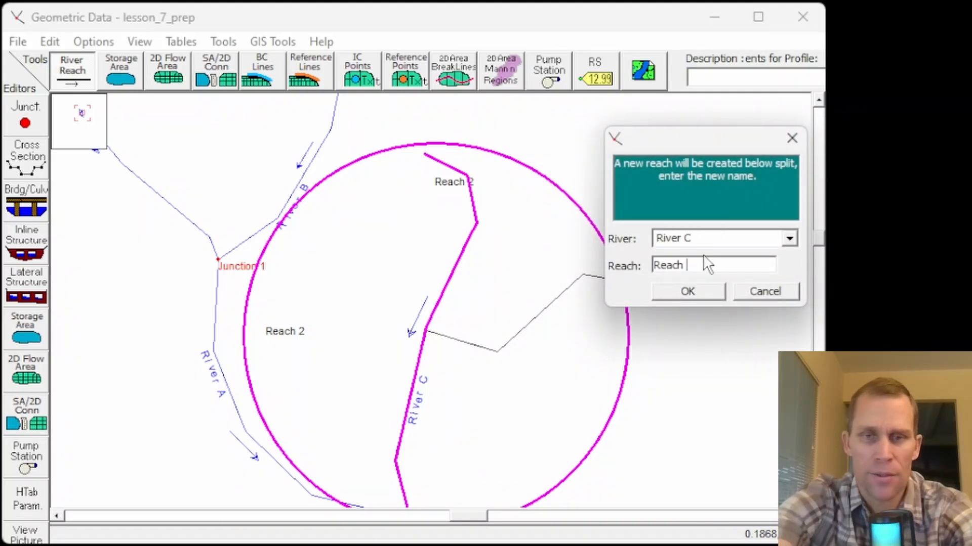
left_click(687, 291)
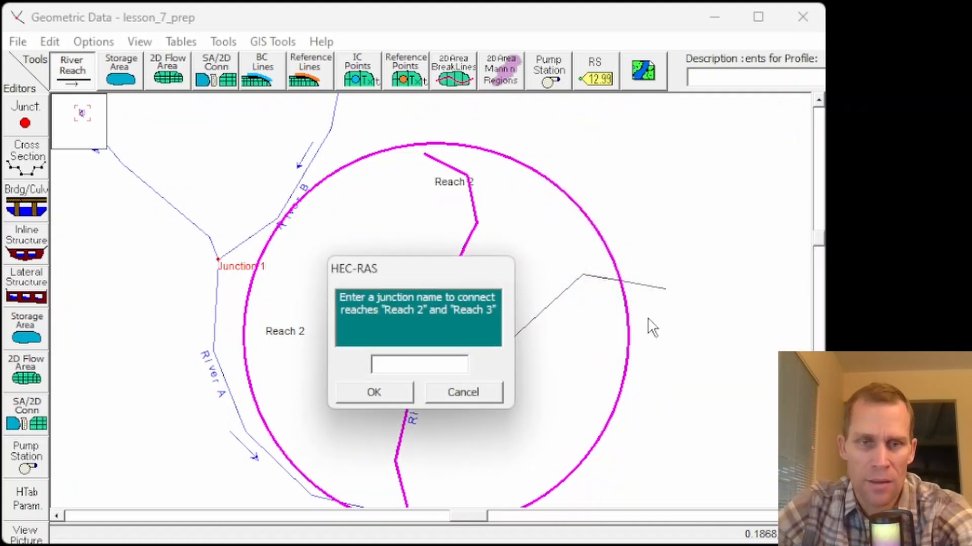
type("Junction 3")
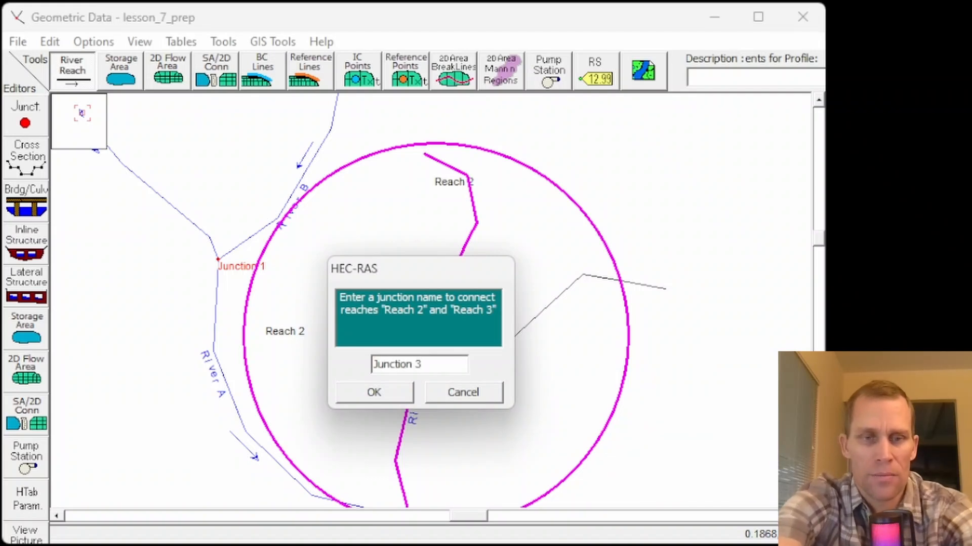
left_click(373, 392)
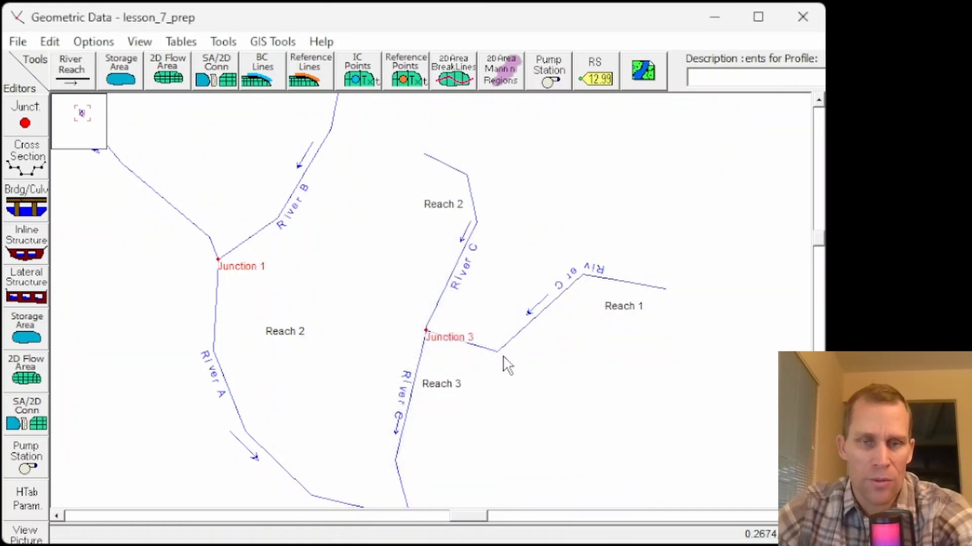
mouse_move(482, 202)
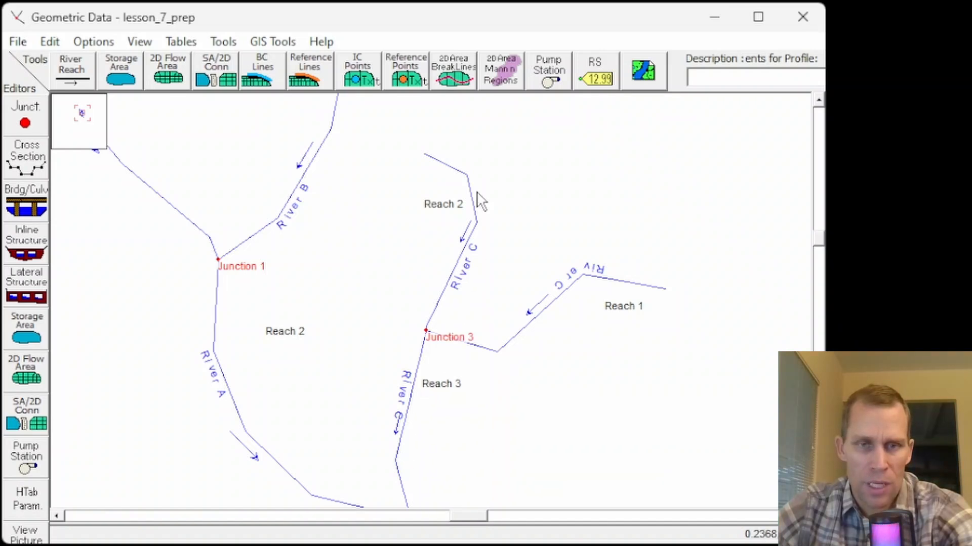
mouse_move(598, 282)
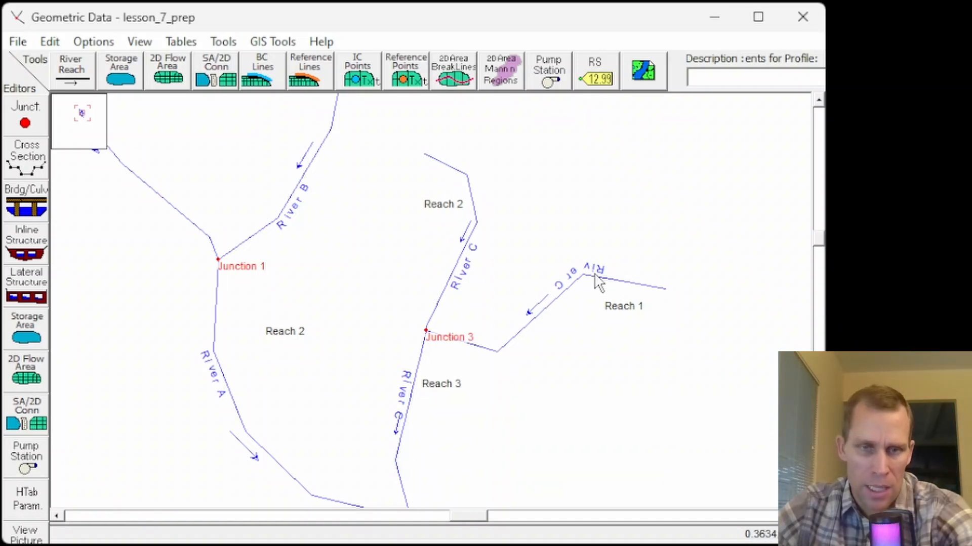
mouse_move(469, 352)
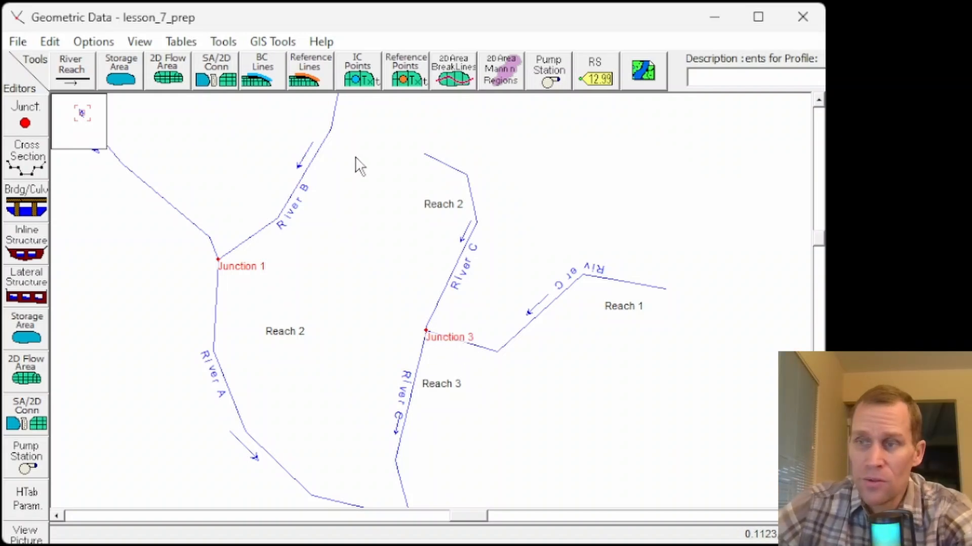
mouse_move(378, 272)
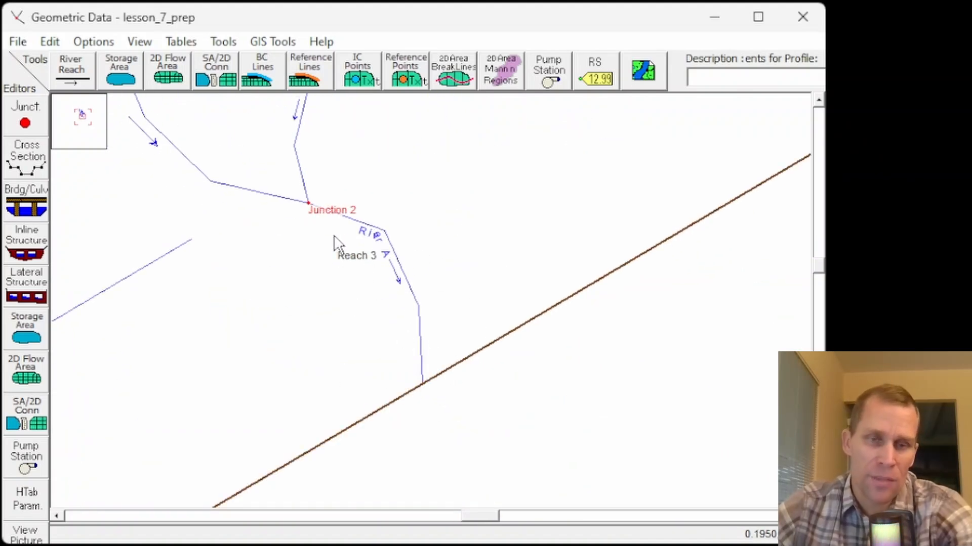
mouse_move(482, 364)
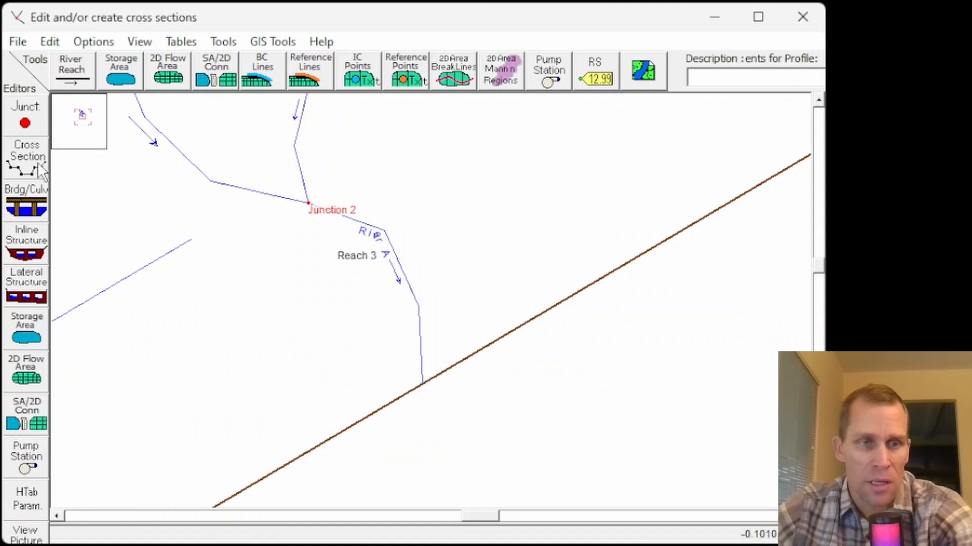
Step: Show River A Reach 3 station 30 in the cross section editor and scroll its data
left_click(27, 158)
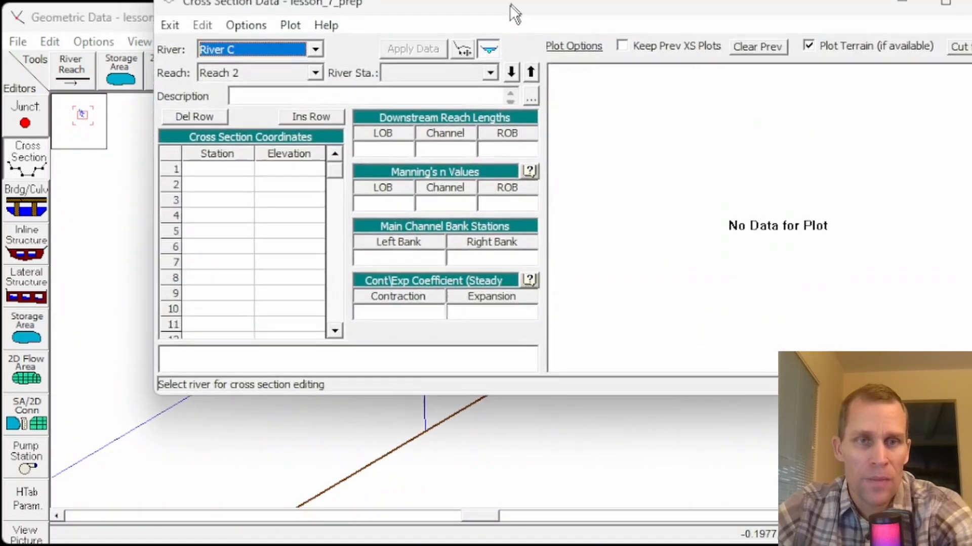
left_click(313, 65)
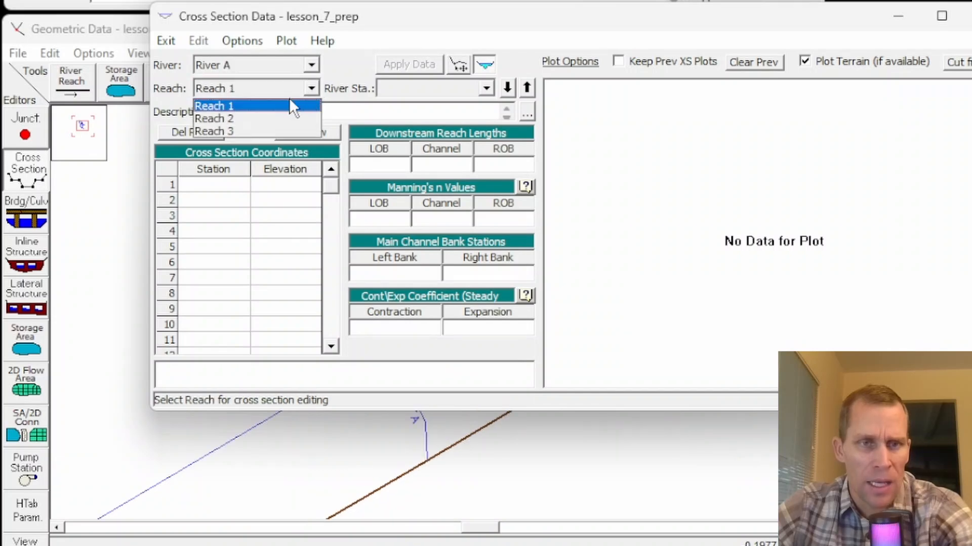
left_click(214, 130)
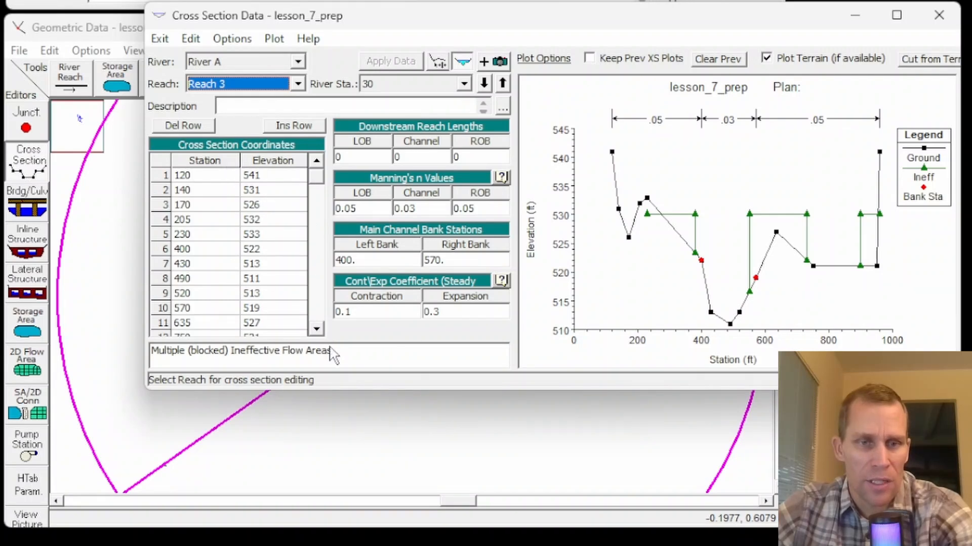
scroll("down", 3)
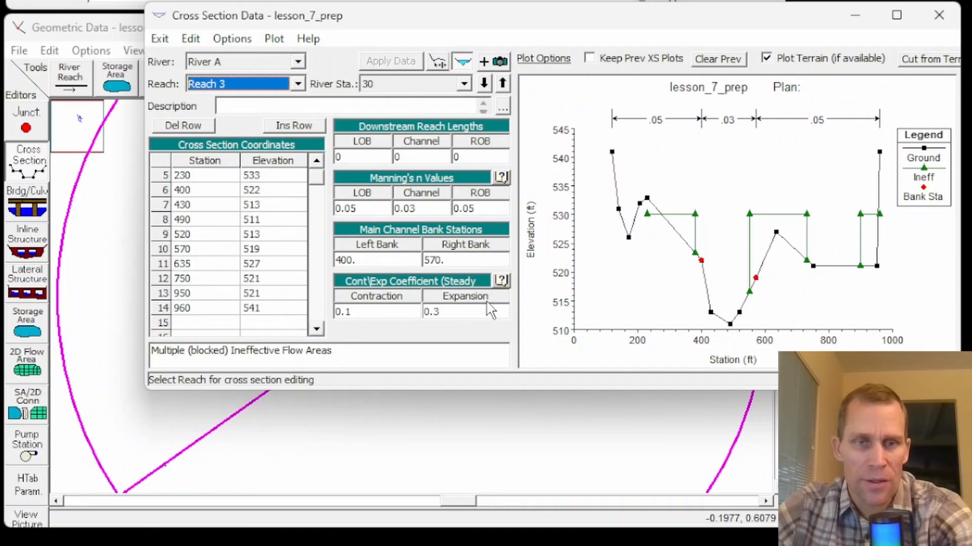
mouse_move(439, 207)
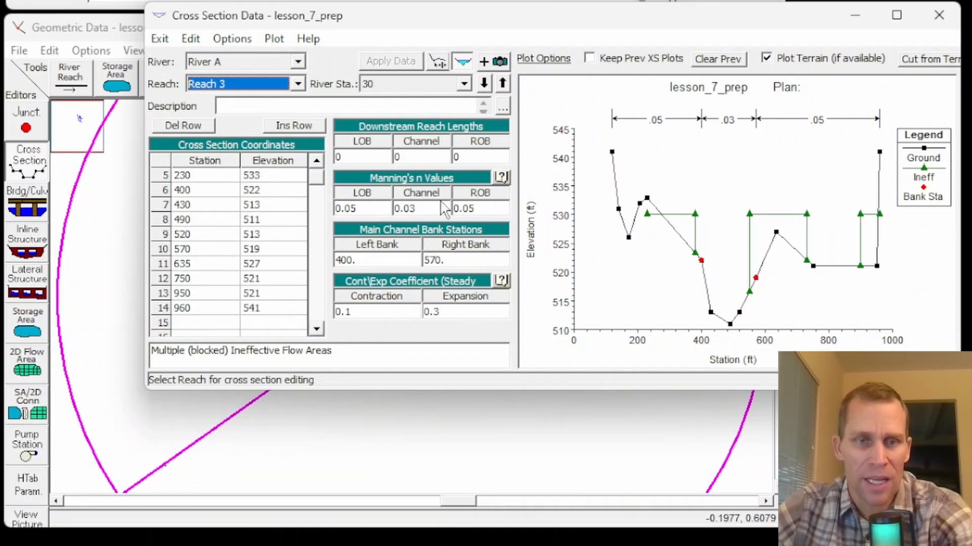
mouse_move(319, 182)
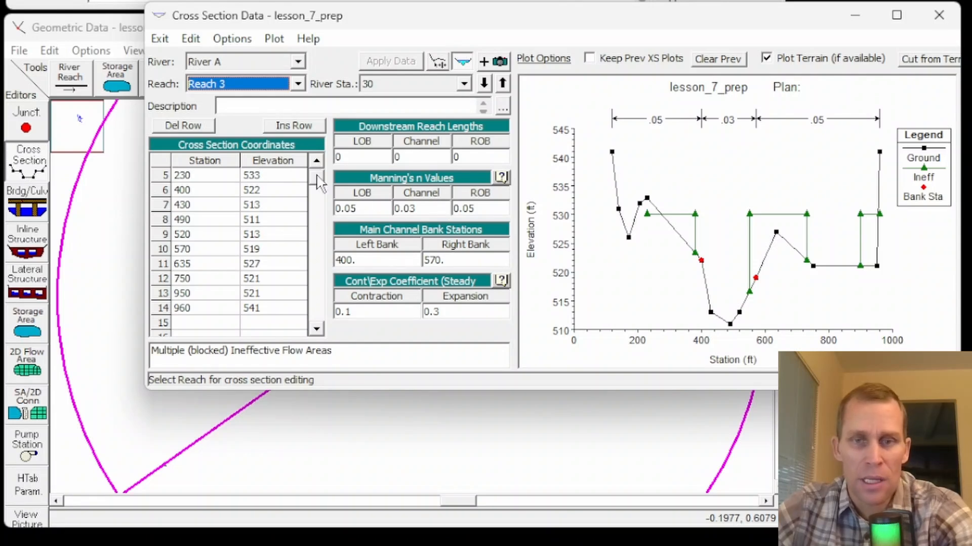
scroll("up", 3)
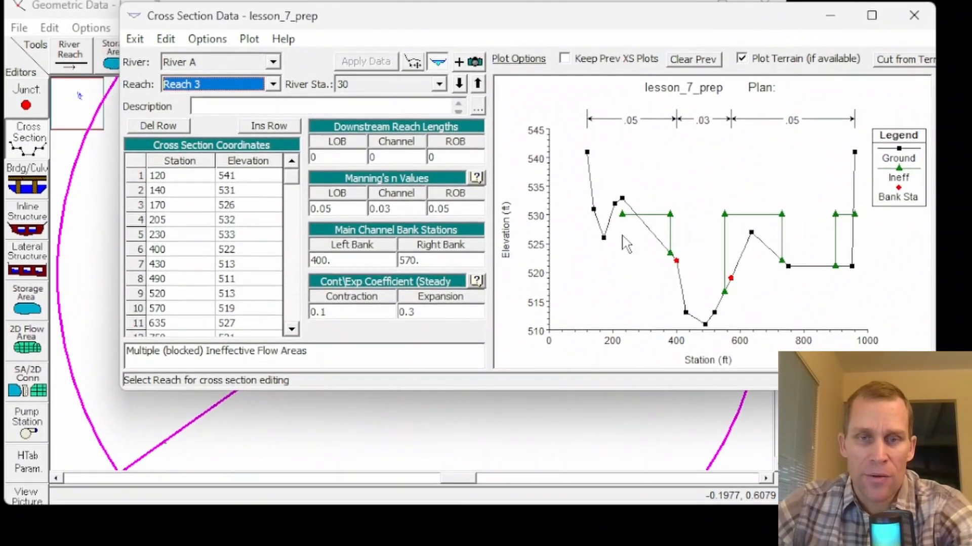
mouse_move(624, 229)
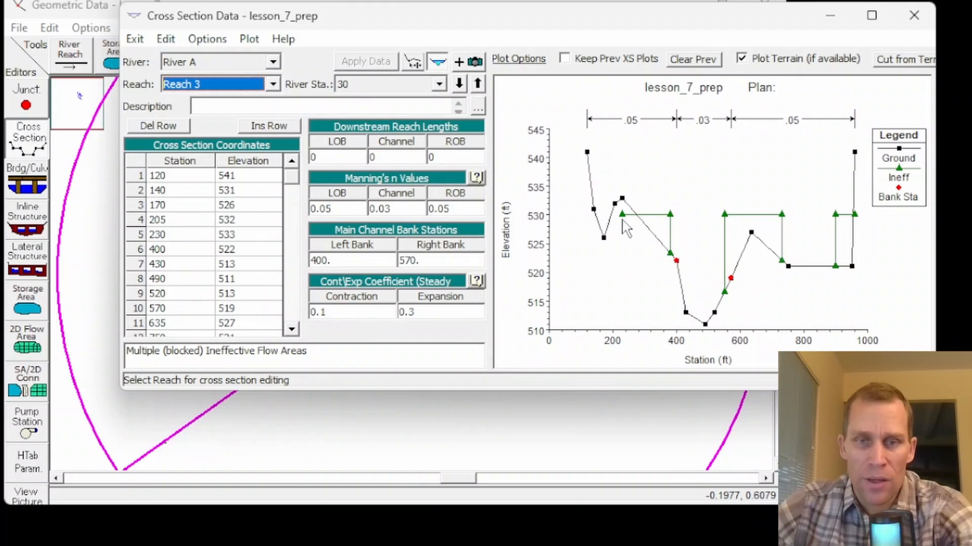
mouse_move(680, 276)
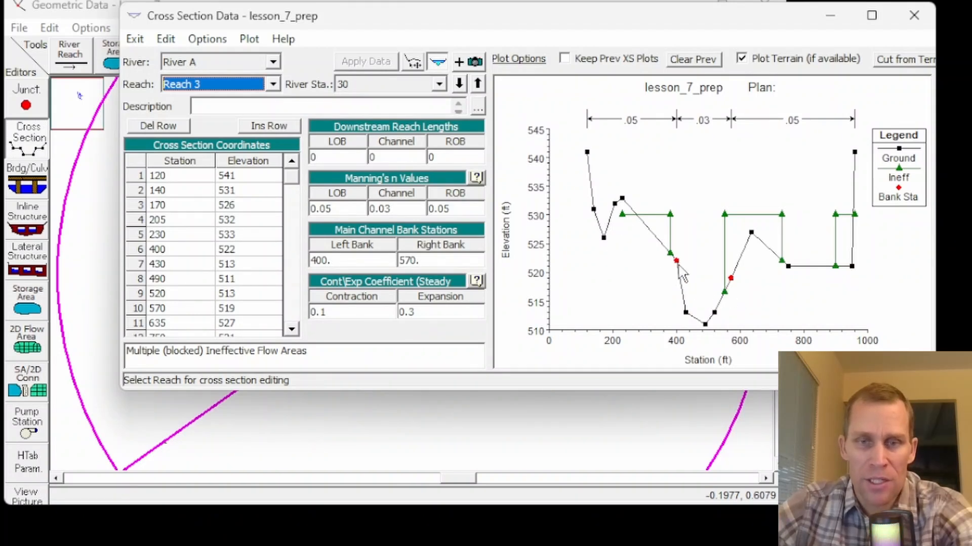
mouse_move(871, 213)
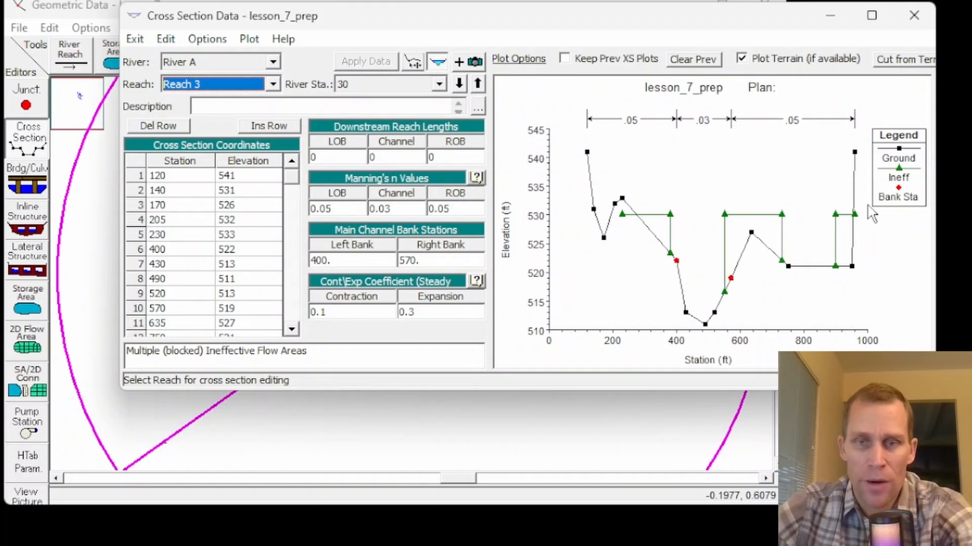
mouse_move(607, 152)
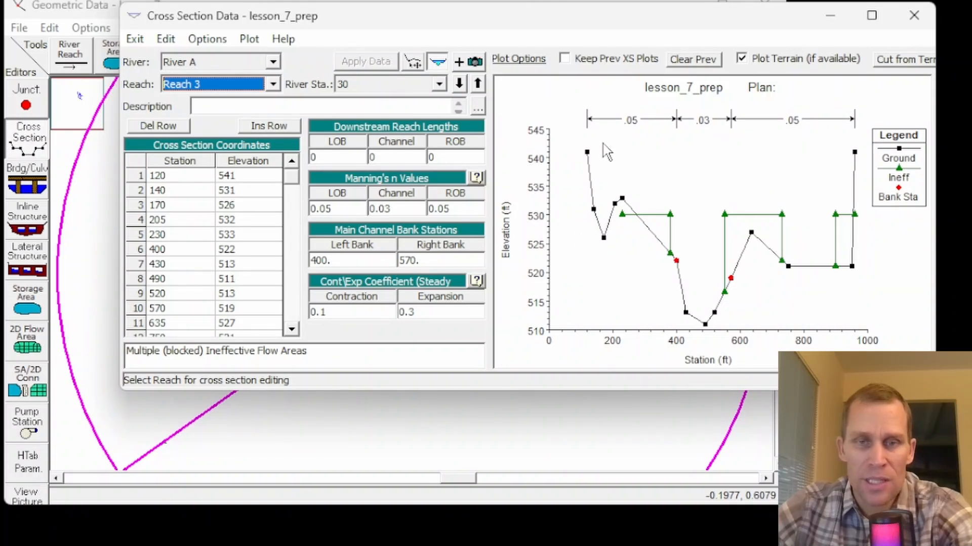
mouse_move(601, 161)
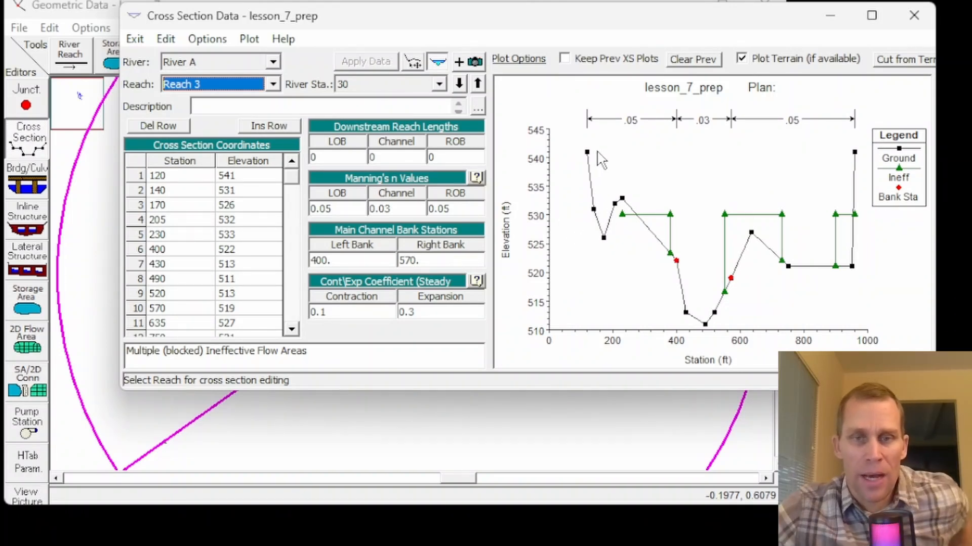
mouse_move(647, 190)
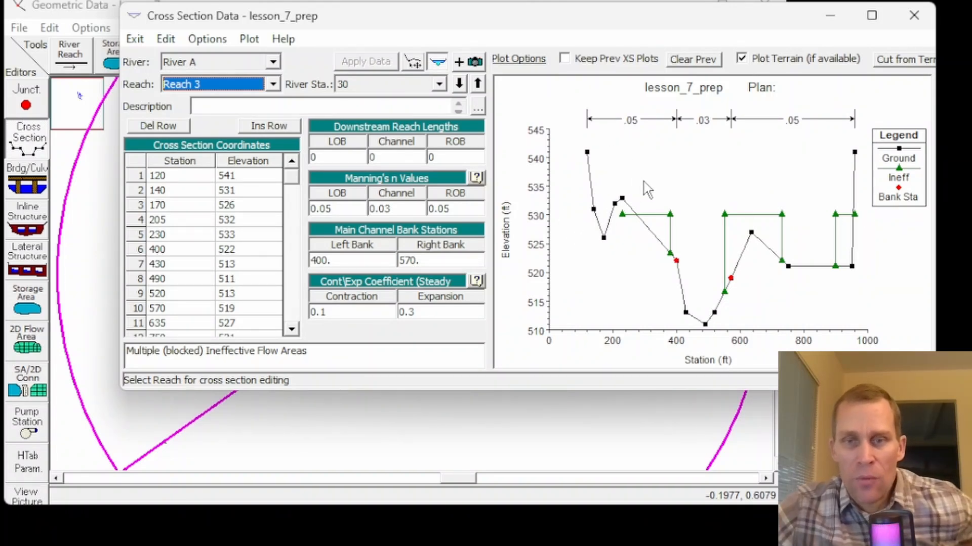
mouse_move(876, 176)
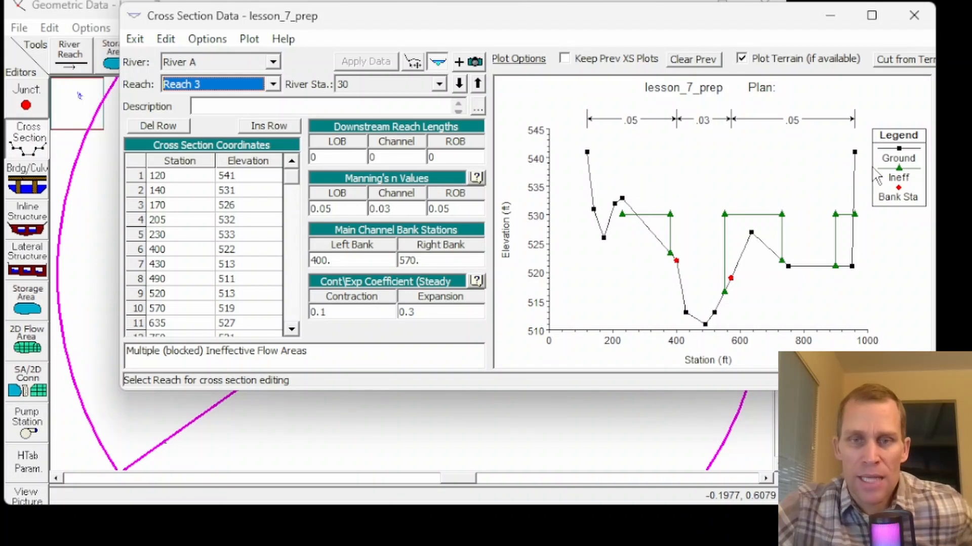
mouse_move(696, 205)
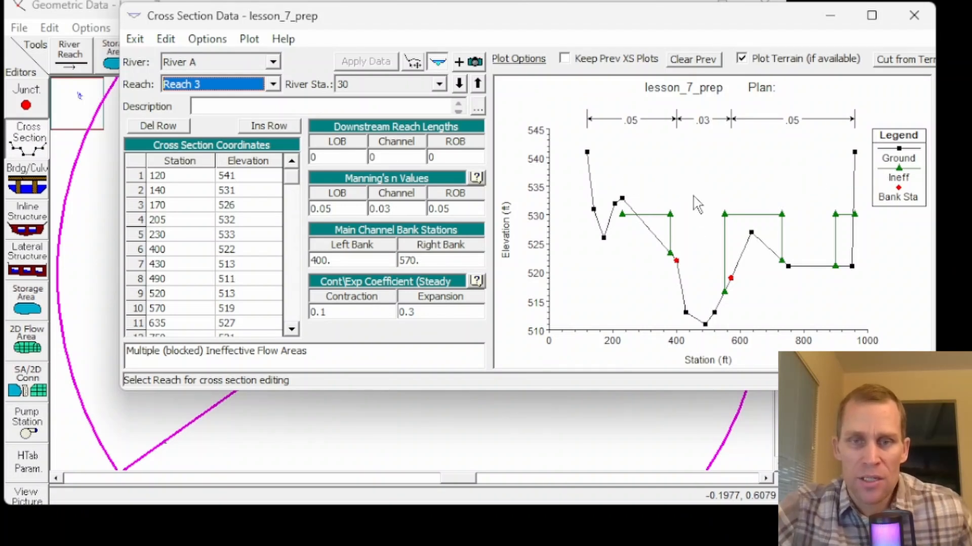
mouse_move(818, 269)
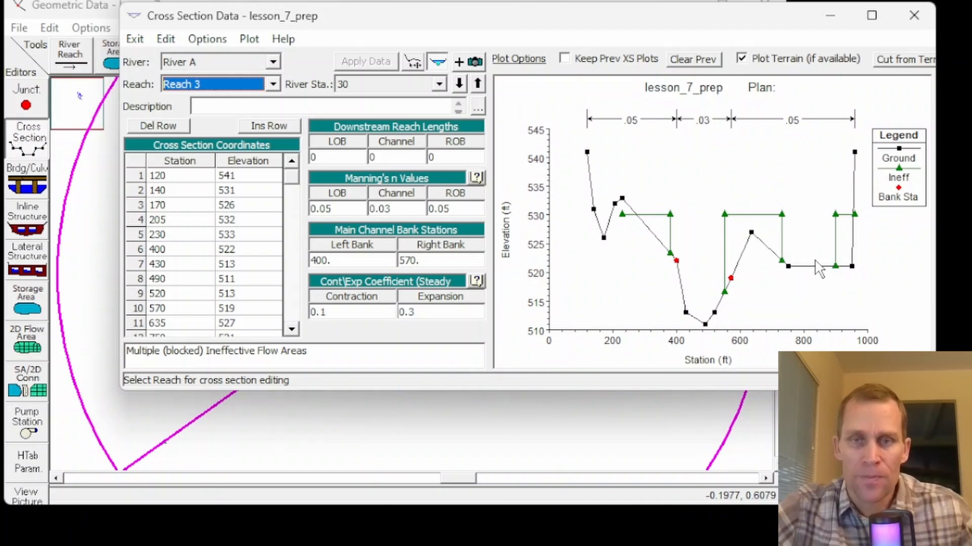
mouse_move(833, 34)
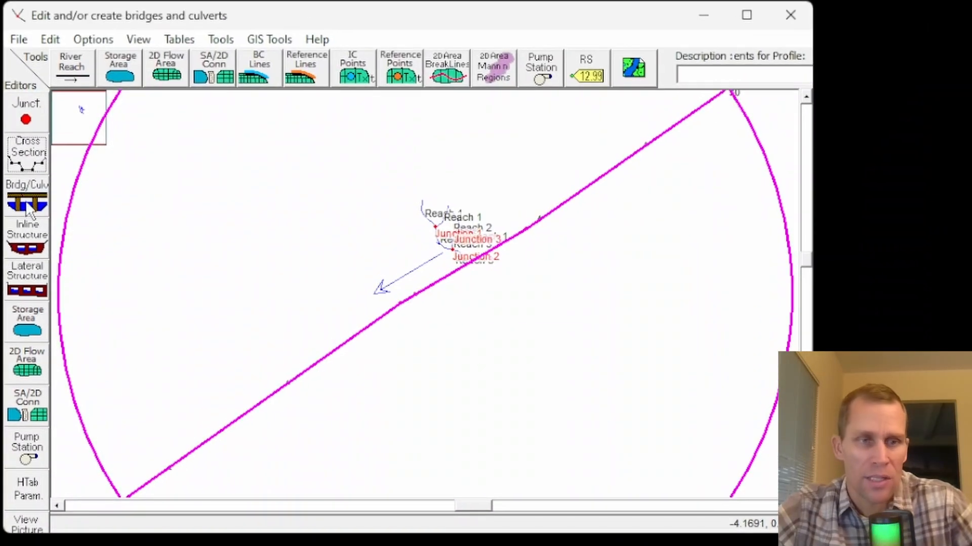
Step: Open bridge data at Reach 3 station 15, display both sections, then downstream only
left_click(26, 205)
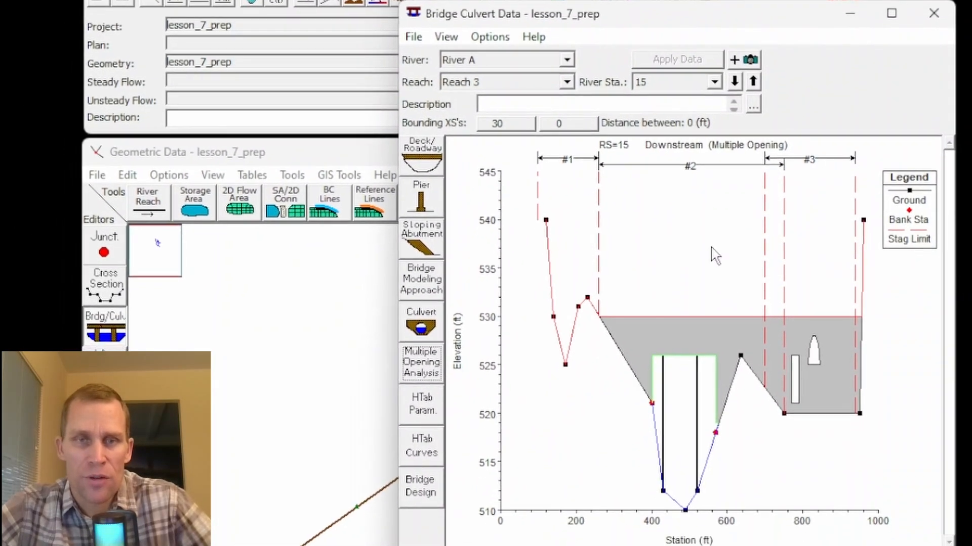
left_click(445, 36)
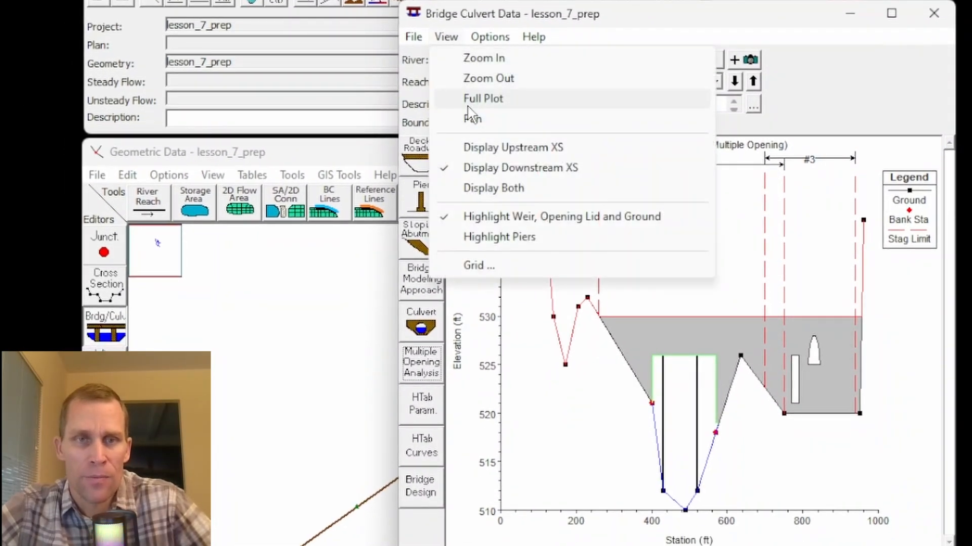
left_click(493, 188)
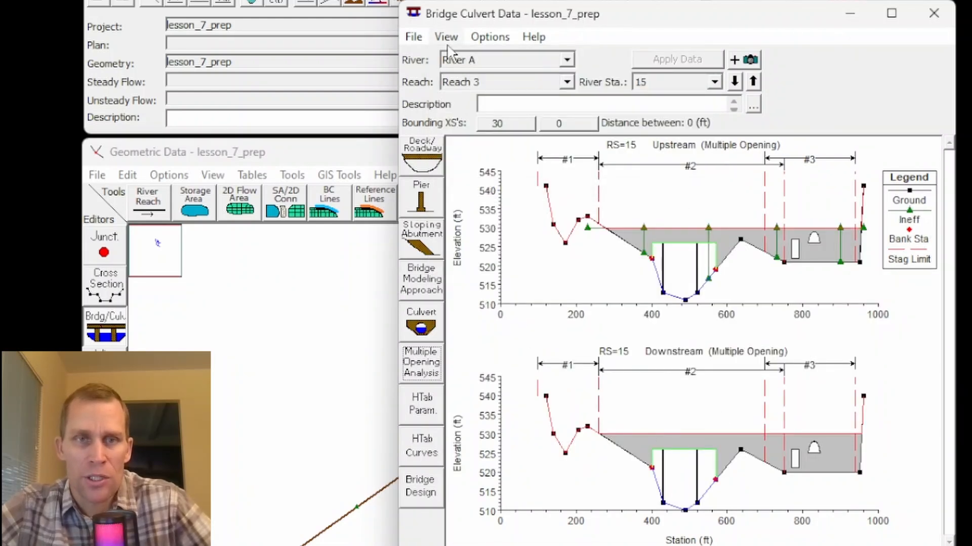
left_click(445, 37)
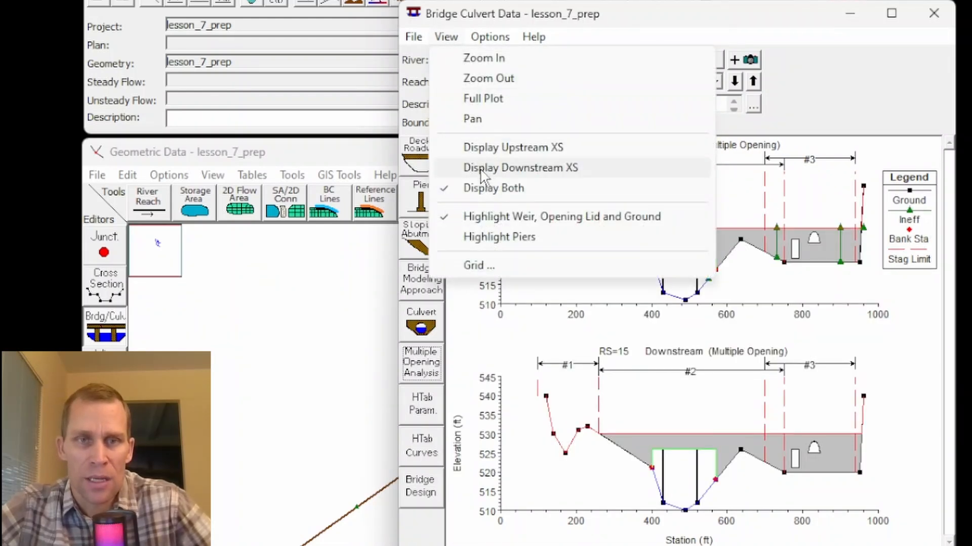
left_click(519, 167)
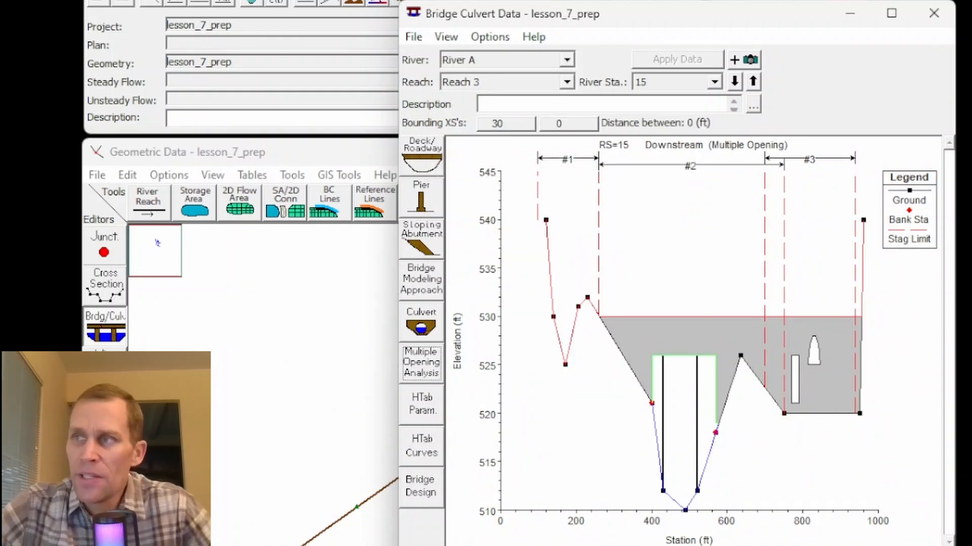
mouse_move(730, 389)
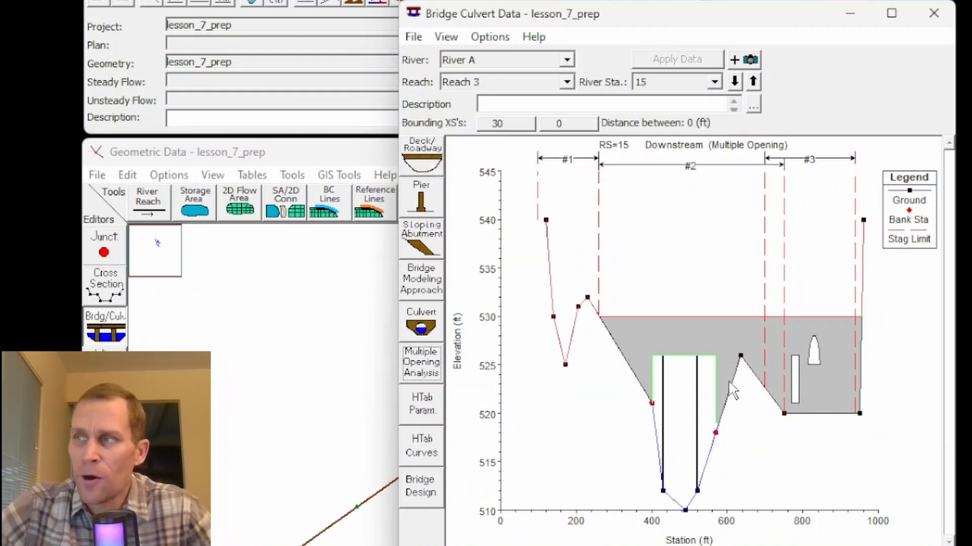
mouse_move(533, 344)
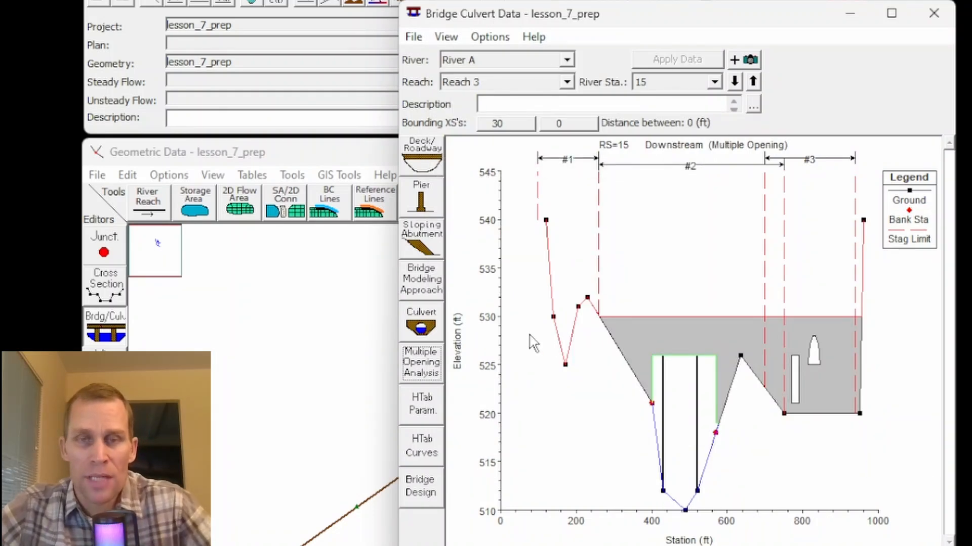
mouse_move(574, 19)
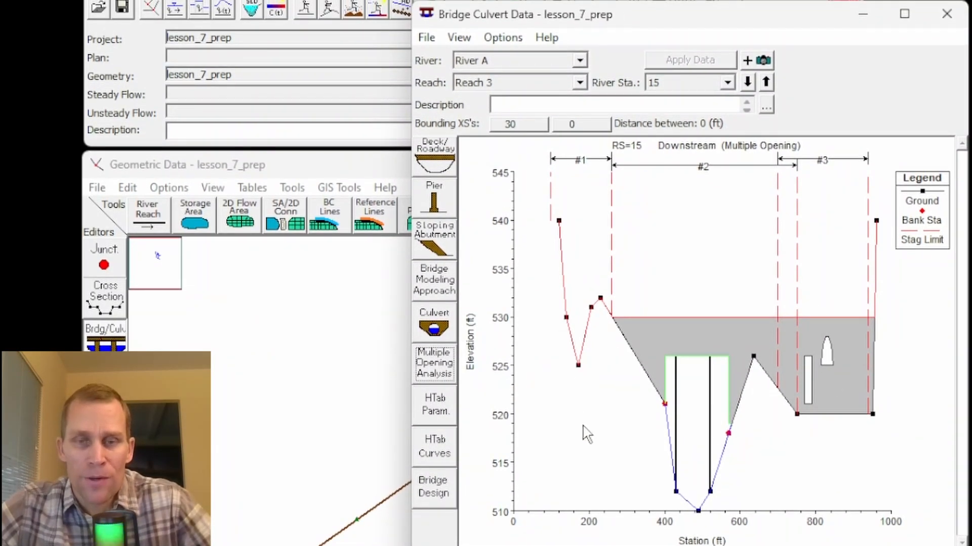
mouse_move(701, 467)
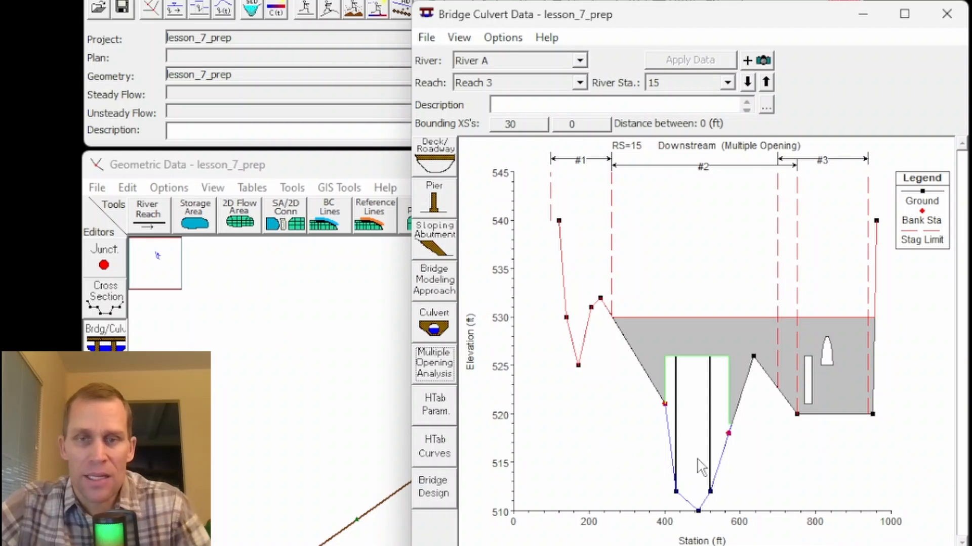
mouse_move(538, 503)
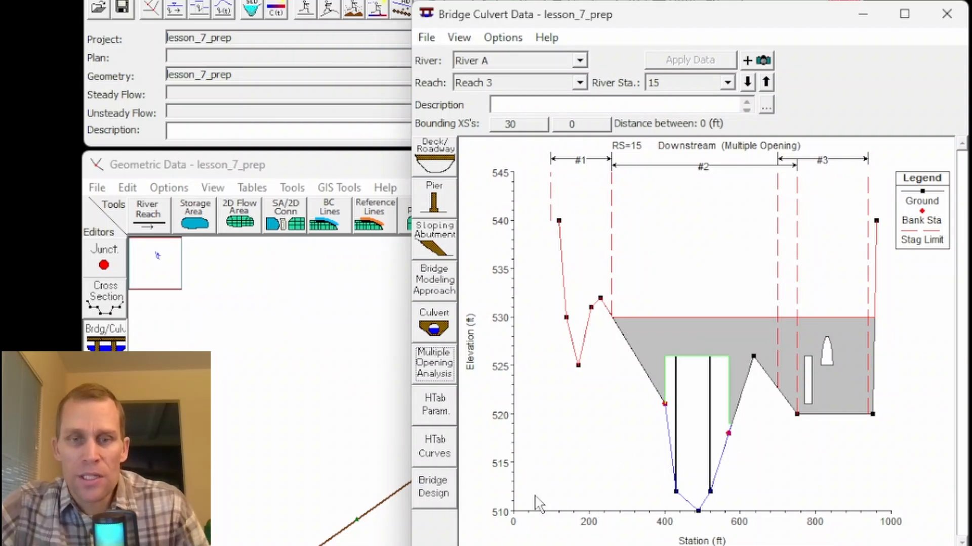
mouse_move(701, 524)
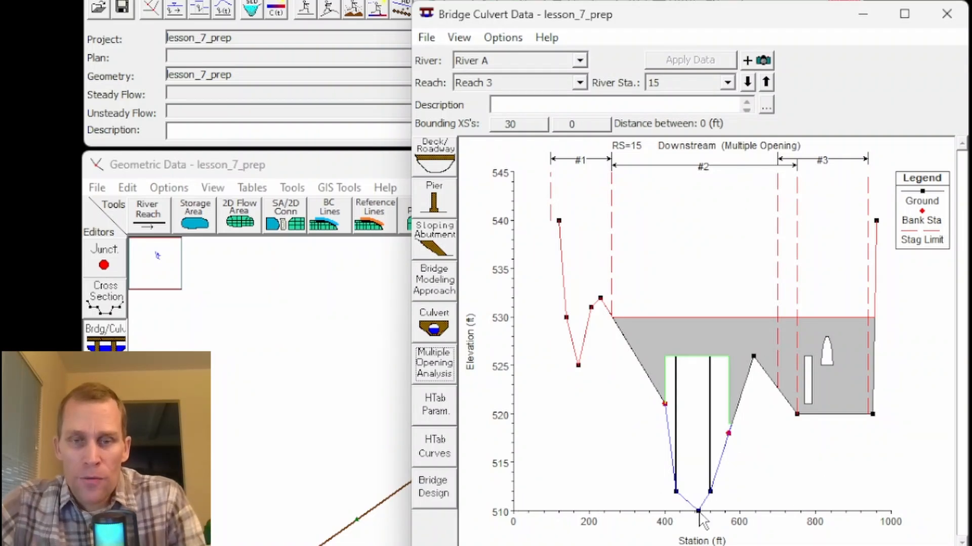
mouse_move(681, 471)
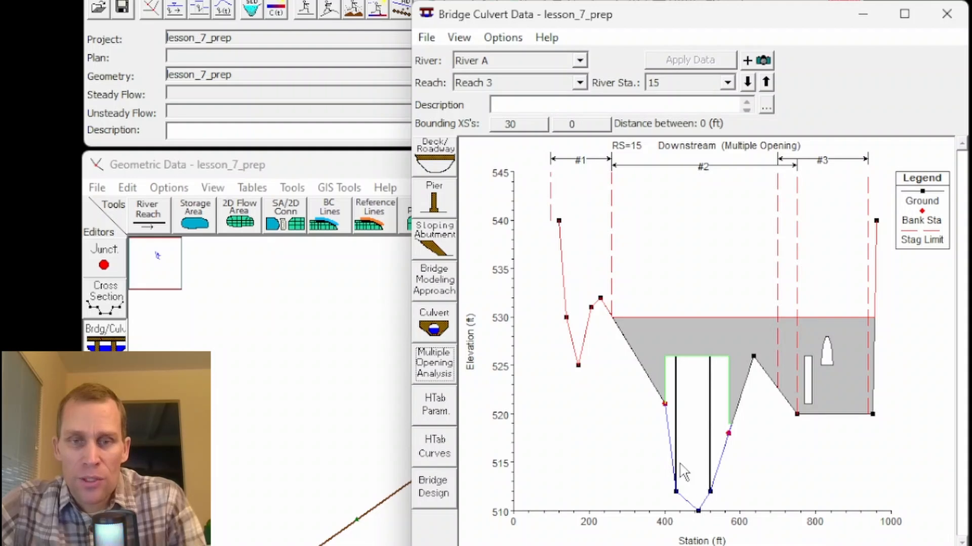
mouse_move(692, 438)
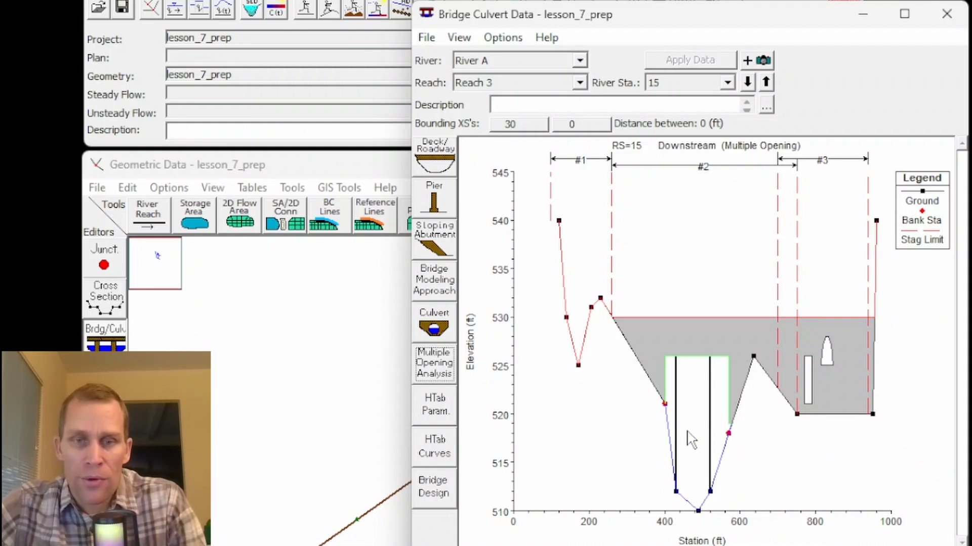
mouse_move(680, 456)
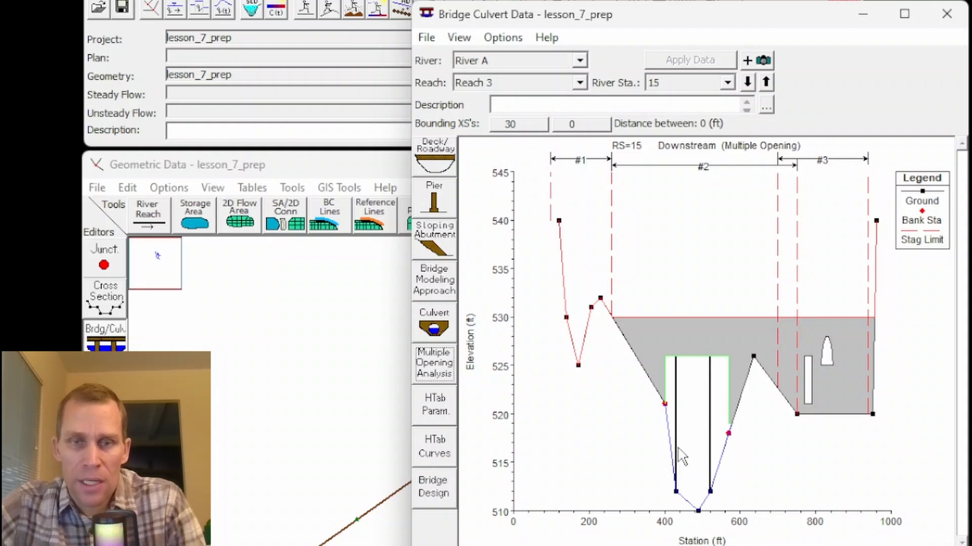
mouse_move(716, 356)
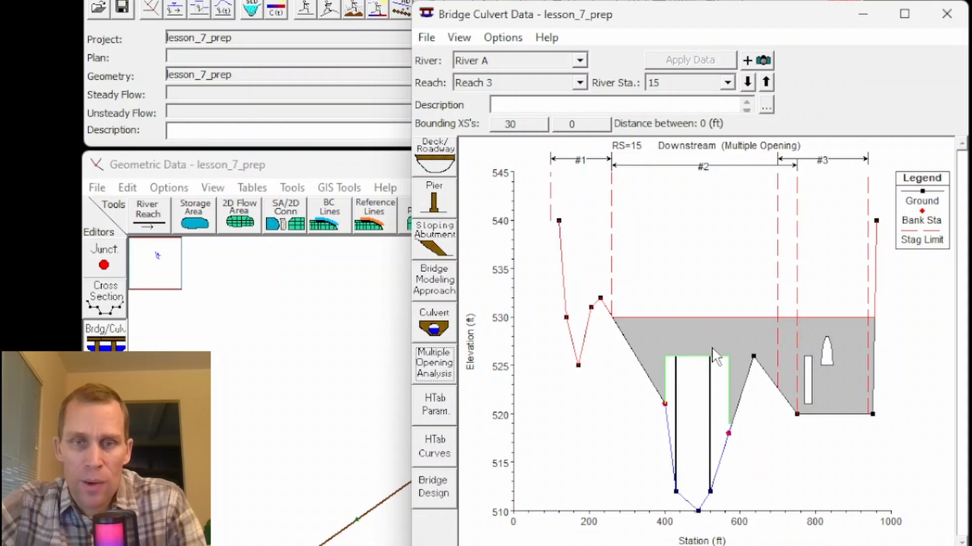
mouse_move(685, 417)
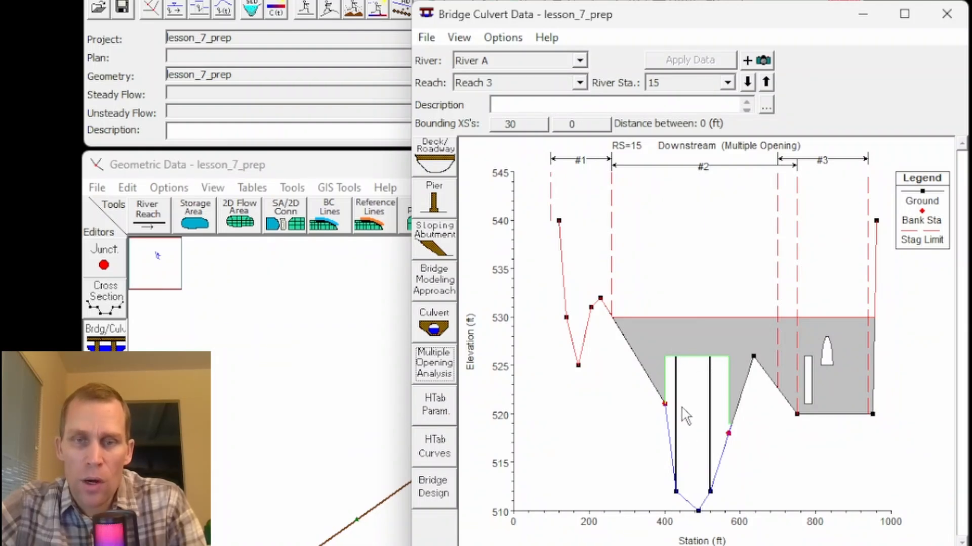
mouse_move(817, 401)
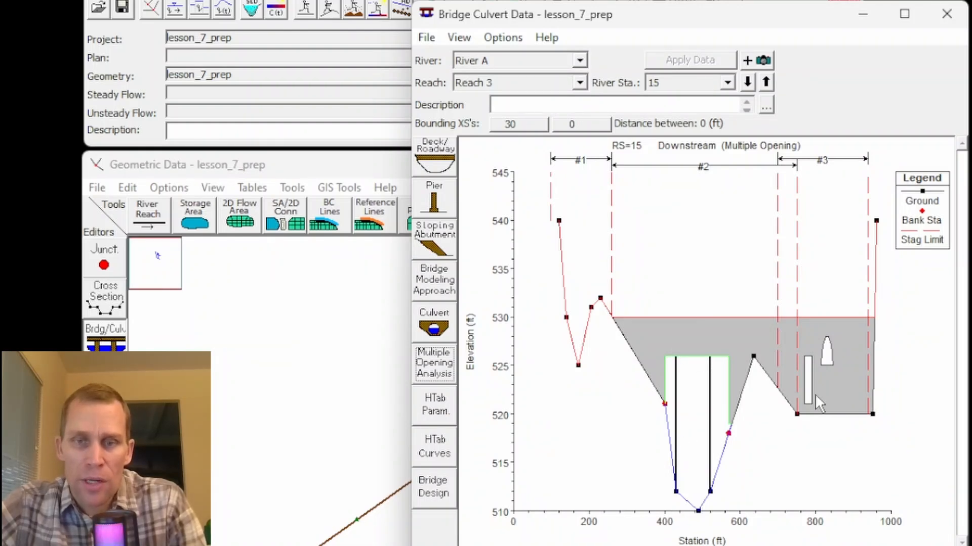
mouse_move(830, 362)
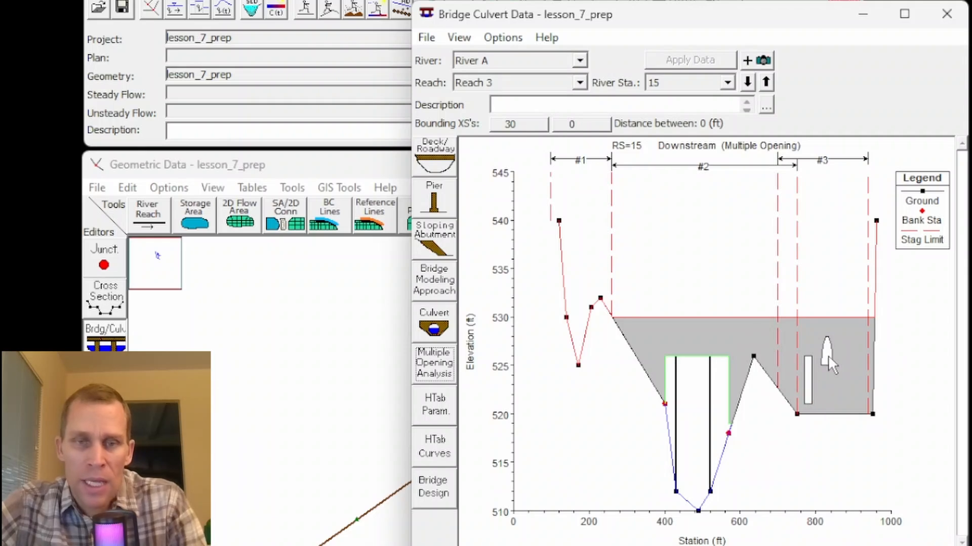
mouse_move(657, 358)
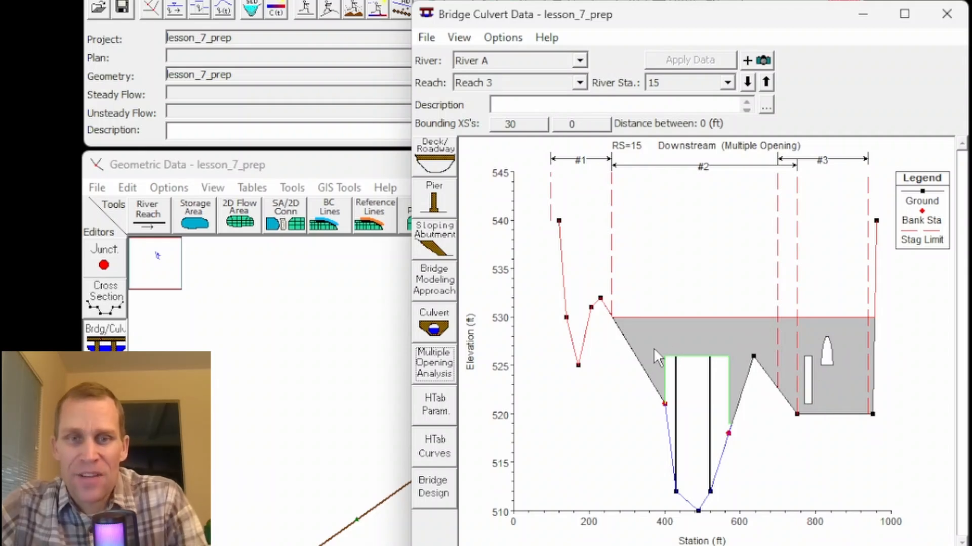
mouse_move(571, 347)
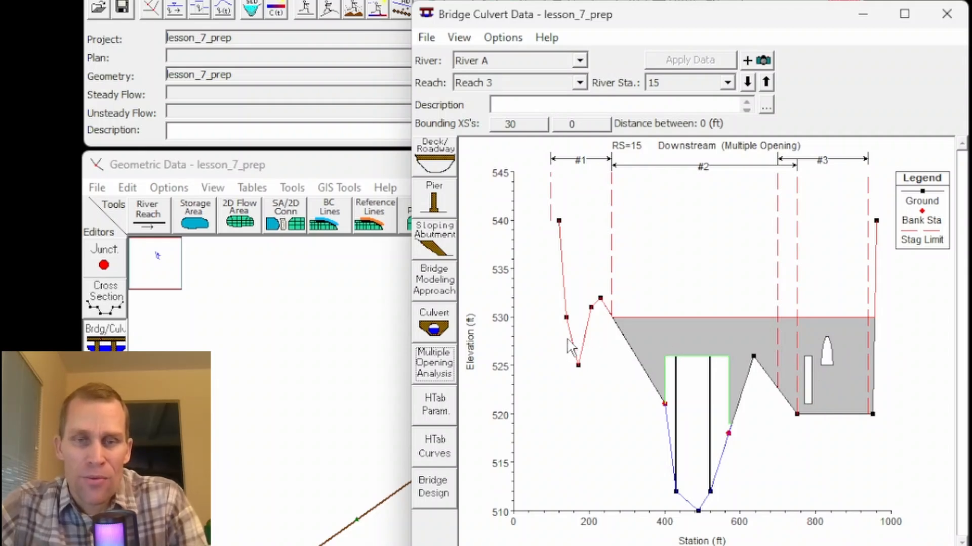
mouse_move(591, 347)
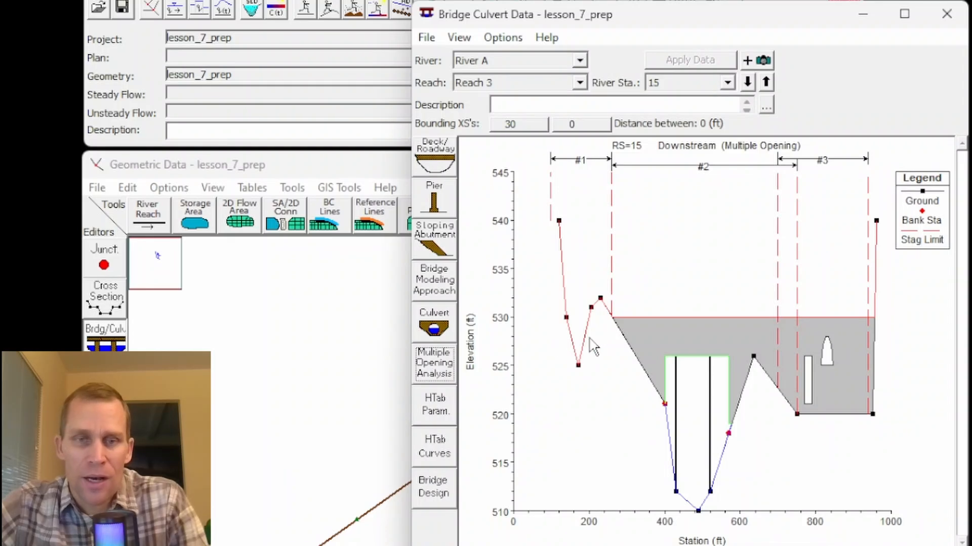
mouse_move(561, 344)
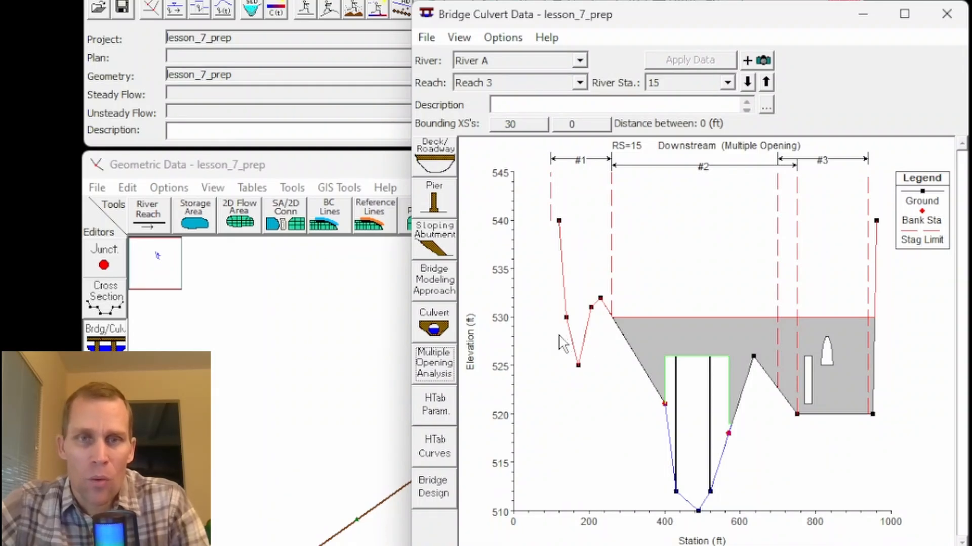
mouse_move(546, 356)
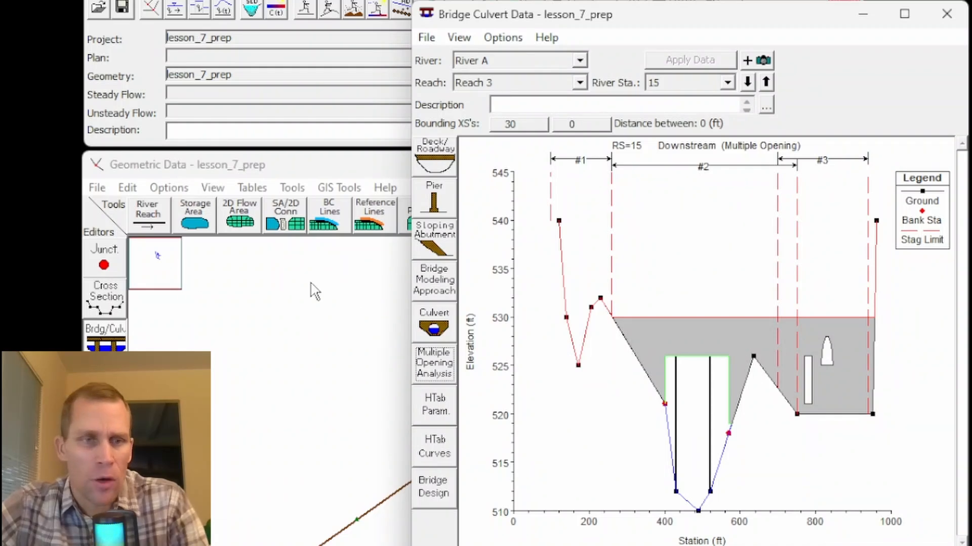
left_click(105, 292)
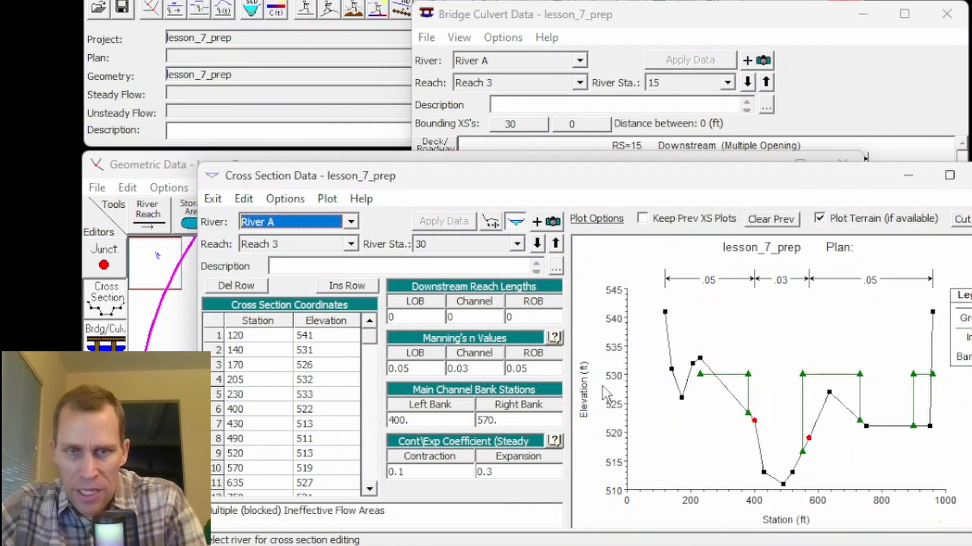
mouse_move(743, 384)
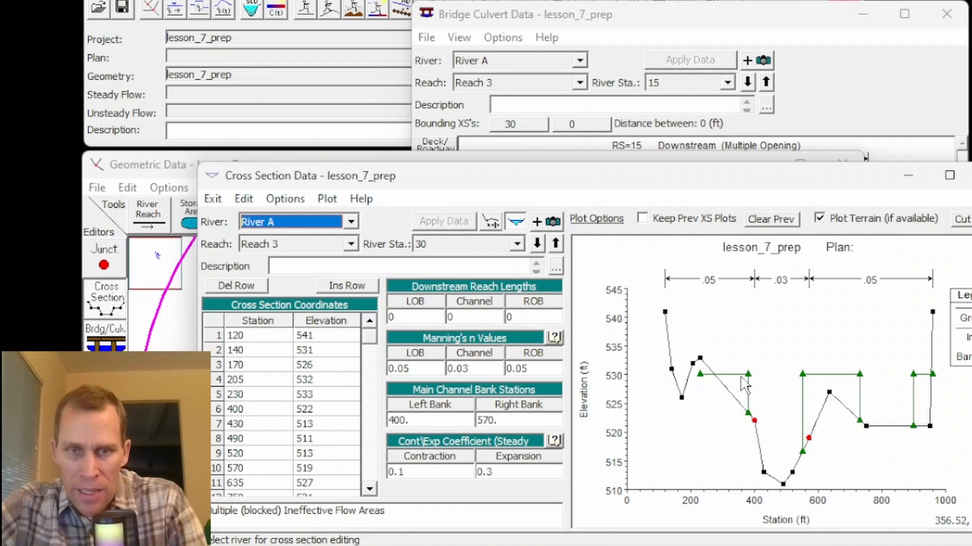
mouse_move(781, 383)
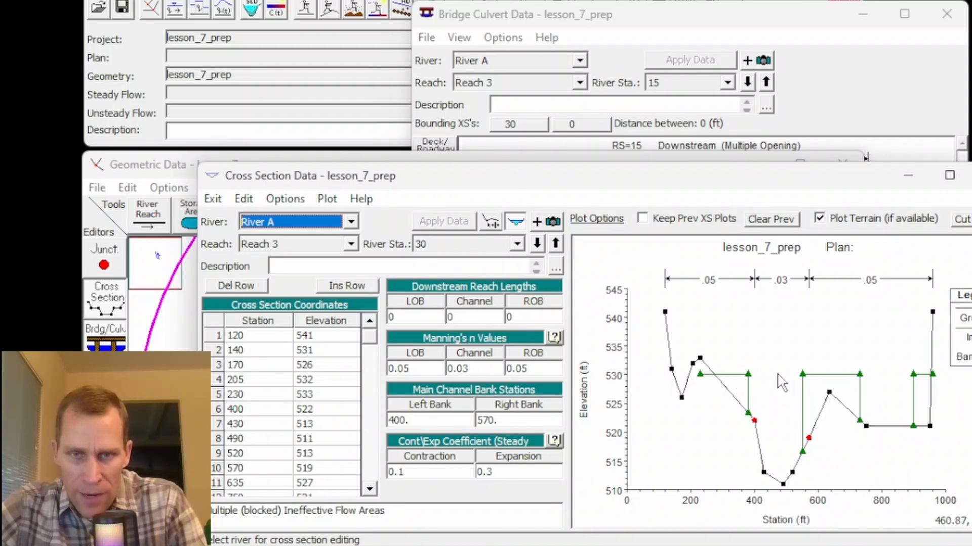
left_click(285, 198)
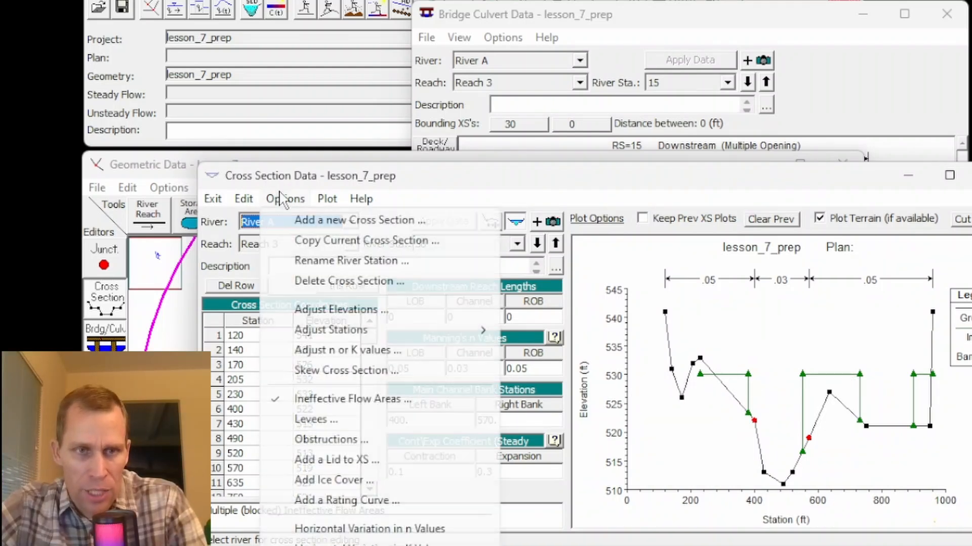
left_click(348, 398)
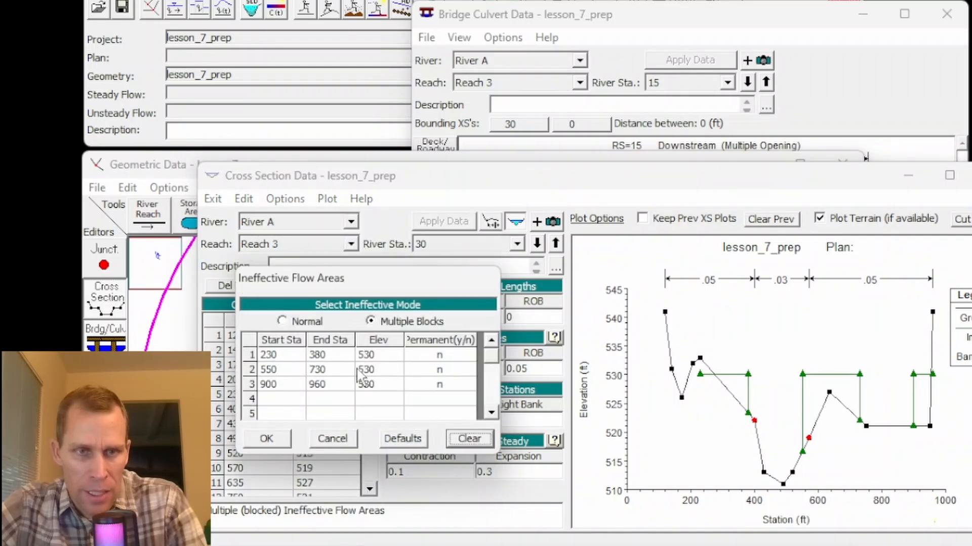
left_click(267, 438)
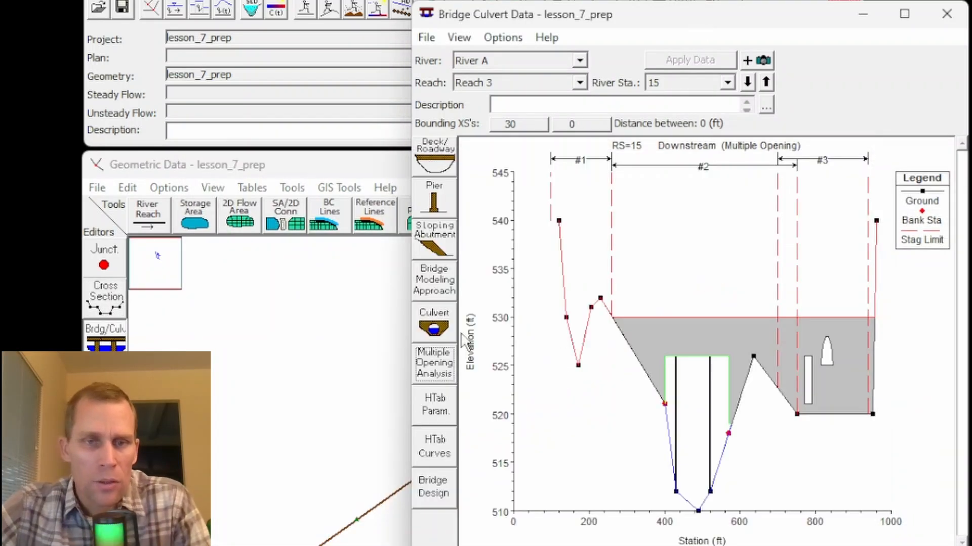
mouse_move(434, 364)
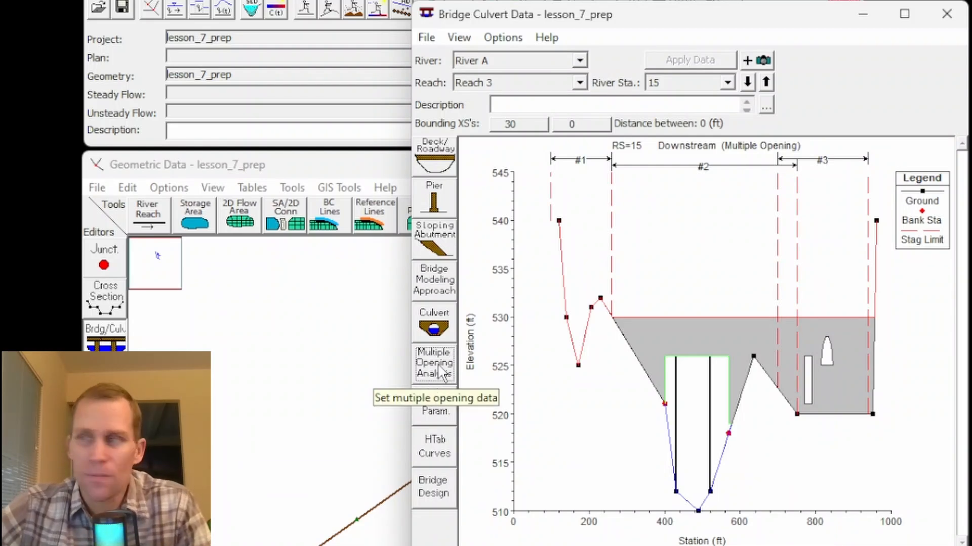
left_click(434, 365)
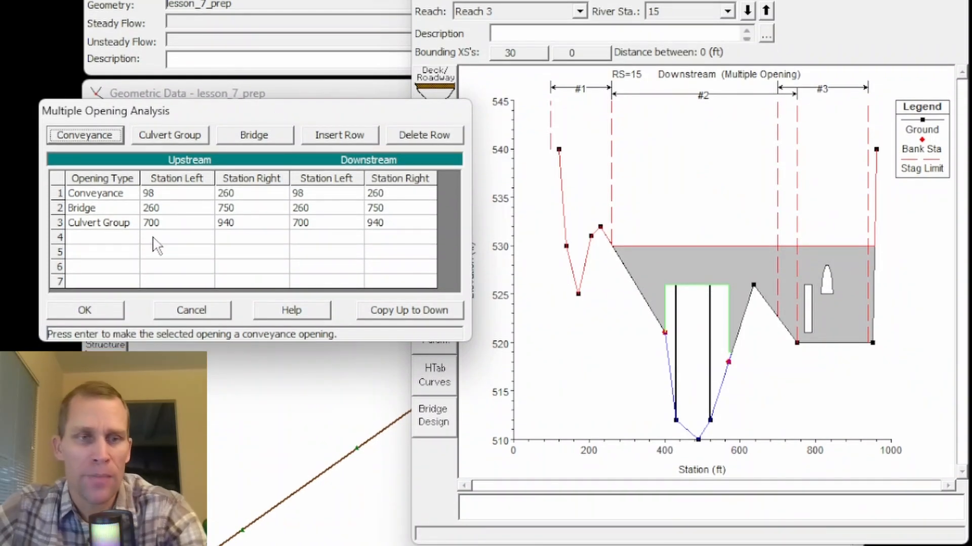
mouse_move(337, 122)
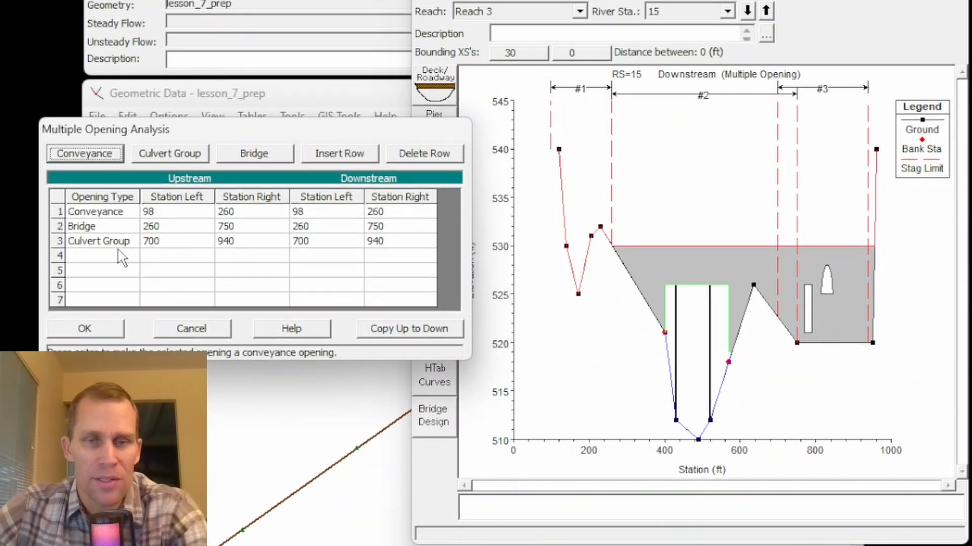
mouse_move(152, 241)
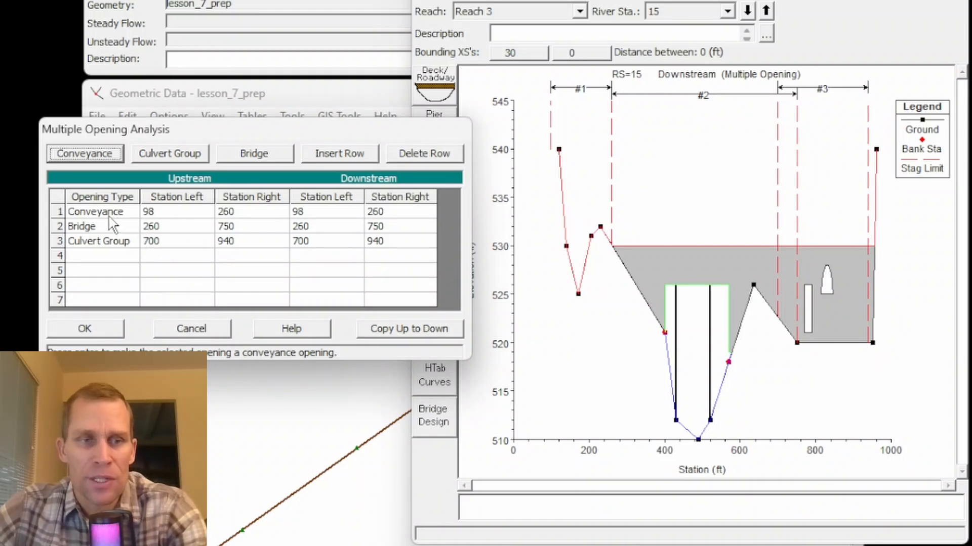
mouse_move(86, 153)
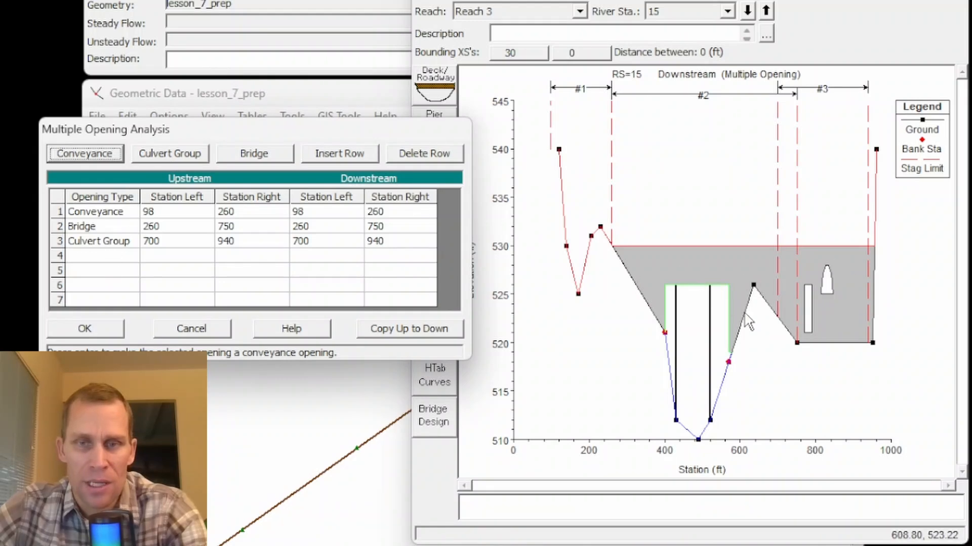
mouse_move(487, 232)
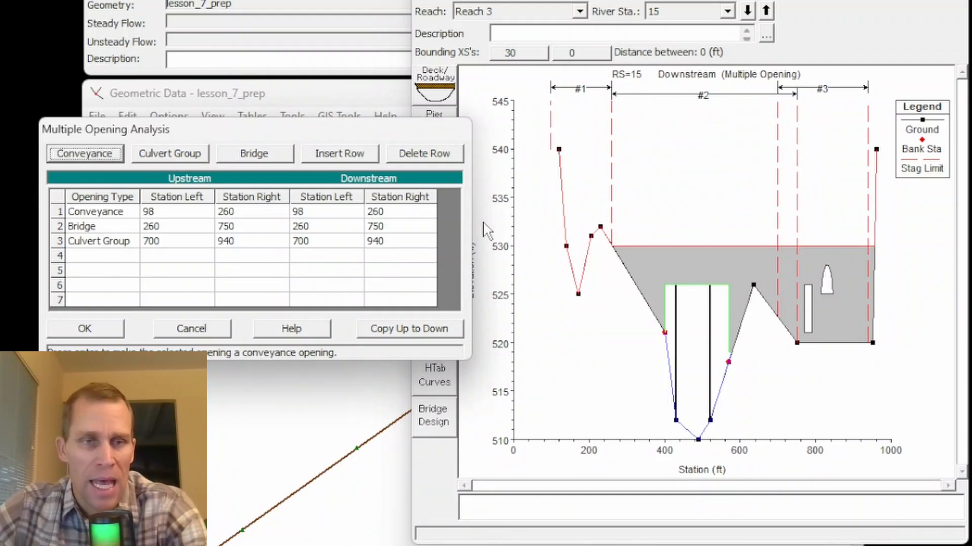
mouse_move(174, 158)
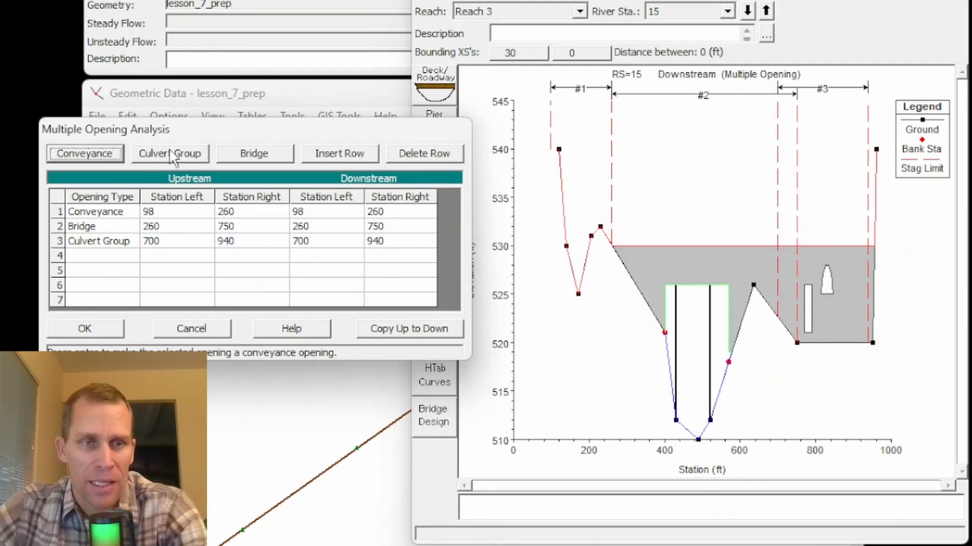
mouse_move(197, 224)
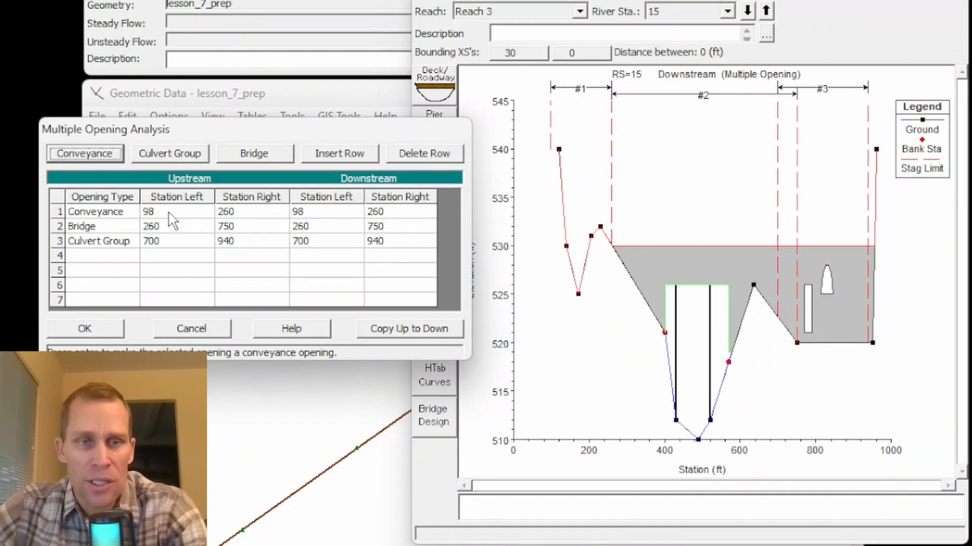
mouse_move(203, 189)
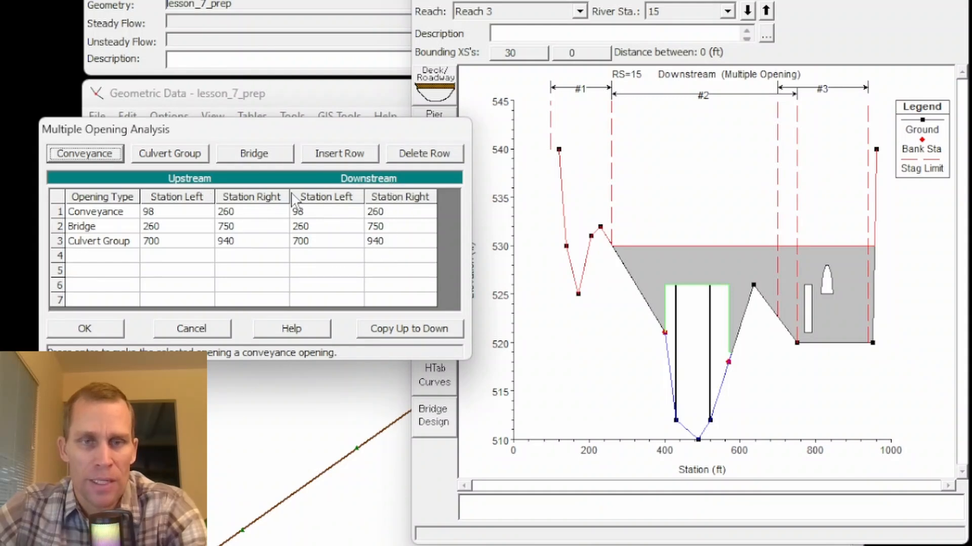
mouse_move(223, 234)
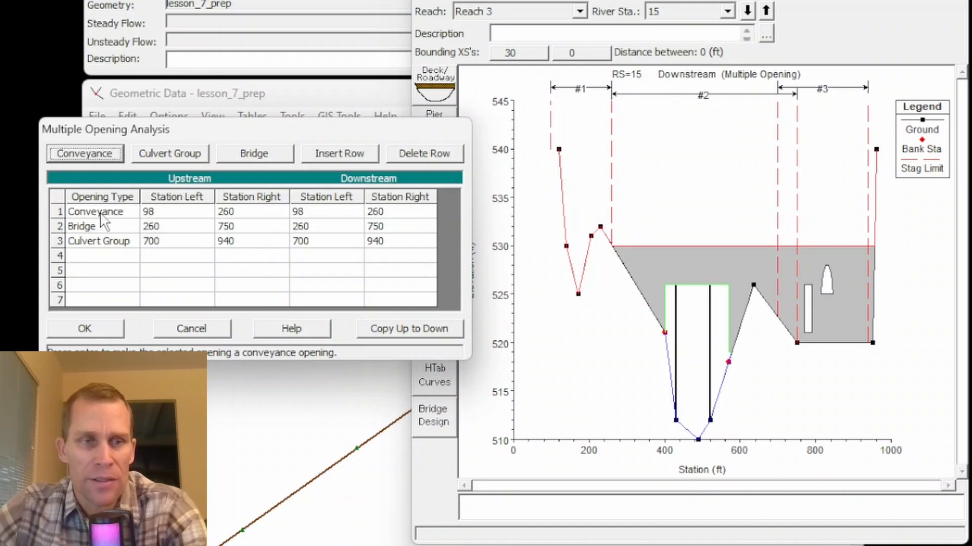
mouse_move(204, 226)
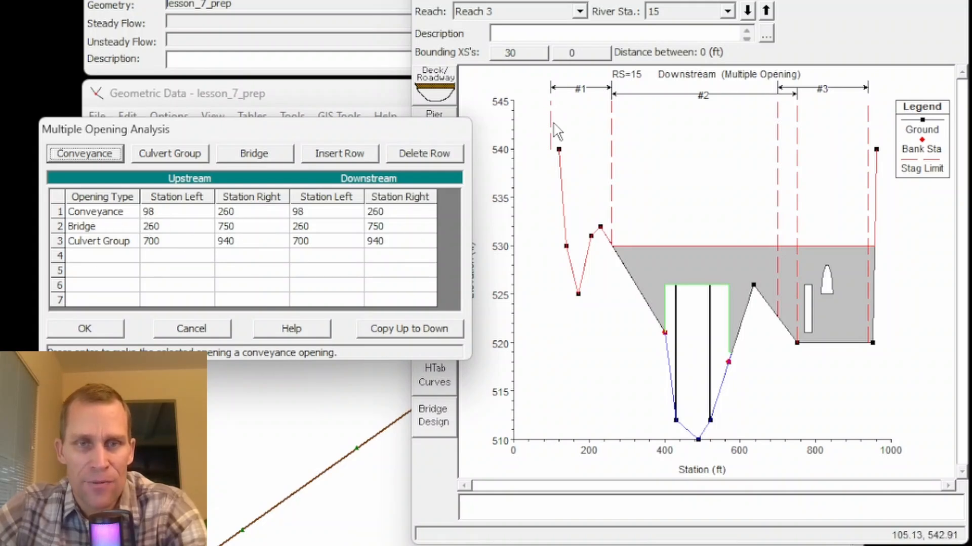
mouse_move(588, 99)
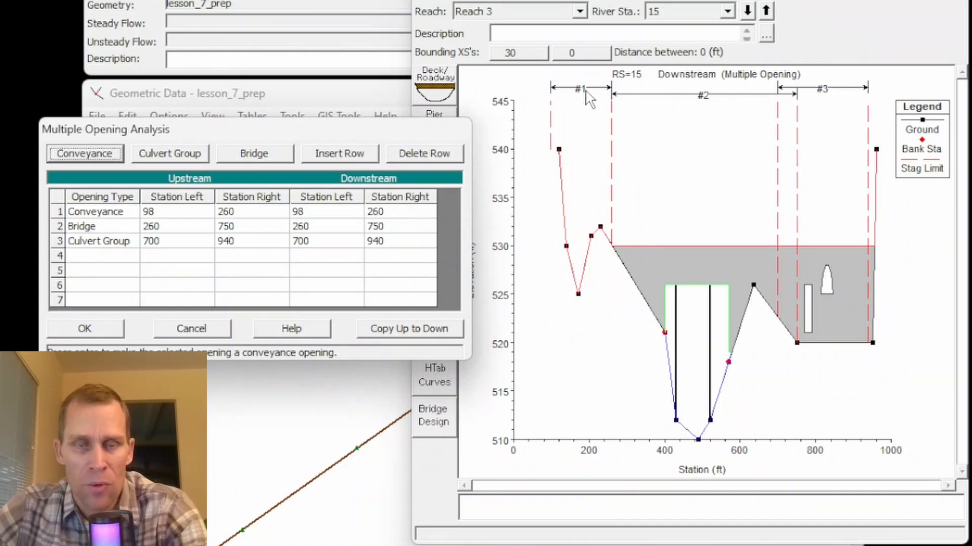
mouse_move(576, 120)
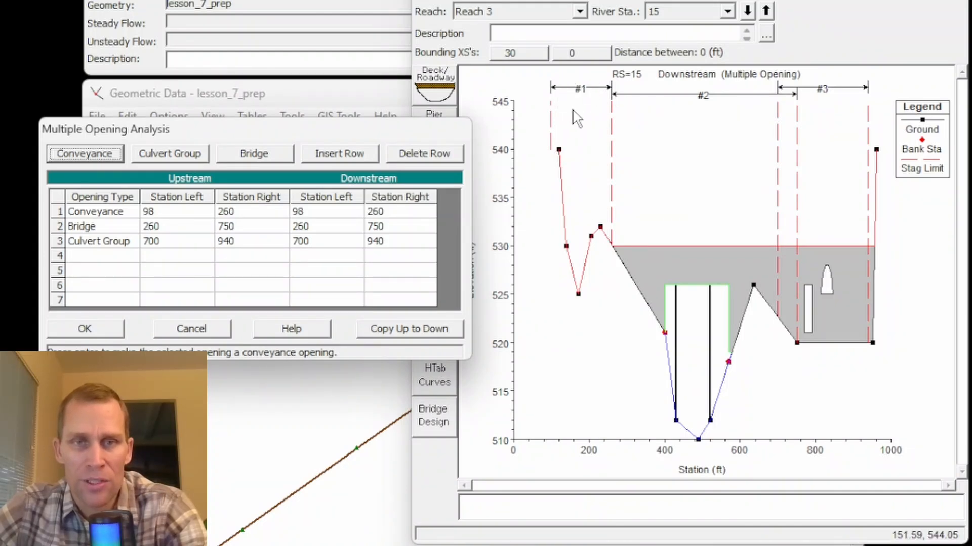
mouse_move(616, 158)
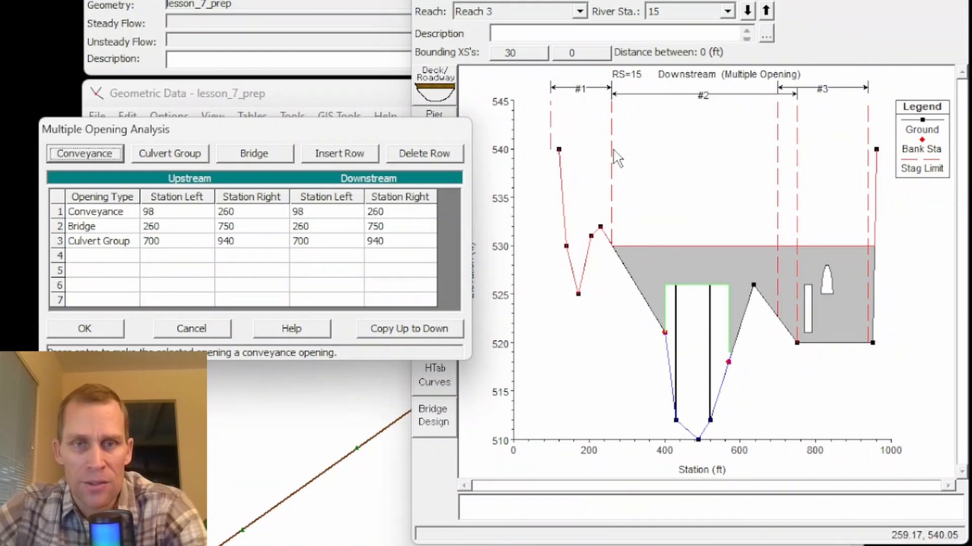
mouse_move(570, 292)
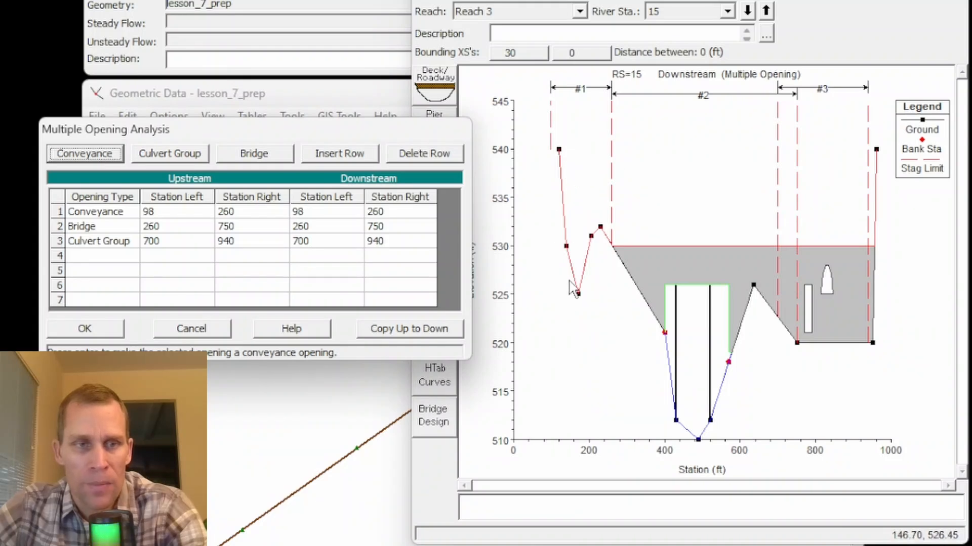
mouse_move(242, 235)
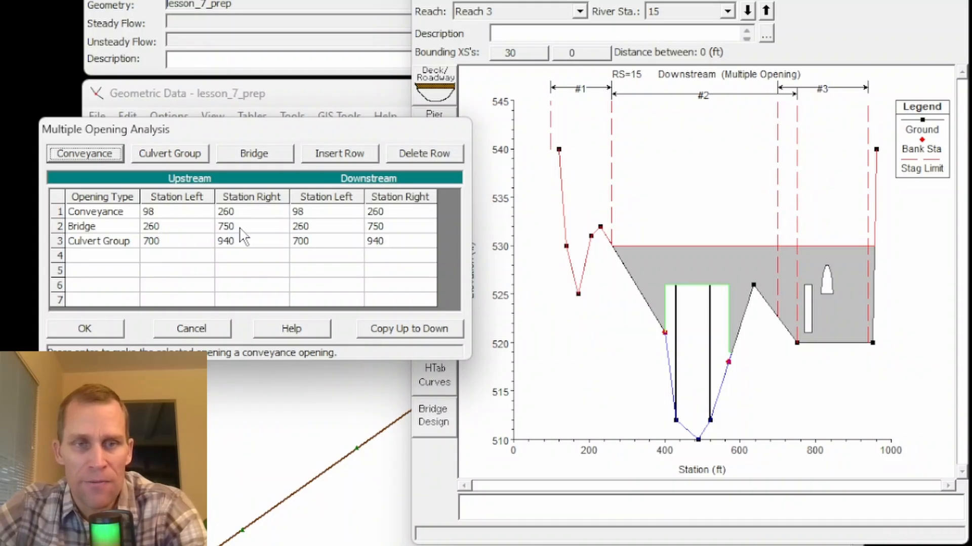
mouse_move(782, 248)
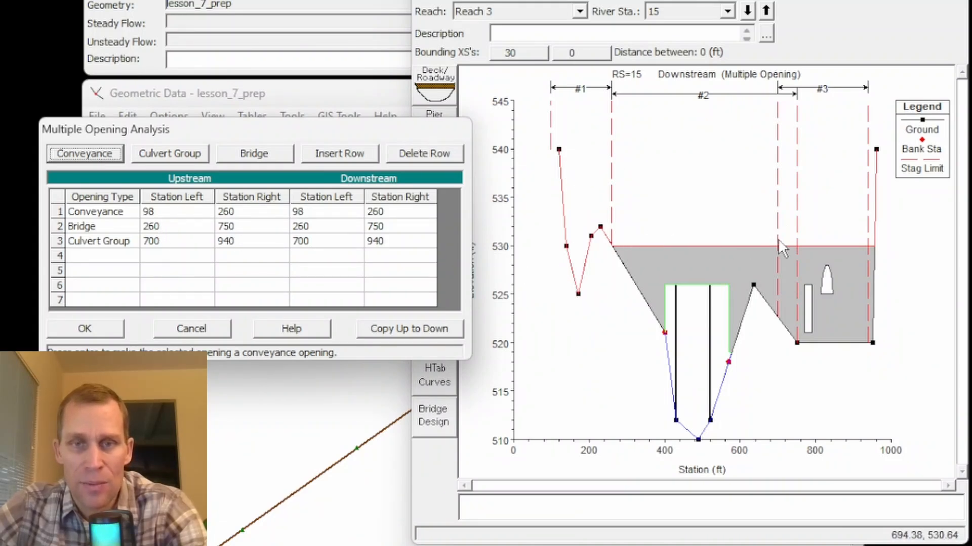
mouse_move(171, 256)
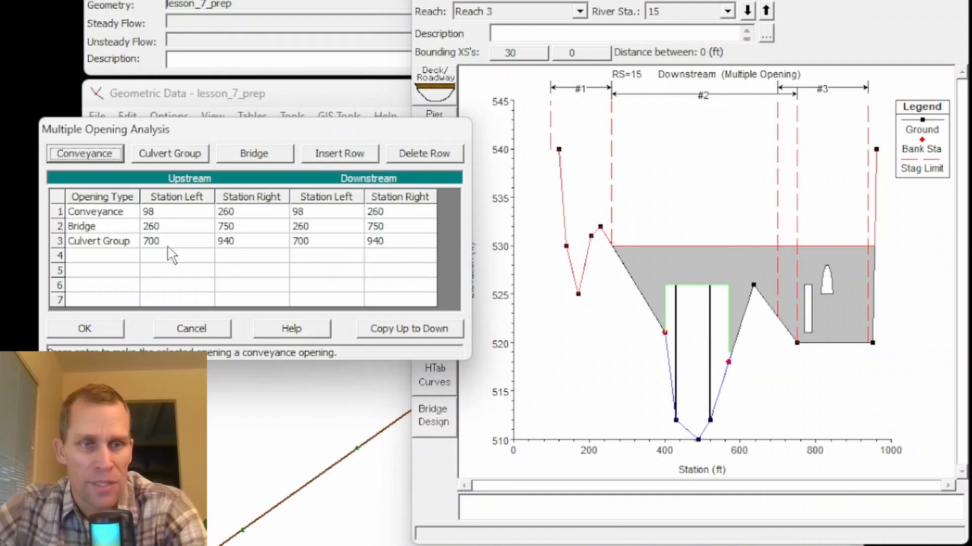
mouse_move(876, 225)
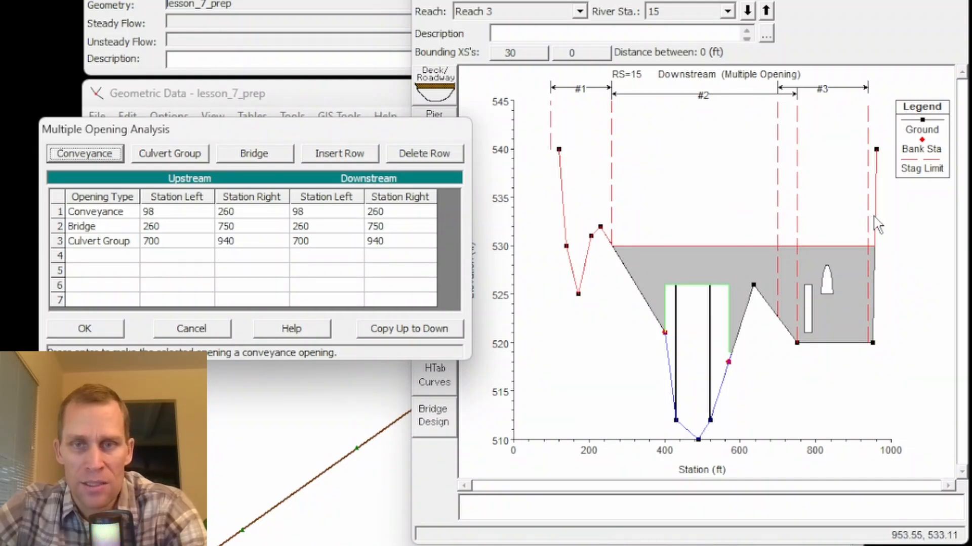
mouse_move(96, 259)
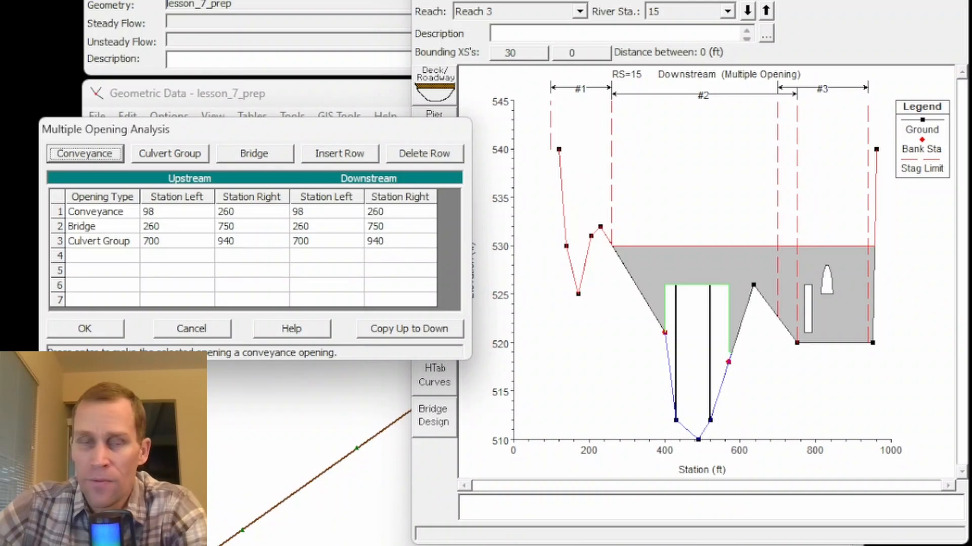
mouse_move(612, 154)
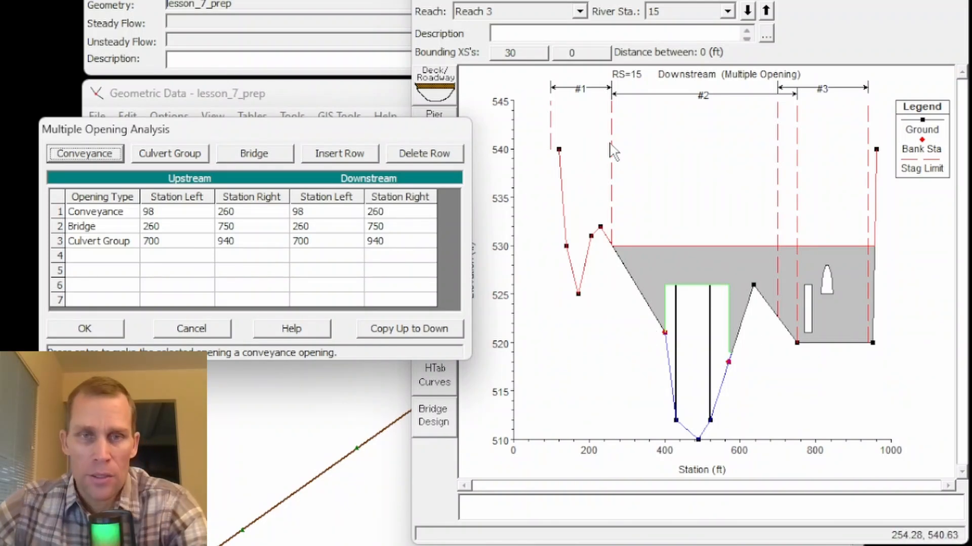
mouse_move(600, 133)
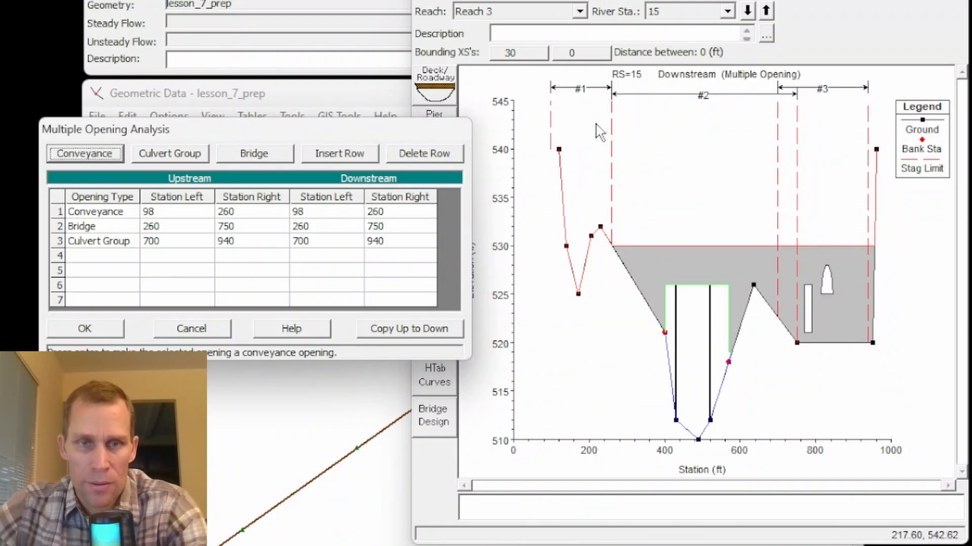
mouse_move(616, 267)
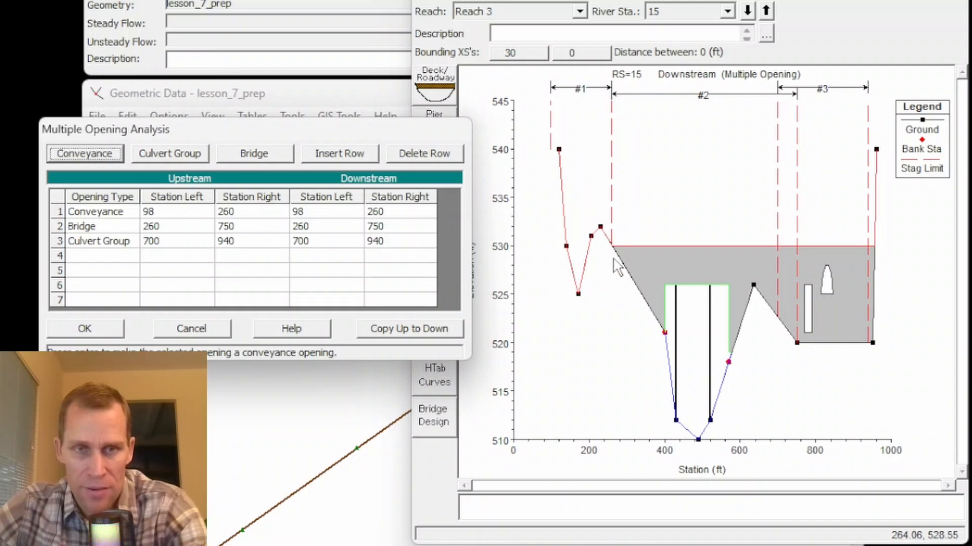
mouse_move(613, 195)
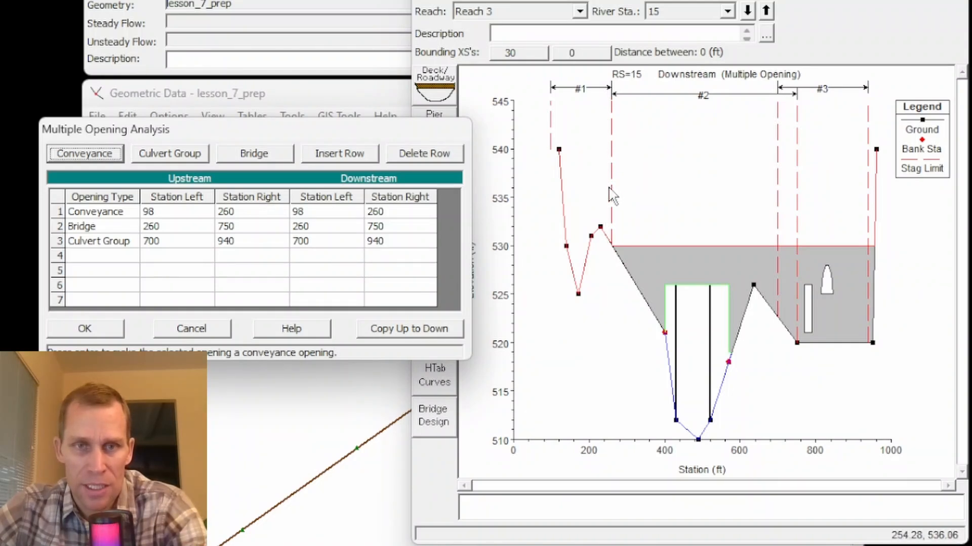
mouse_move(613, 130)
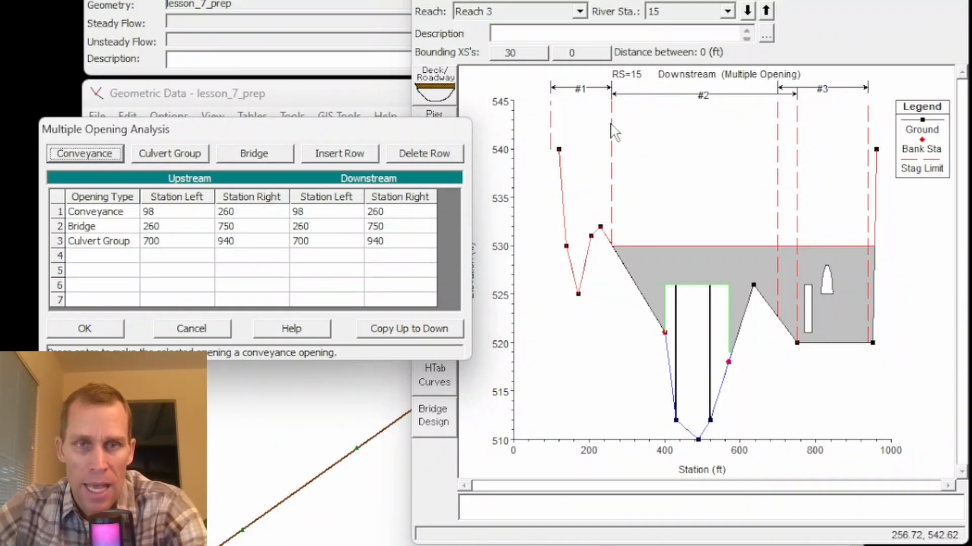
mouse_move(629, 137)
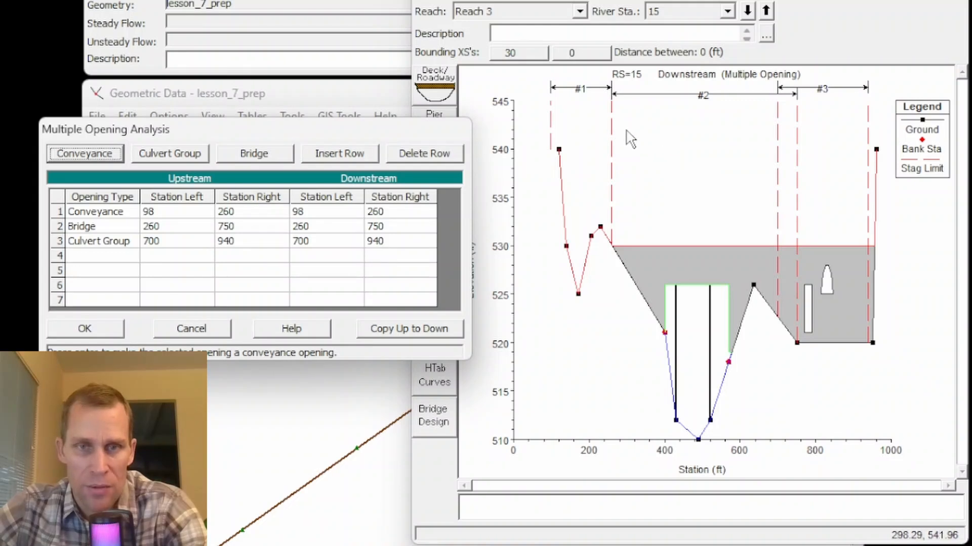
mouse_move(870, 176)
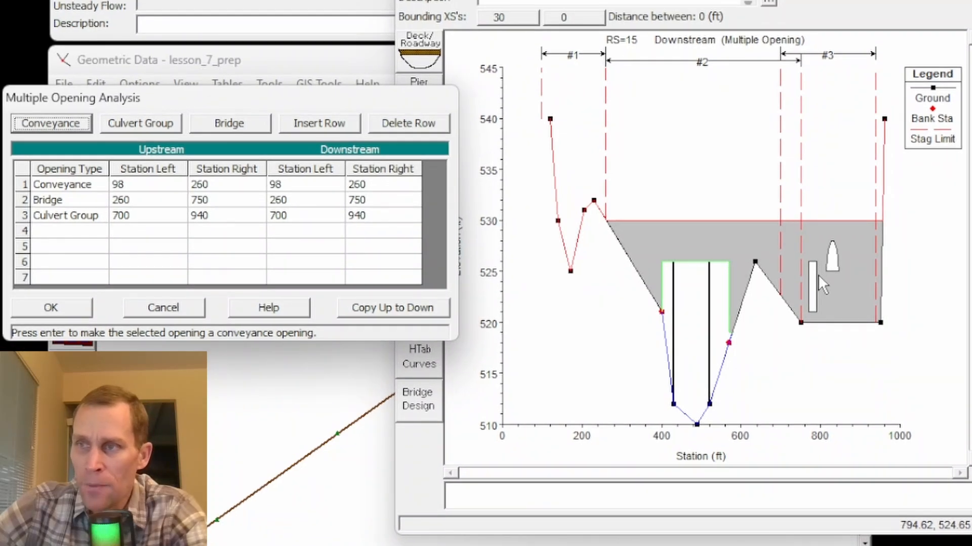
mouse_move(256, 236)
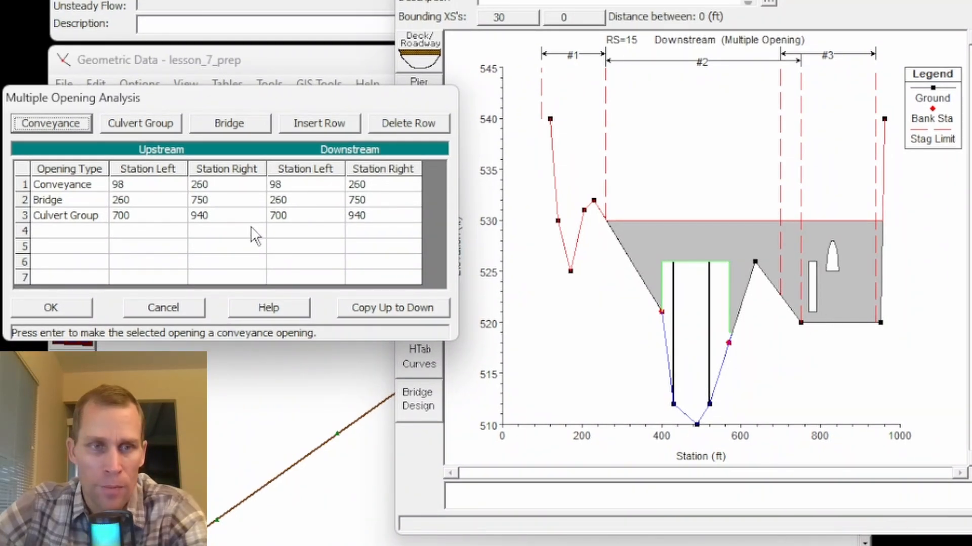
left_click(227, 199)
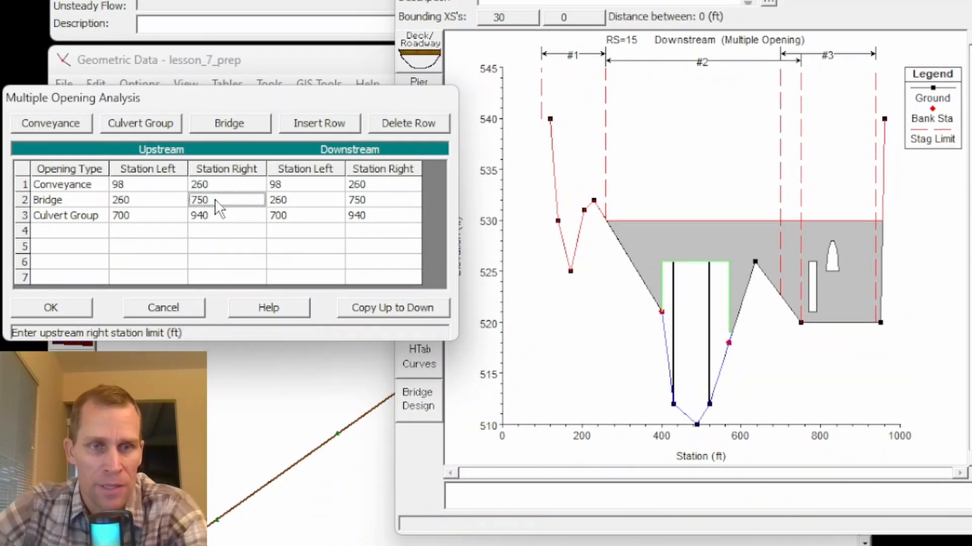
left_click(382, 199)
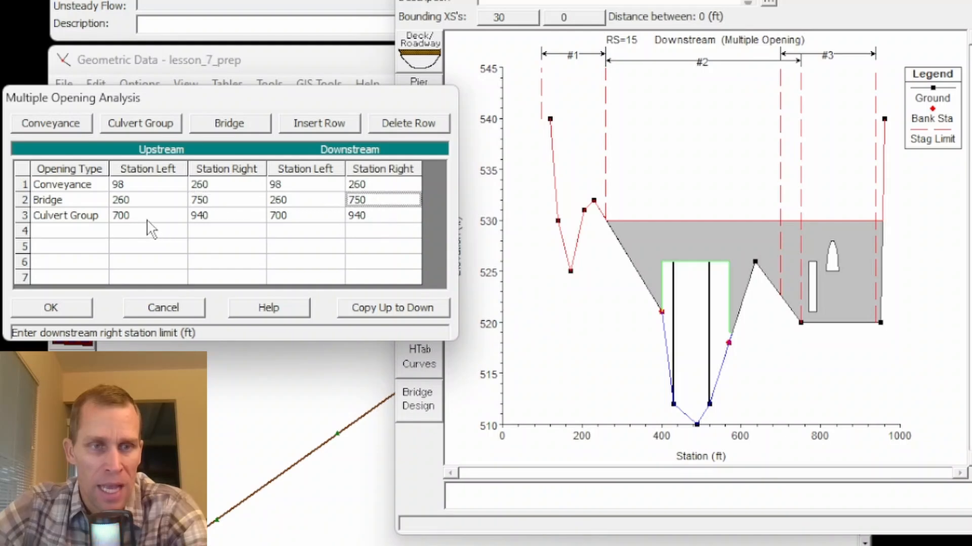
left_click(305, 215)
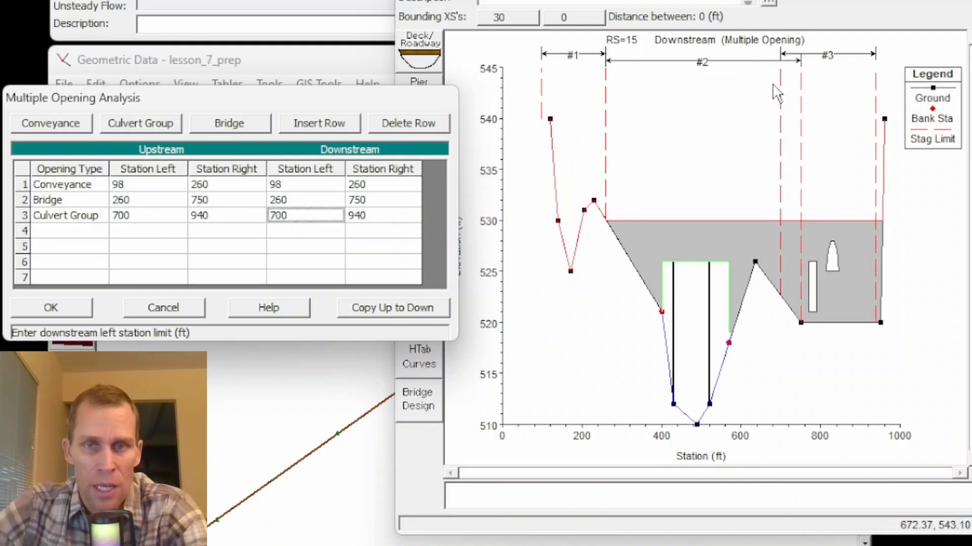
mouse_move(802, 198)
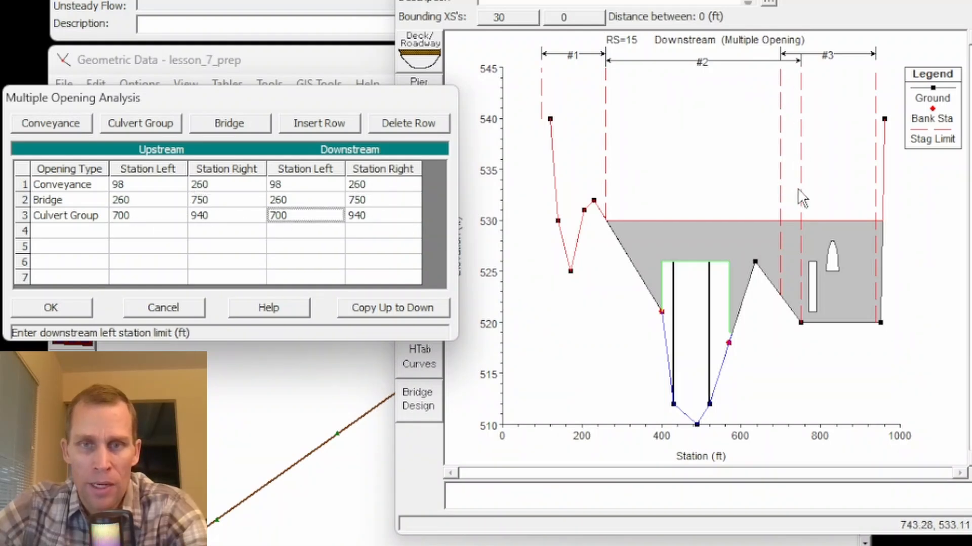
mouse_move(679, 189)
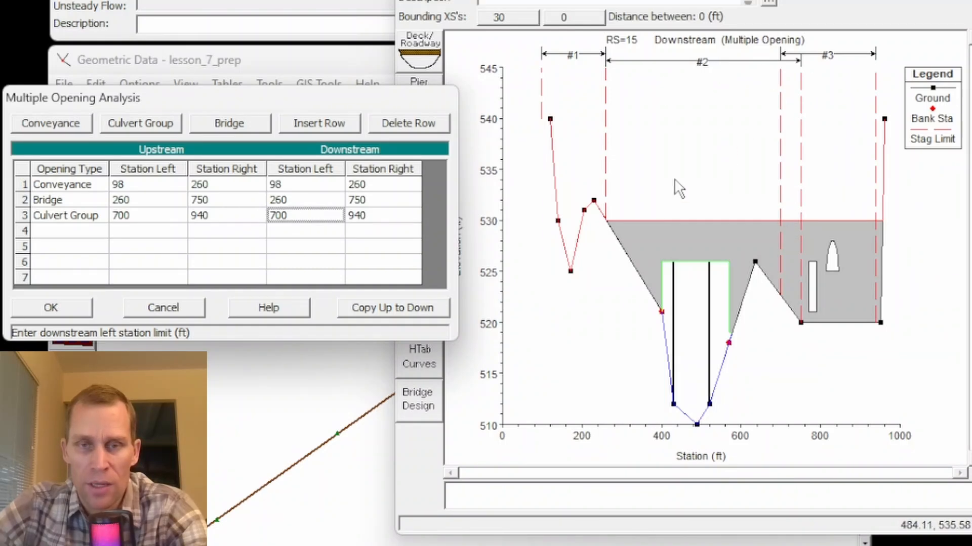
mouse_move(850, 295)
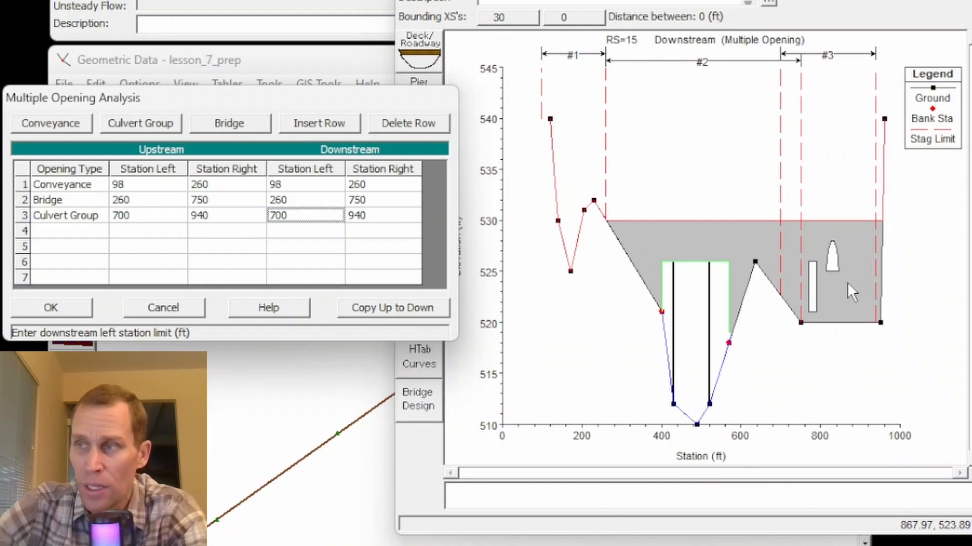
mouse_move(484, 356)
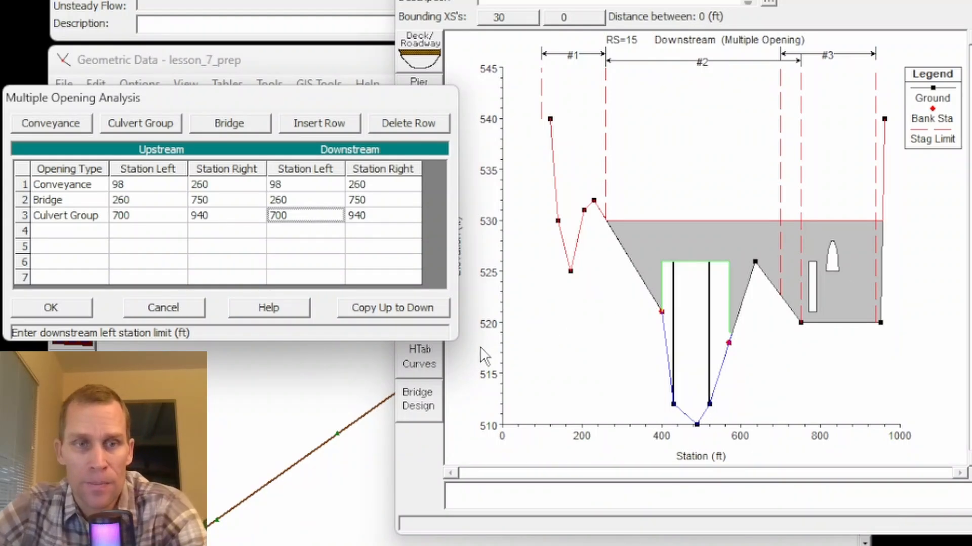
mouse_move(460, 369)
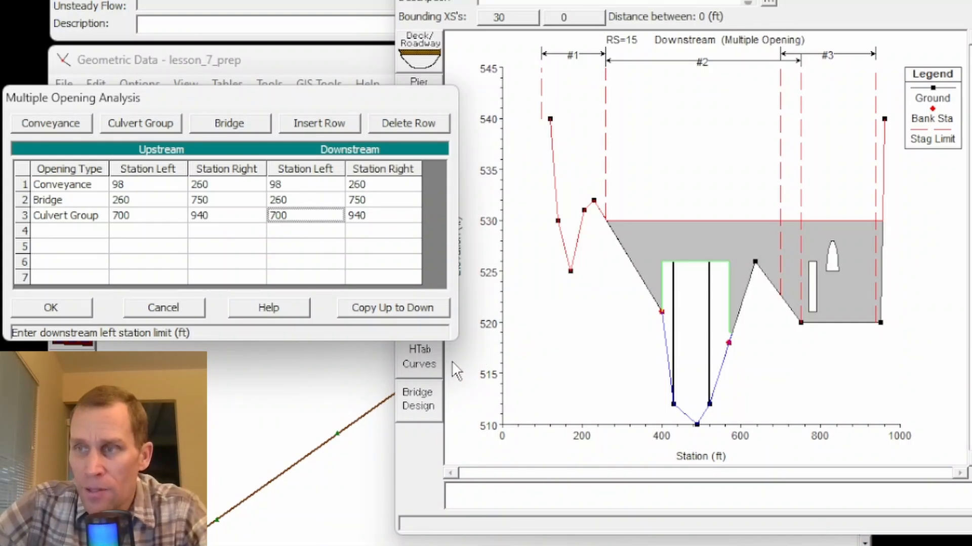
mouse_move(467, 313)
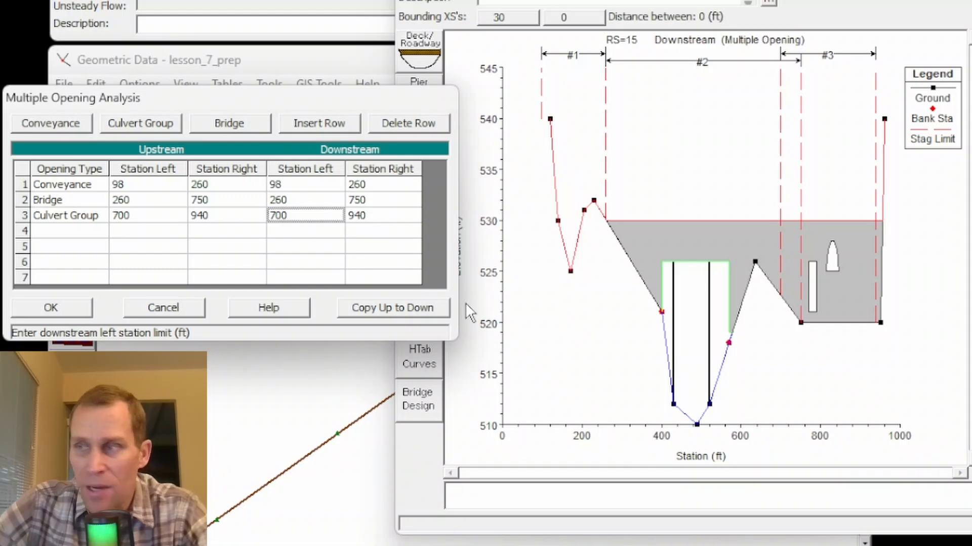
mouse_move(598, 364)
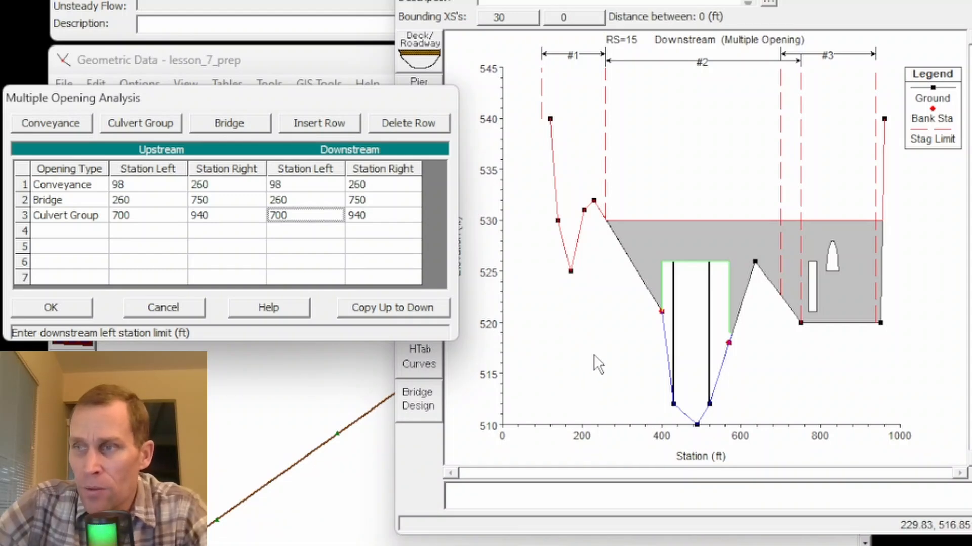
mouse_move(886, 270)
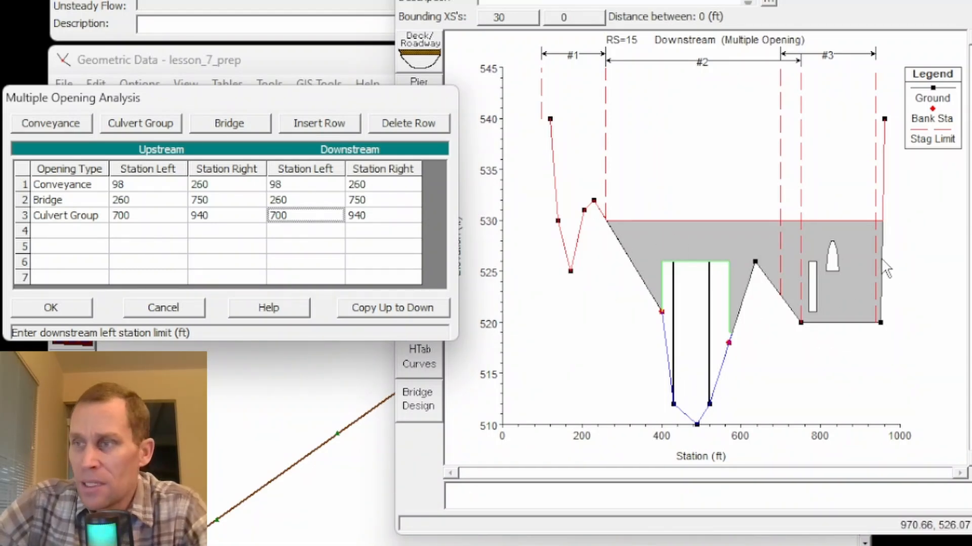
mouse_move(694, 242)
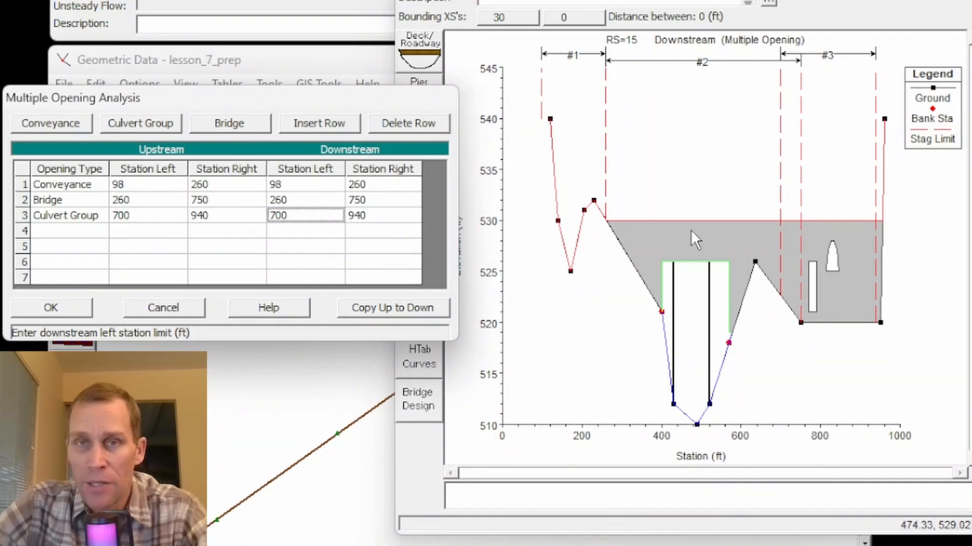
mouse_move(270, 166)
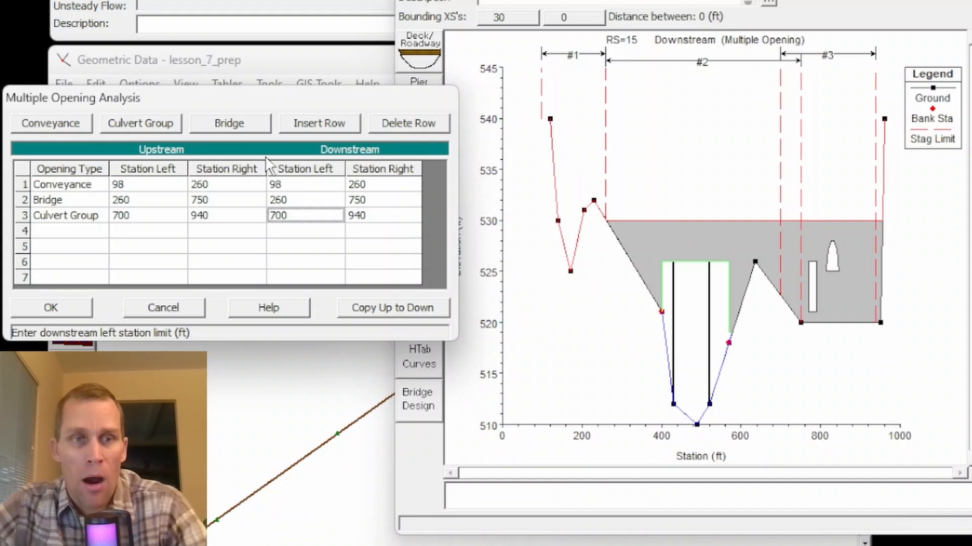
mouse_move(278, 144)
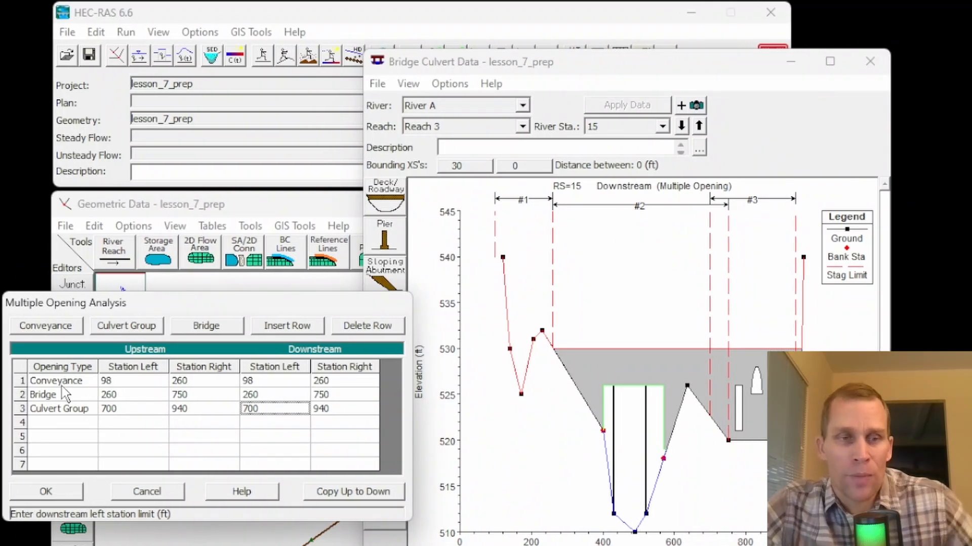
mouse_move(71, 420)
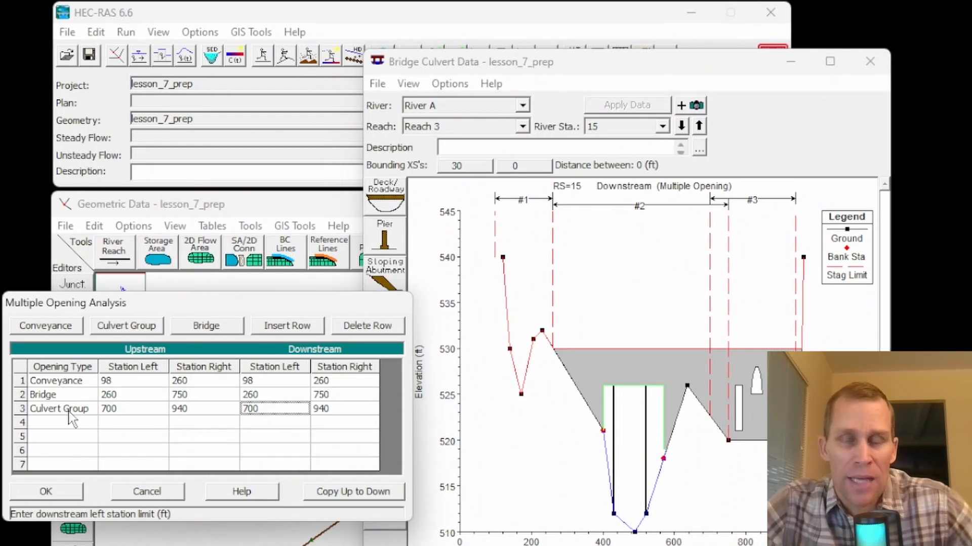
mouse_move(130, 486)
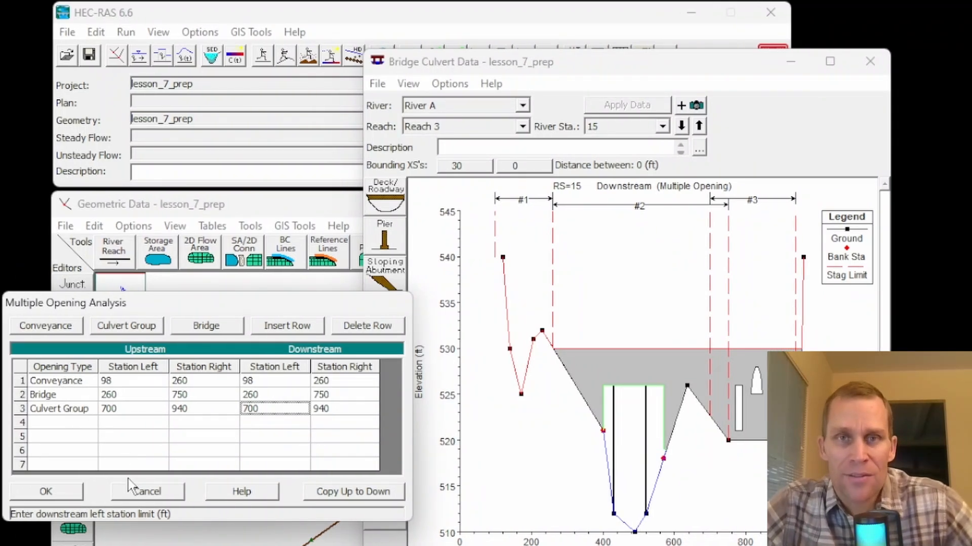